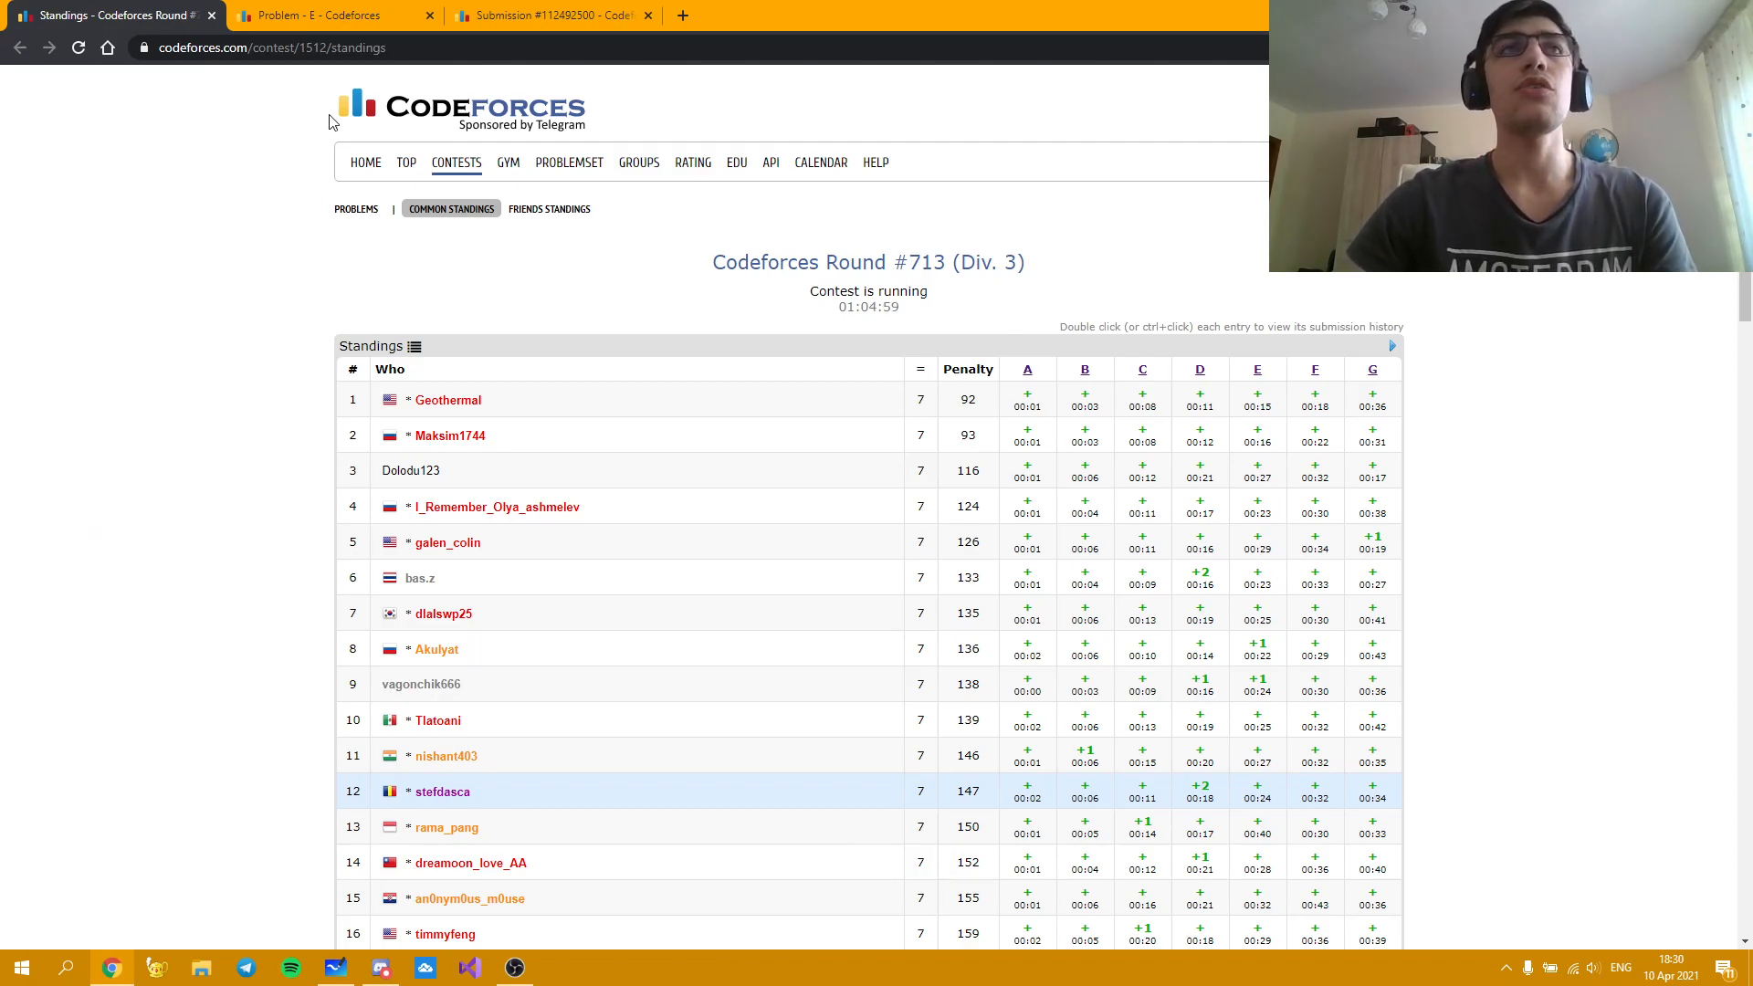
- Show the problem E statement, Permutation by Sum, from Round #713 Div. 3
left_click(325, 15)
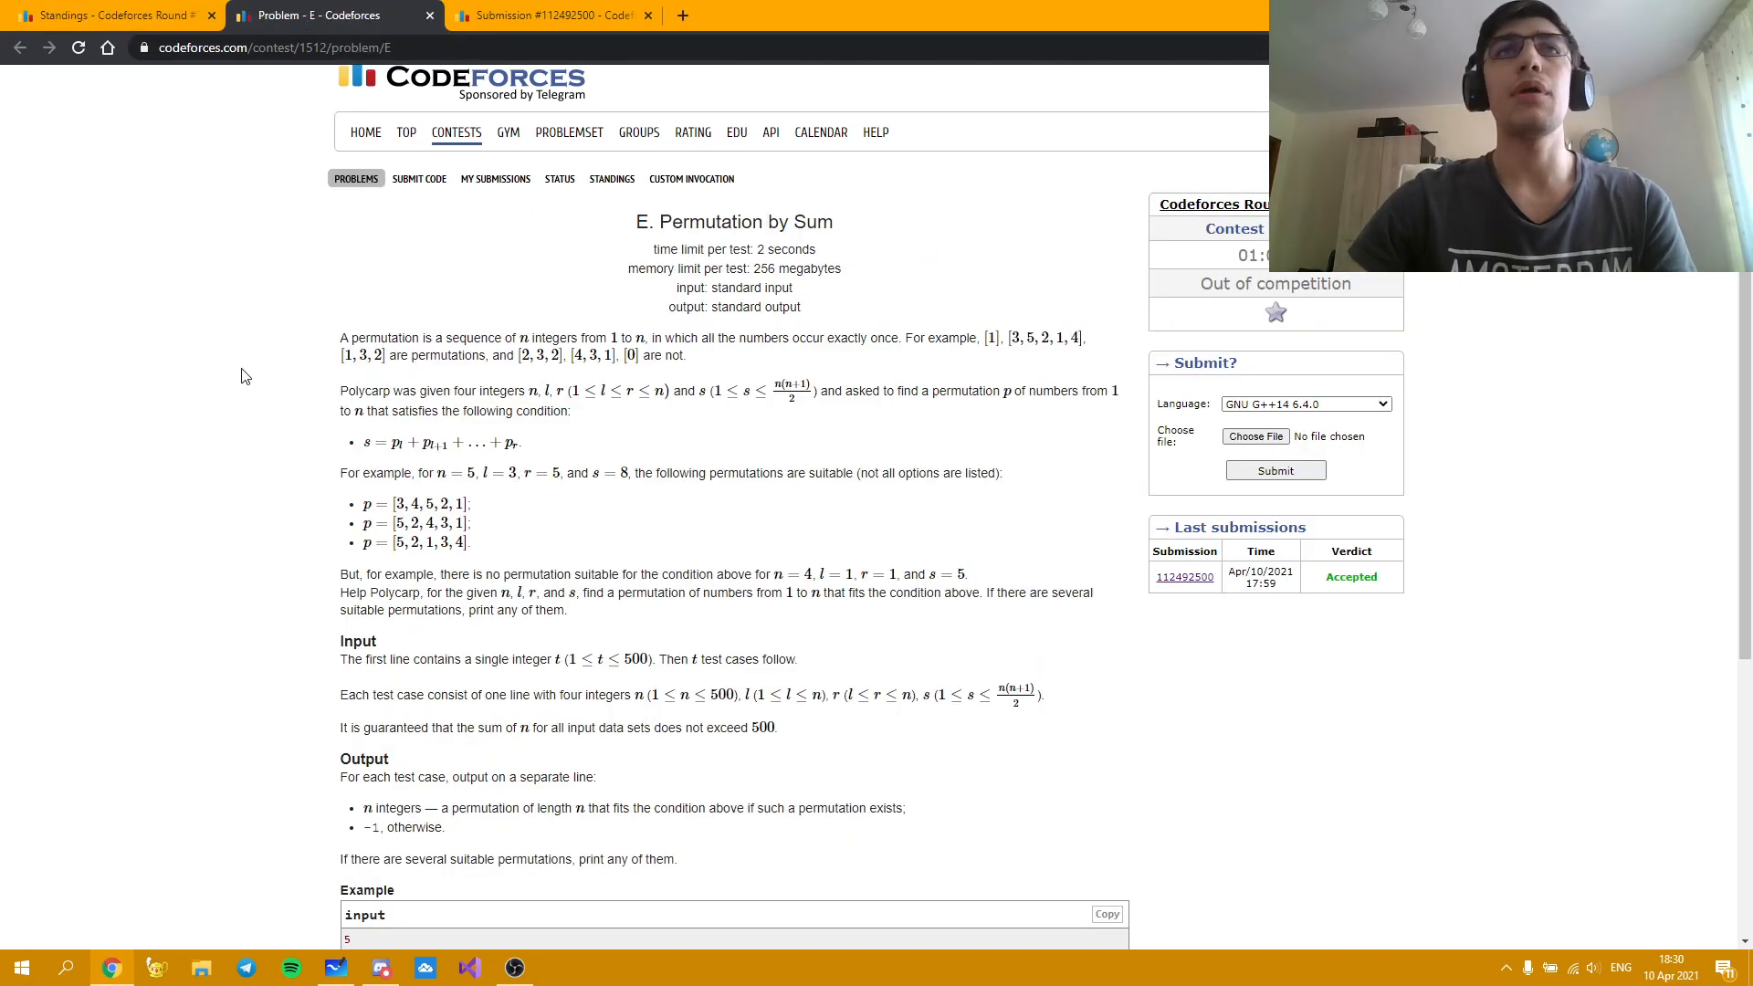
mouse_move(249, 372)
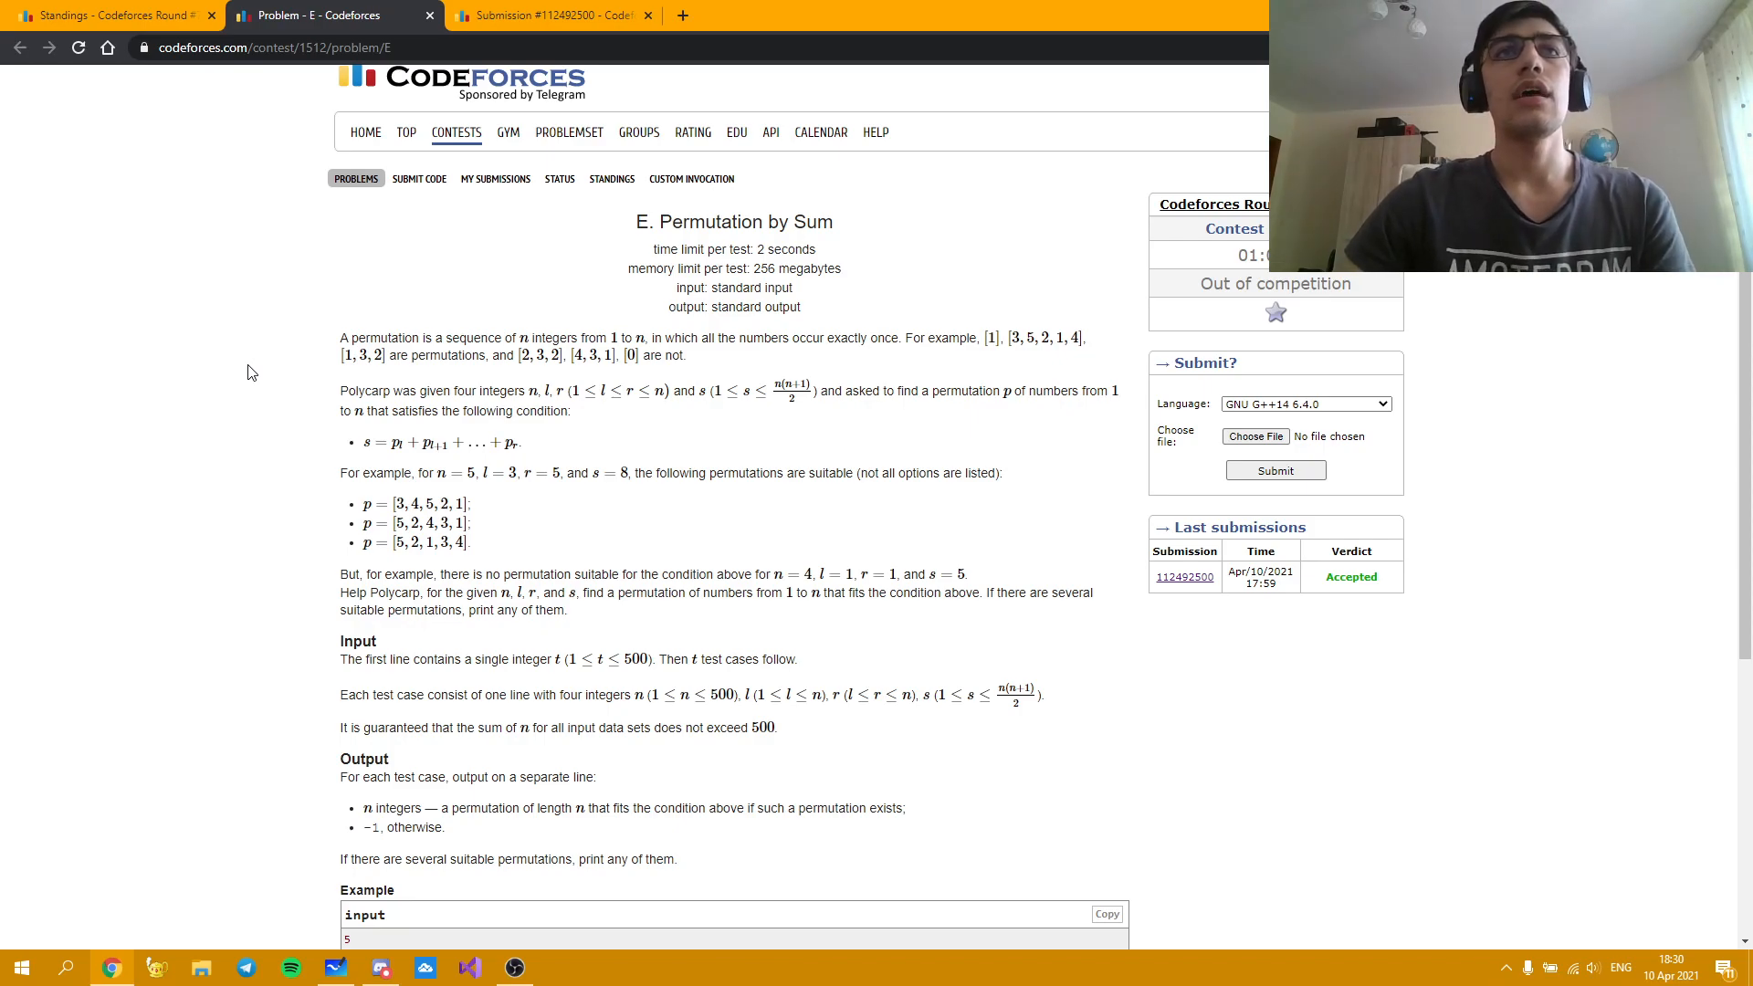
scroll("down", 3)
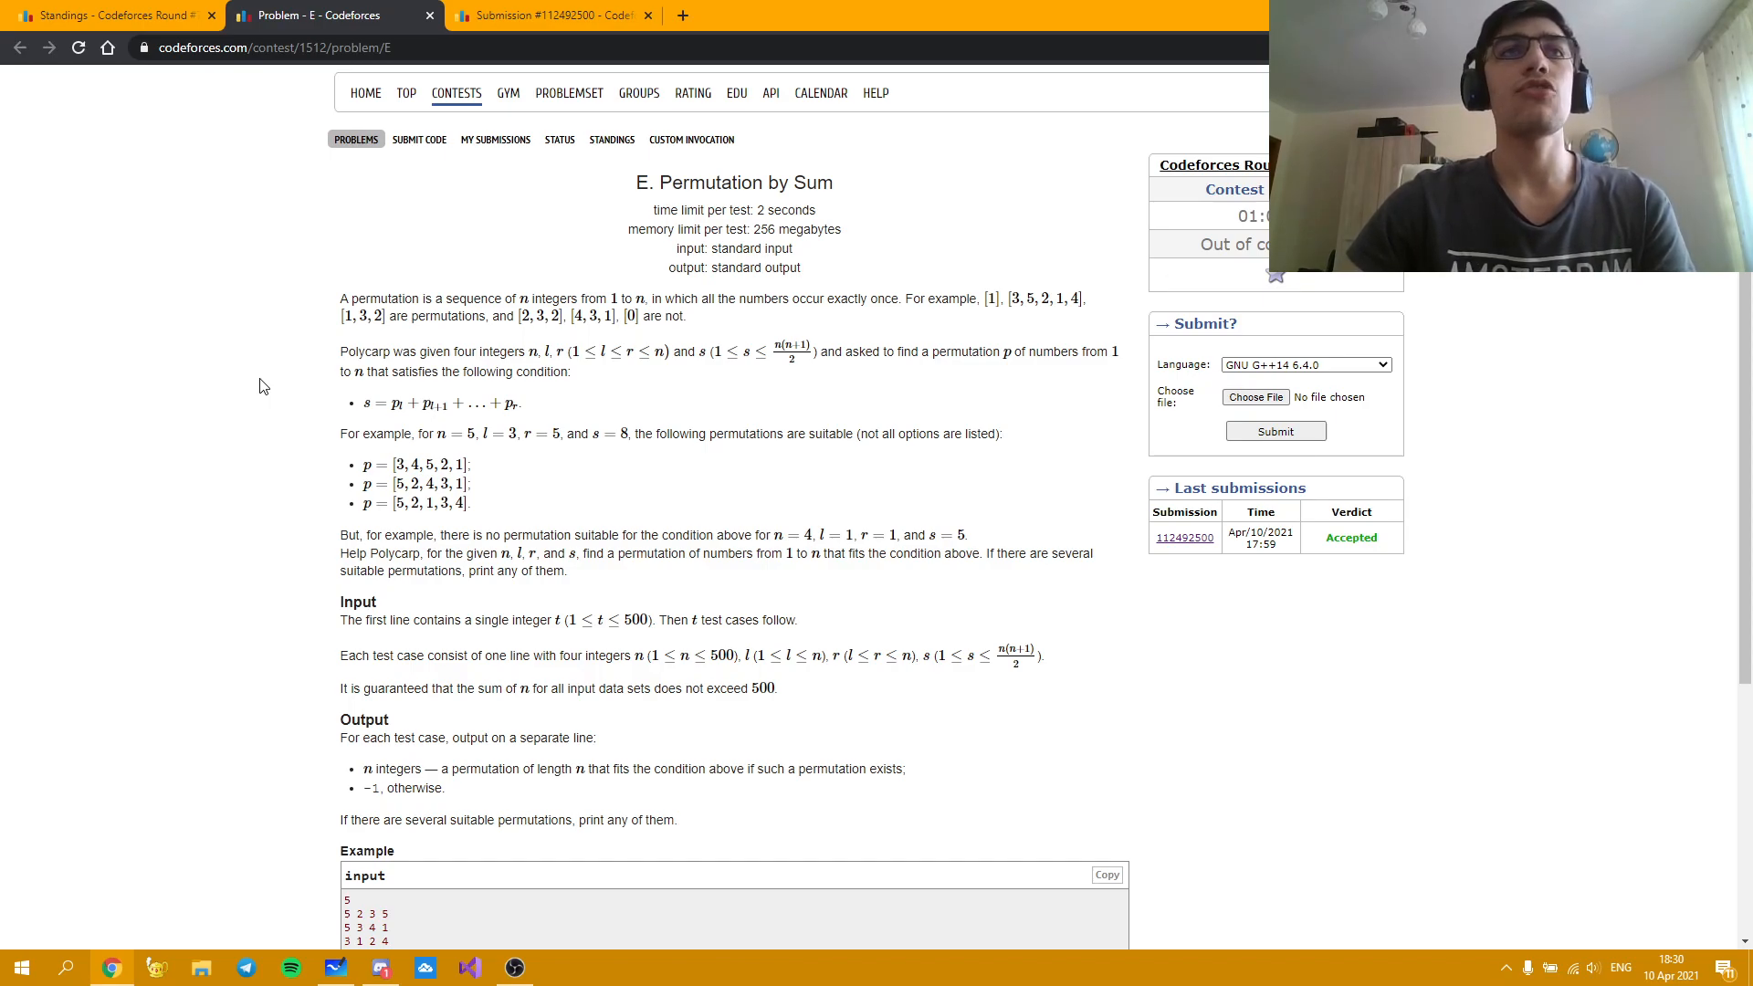
scroll("down", 3)
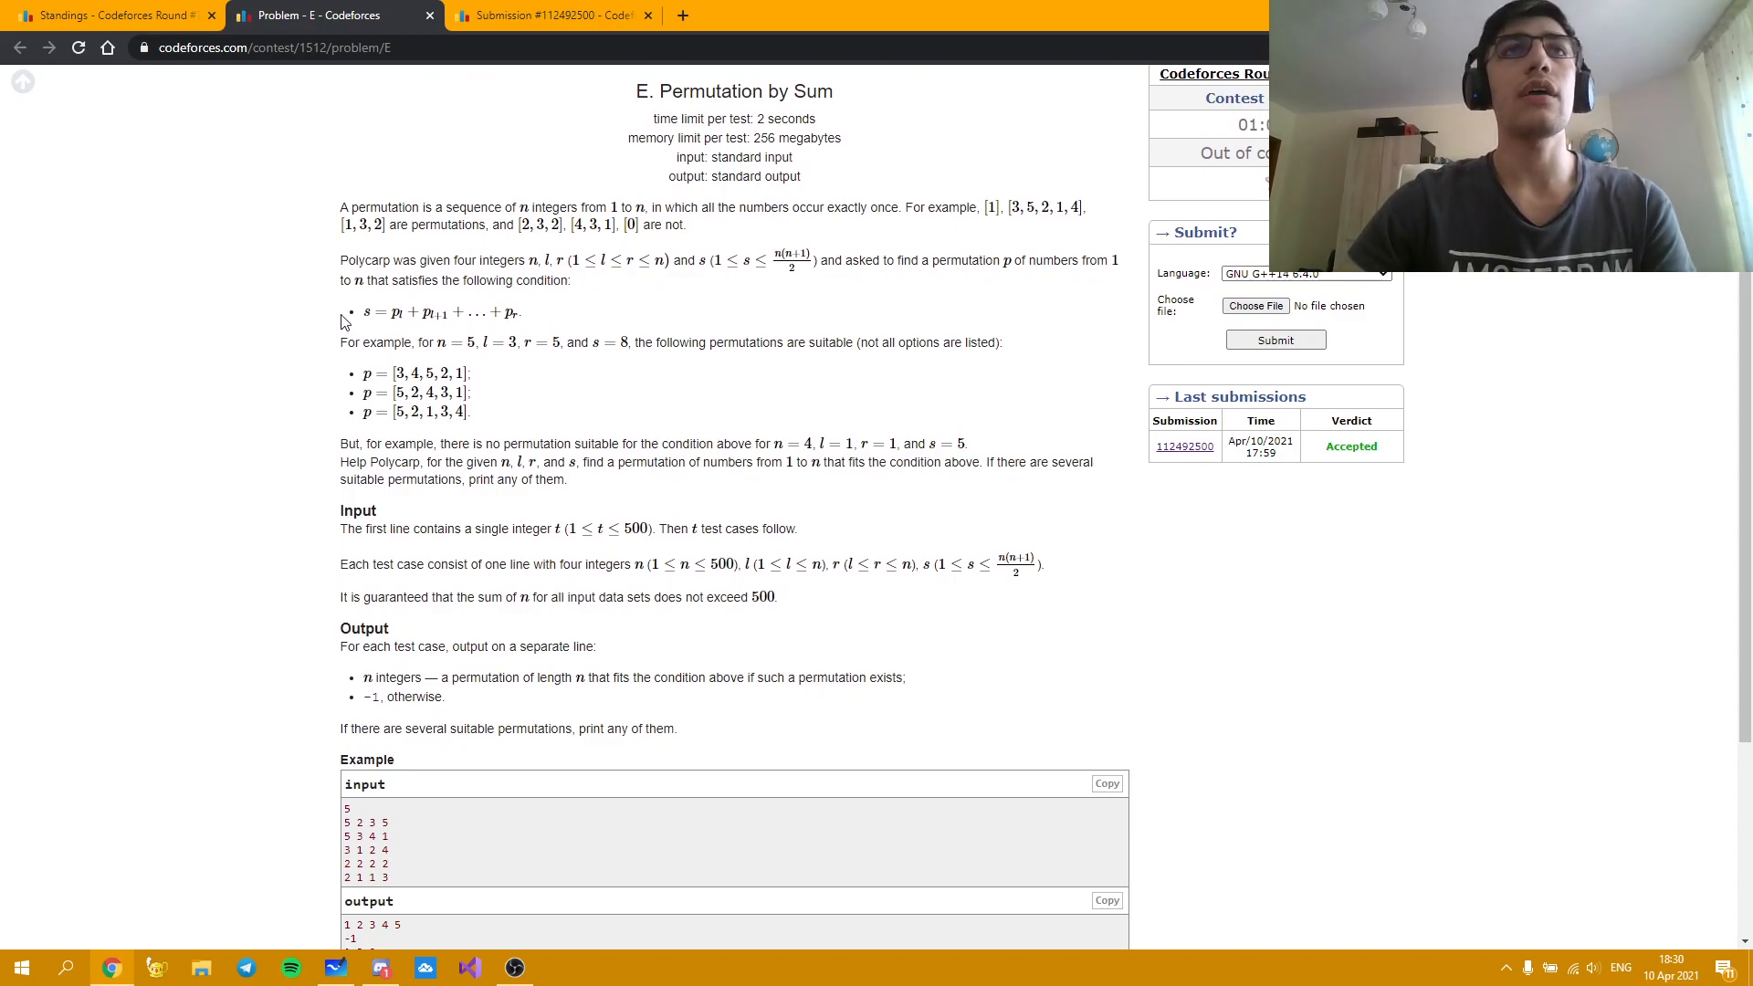
mouse_move(221, 295)
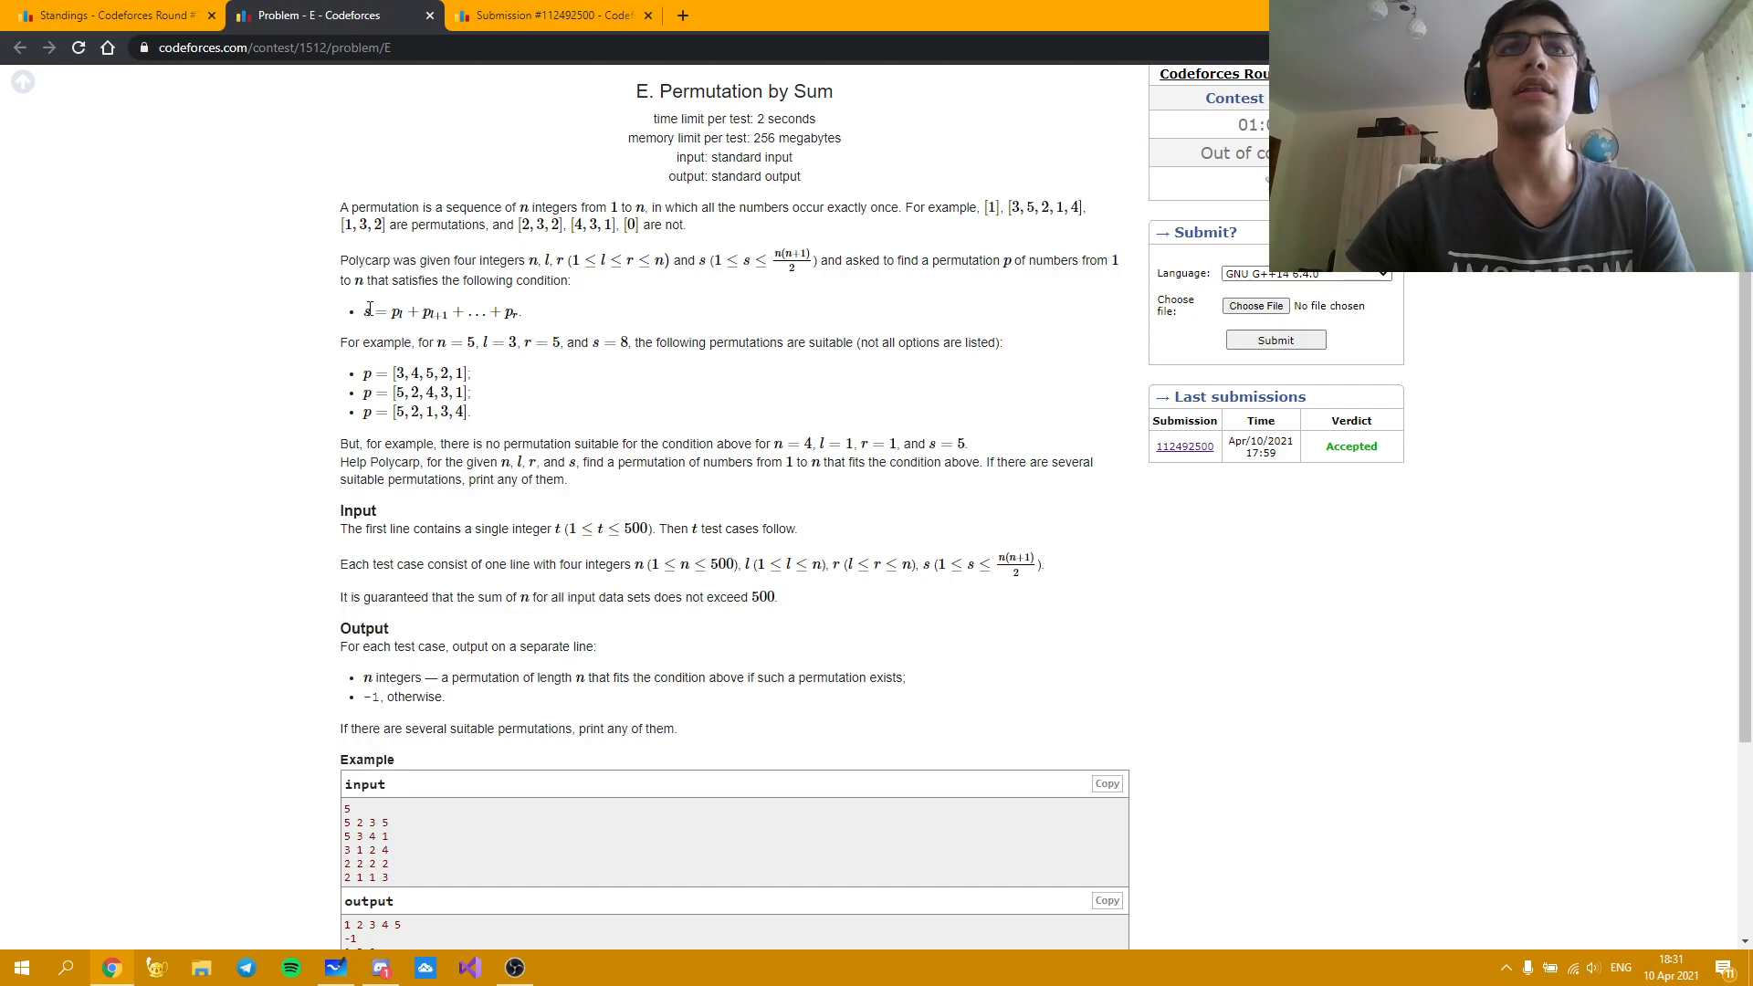
mouse_move(720, 293)
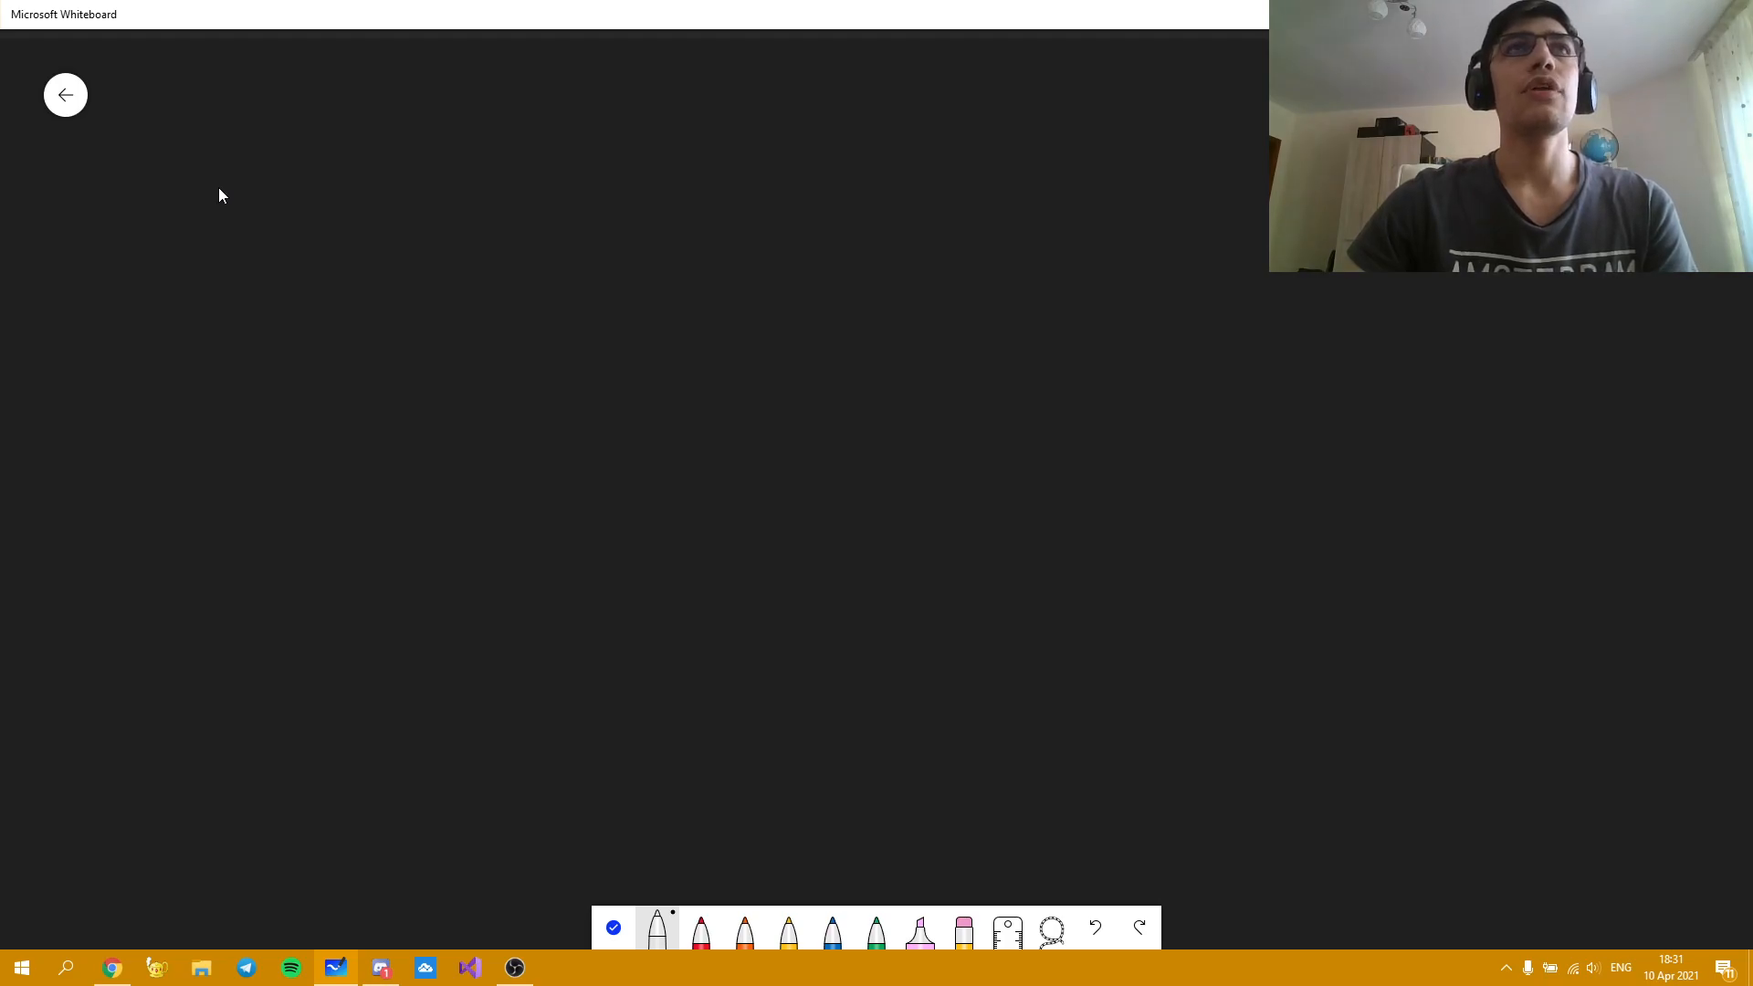
- Draw three empty boxes and write the numbers 1 through 6 above them
left_click_drag(187, 236, 189, 336)
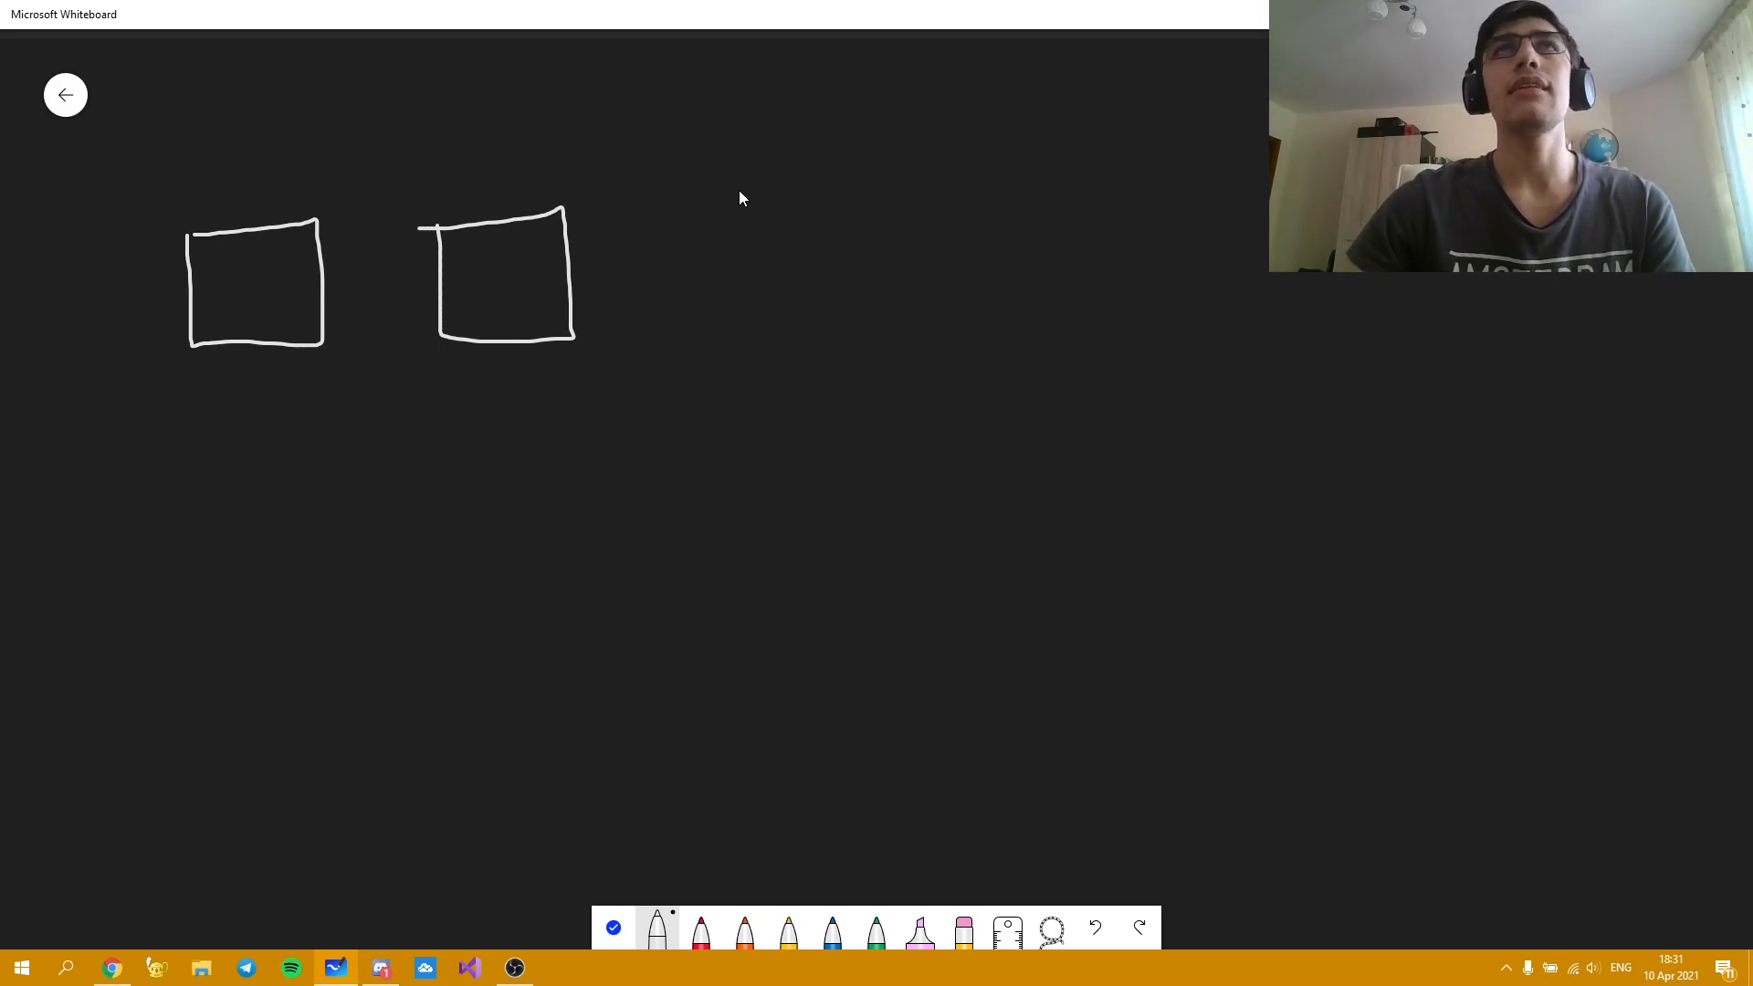
left_click_drag(694, 201, 828, 352)
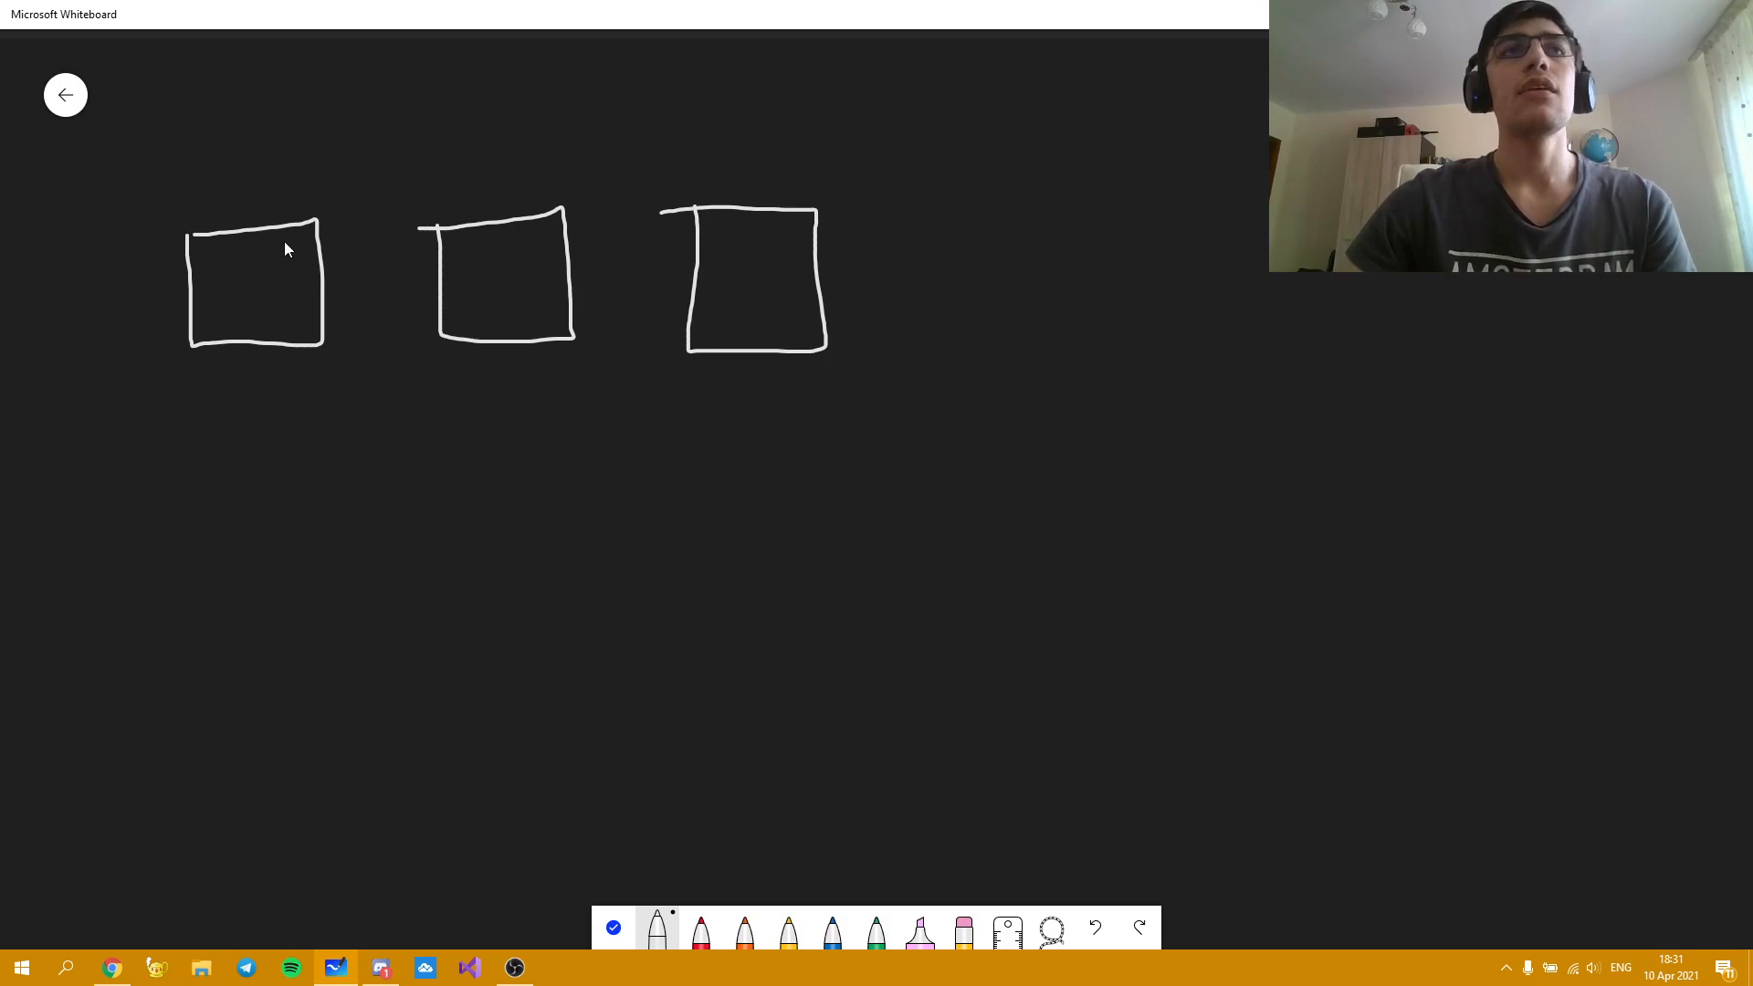
mouse_move(212, 77)
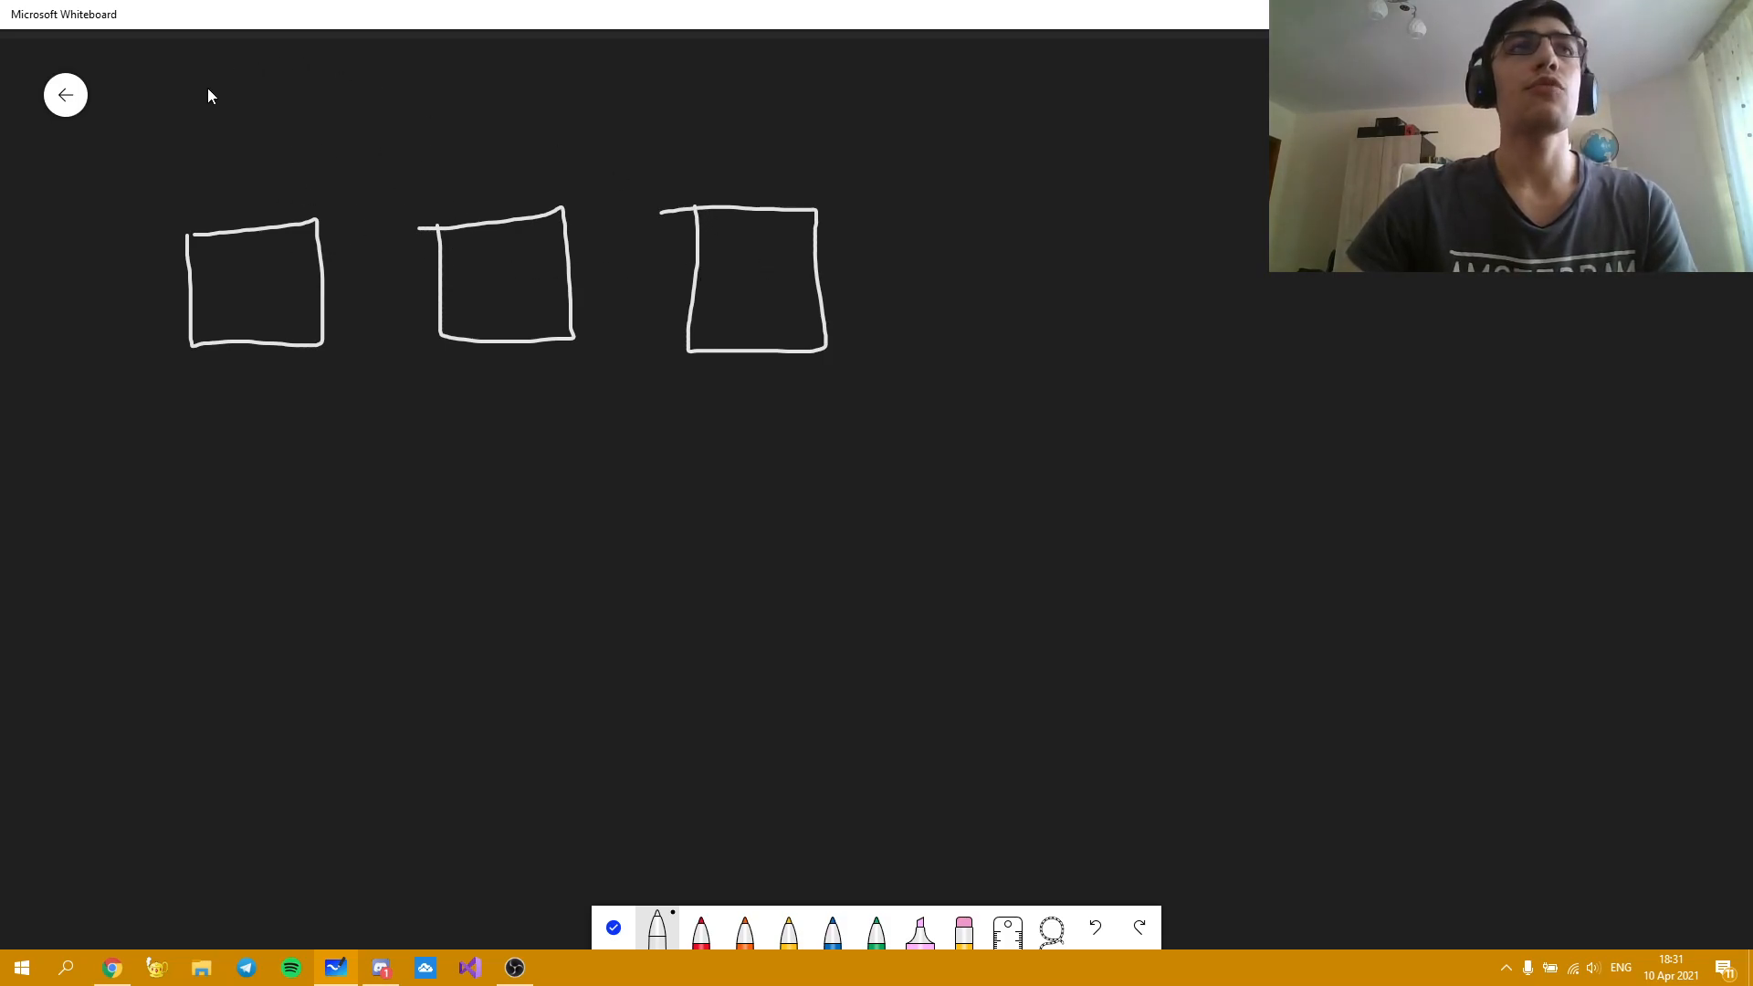
left_click_drag(201, 106, 325, 73)
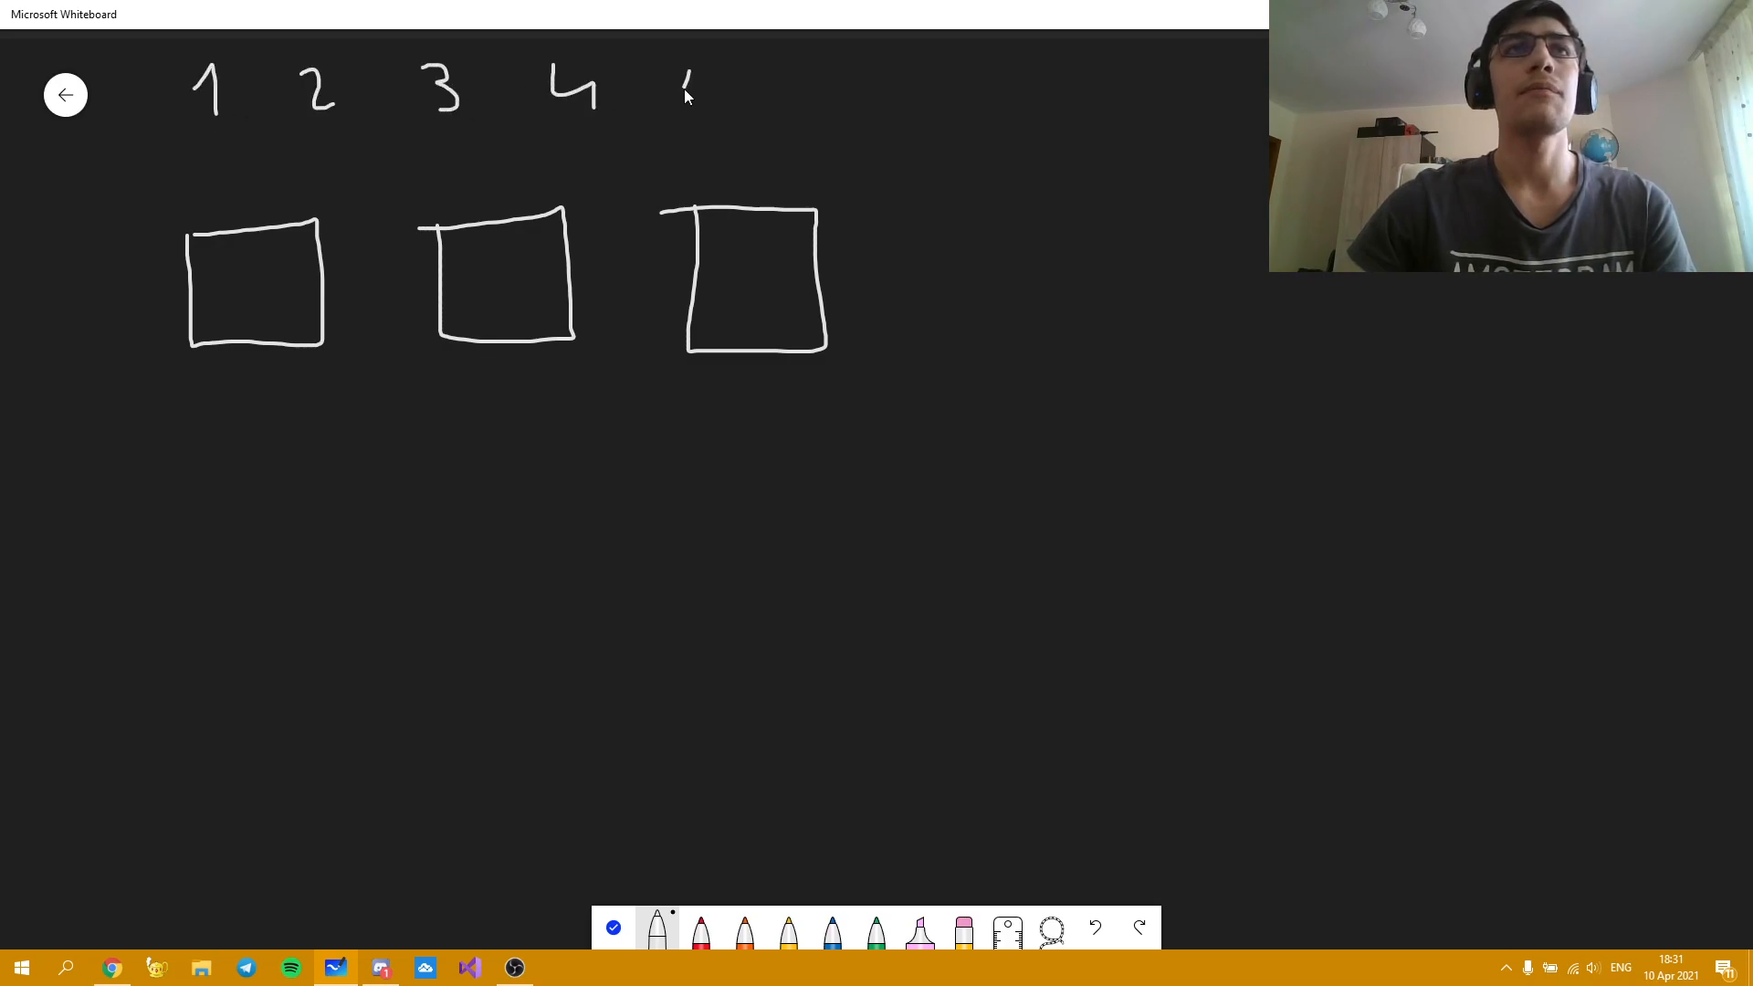
left_click_drag(700, 73, 806, 122)
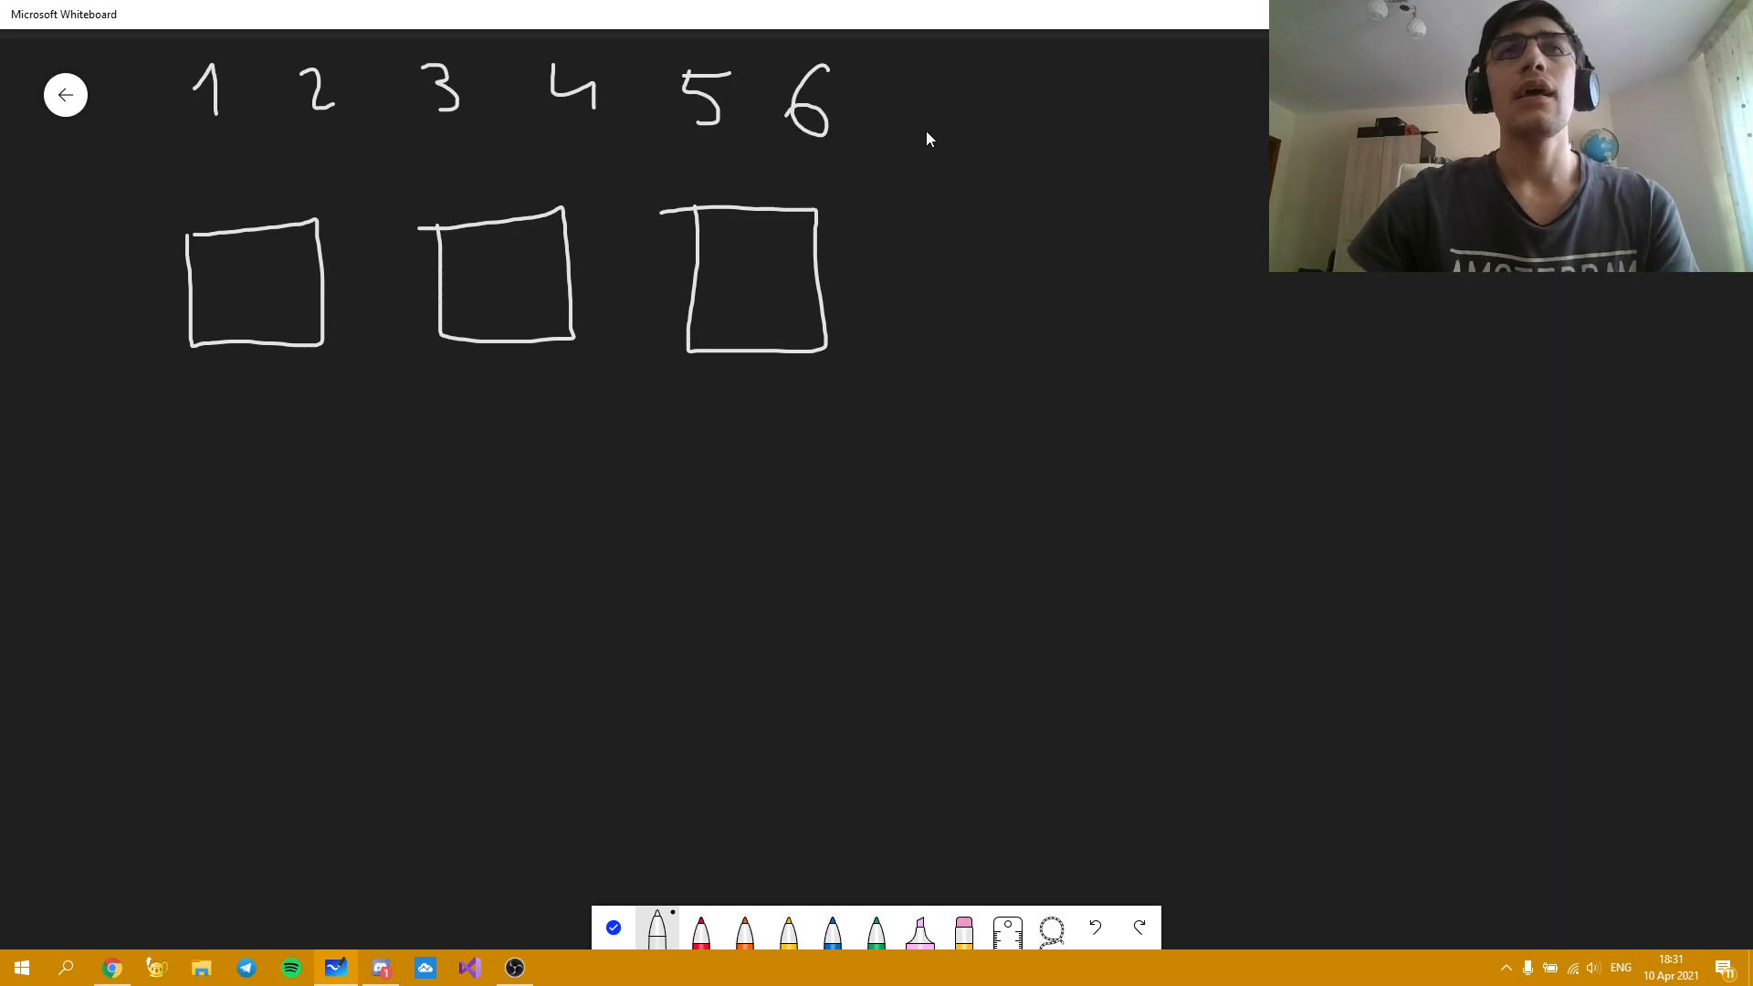
mouse_move(854, 272)
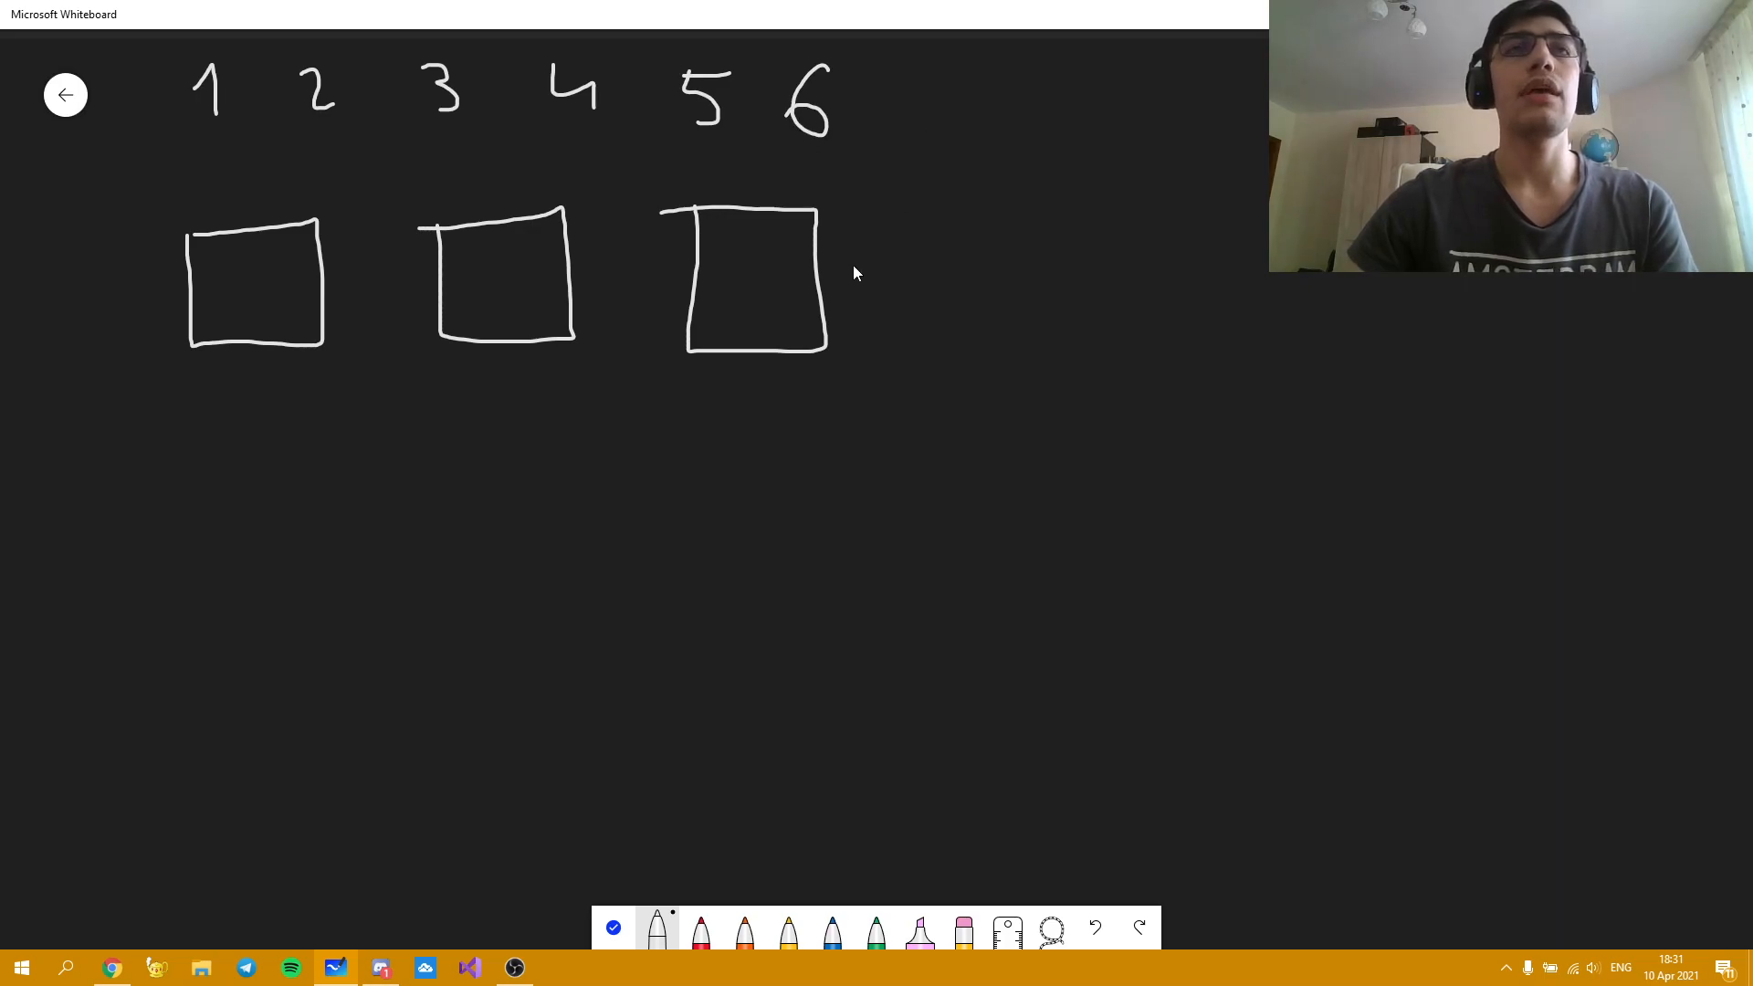
mouse_move(152, 771)
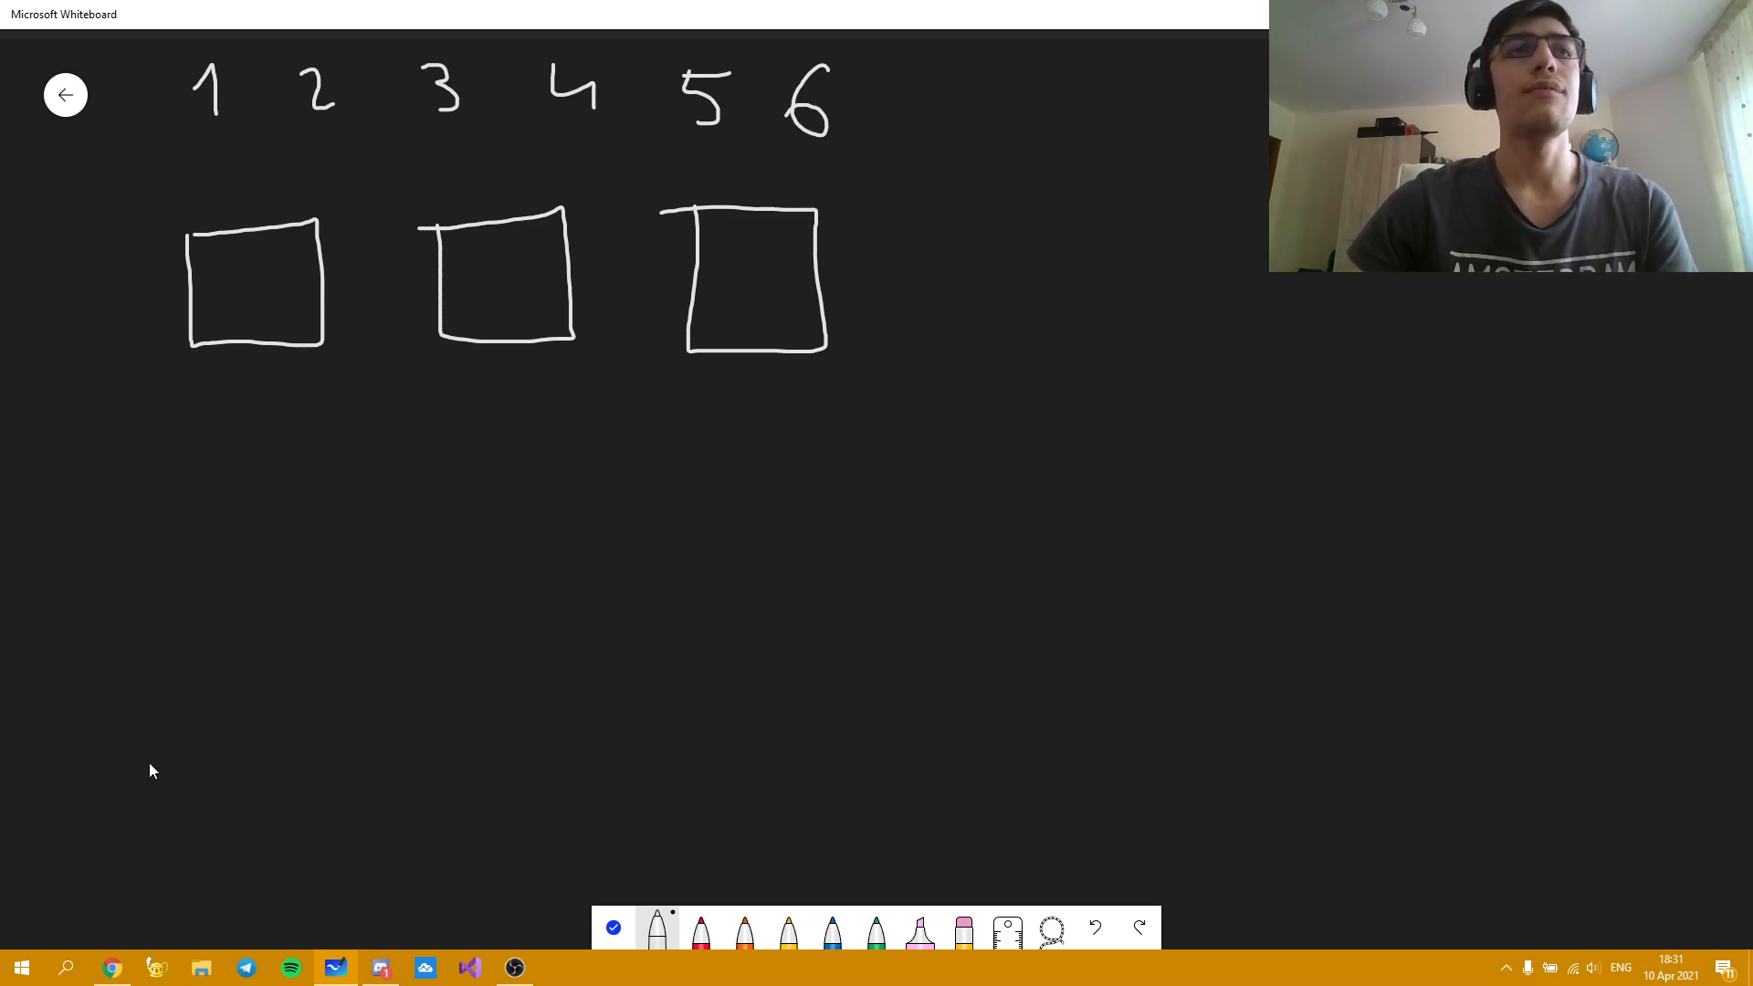
mouse_move(131, 745)
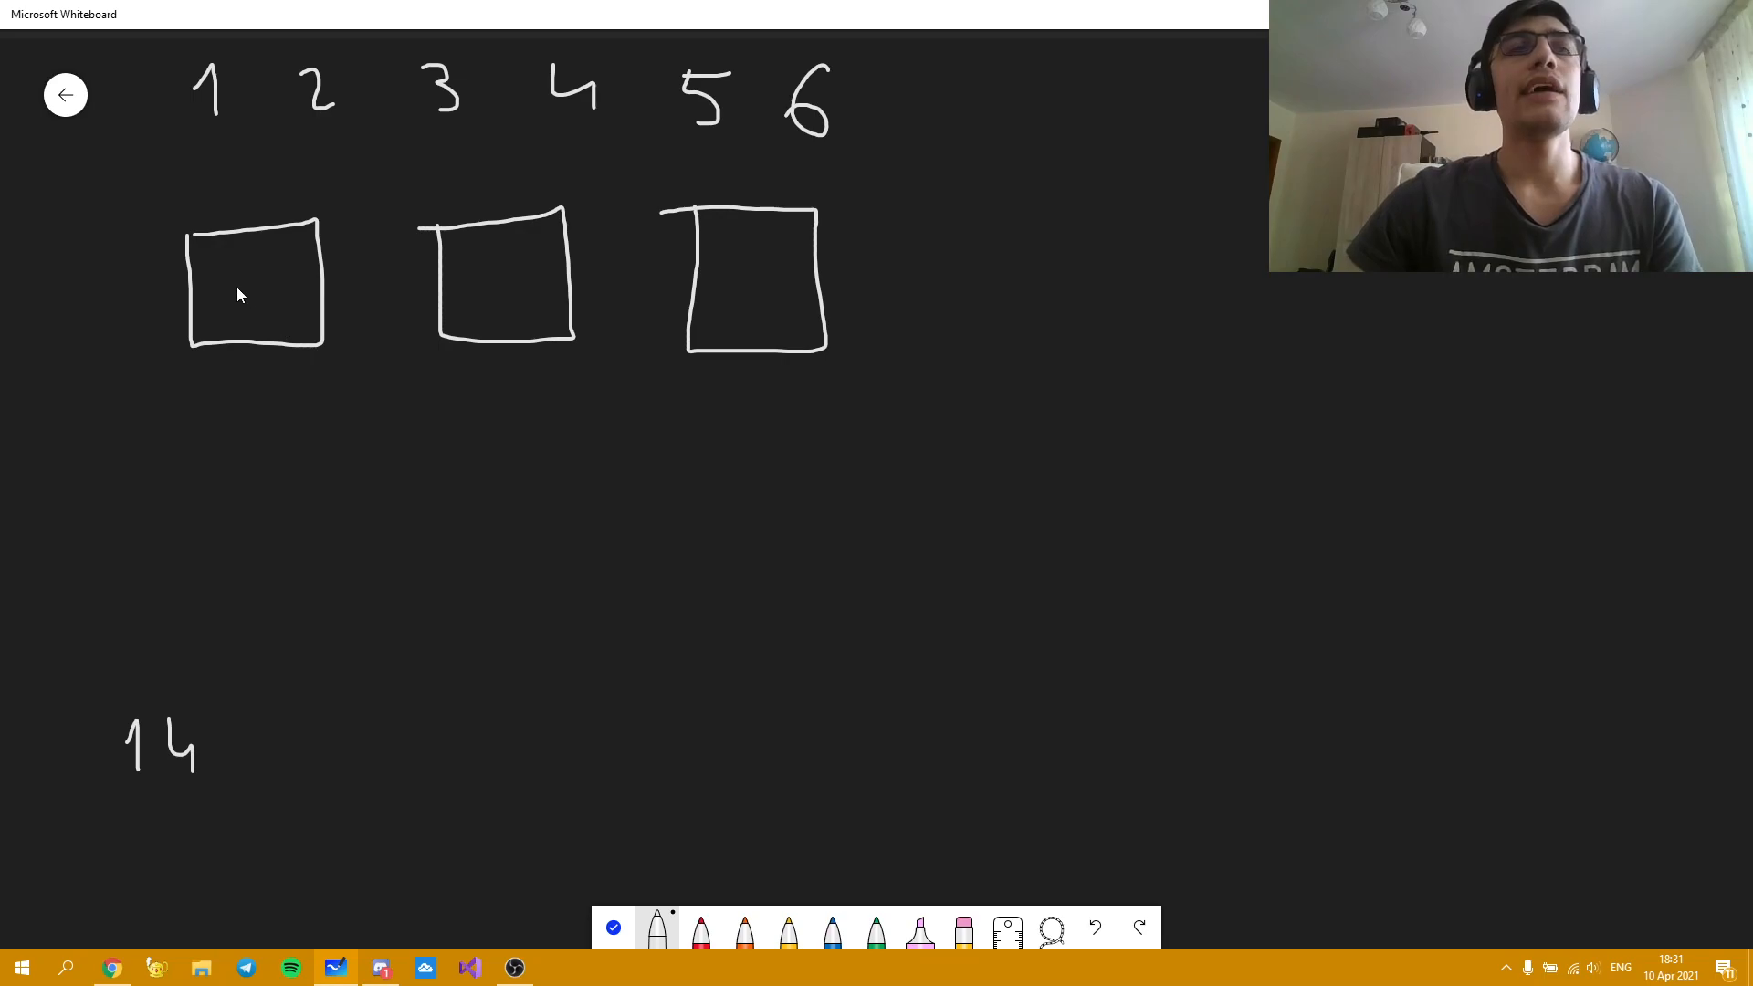
mouse_move(923, 375)
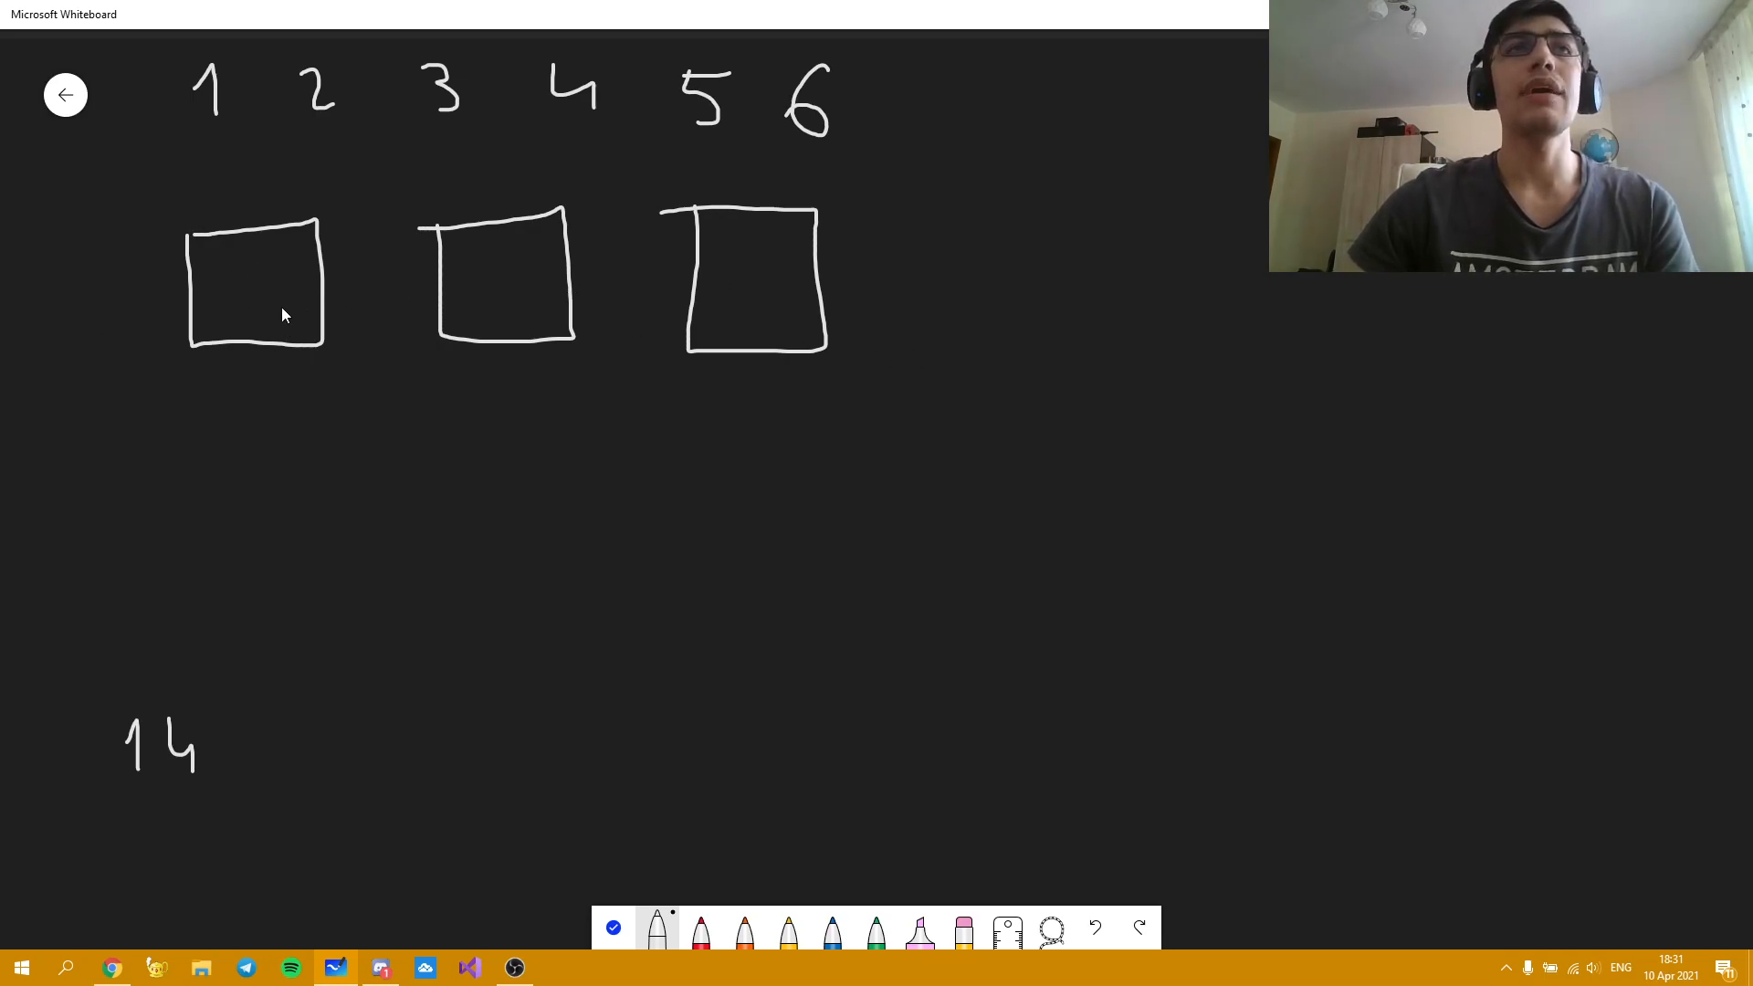
mouse_move(416, 187)
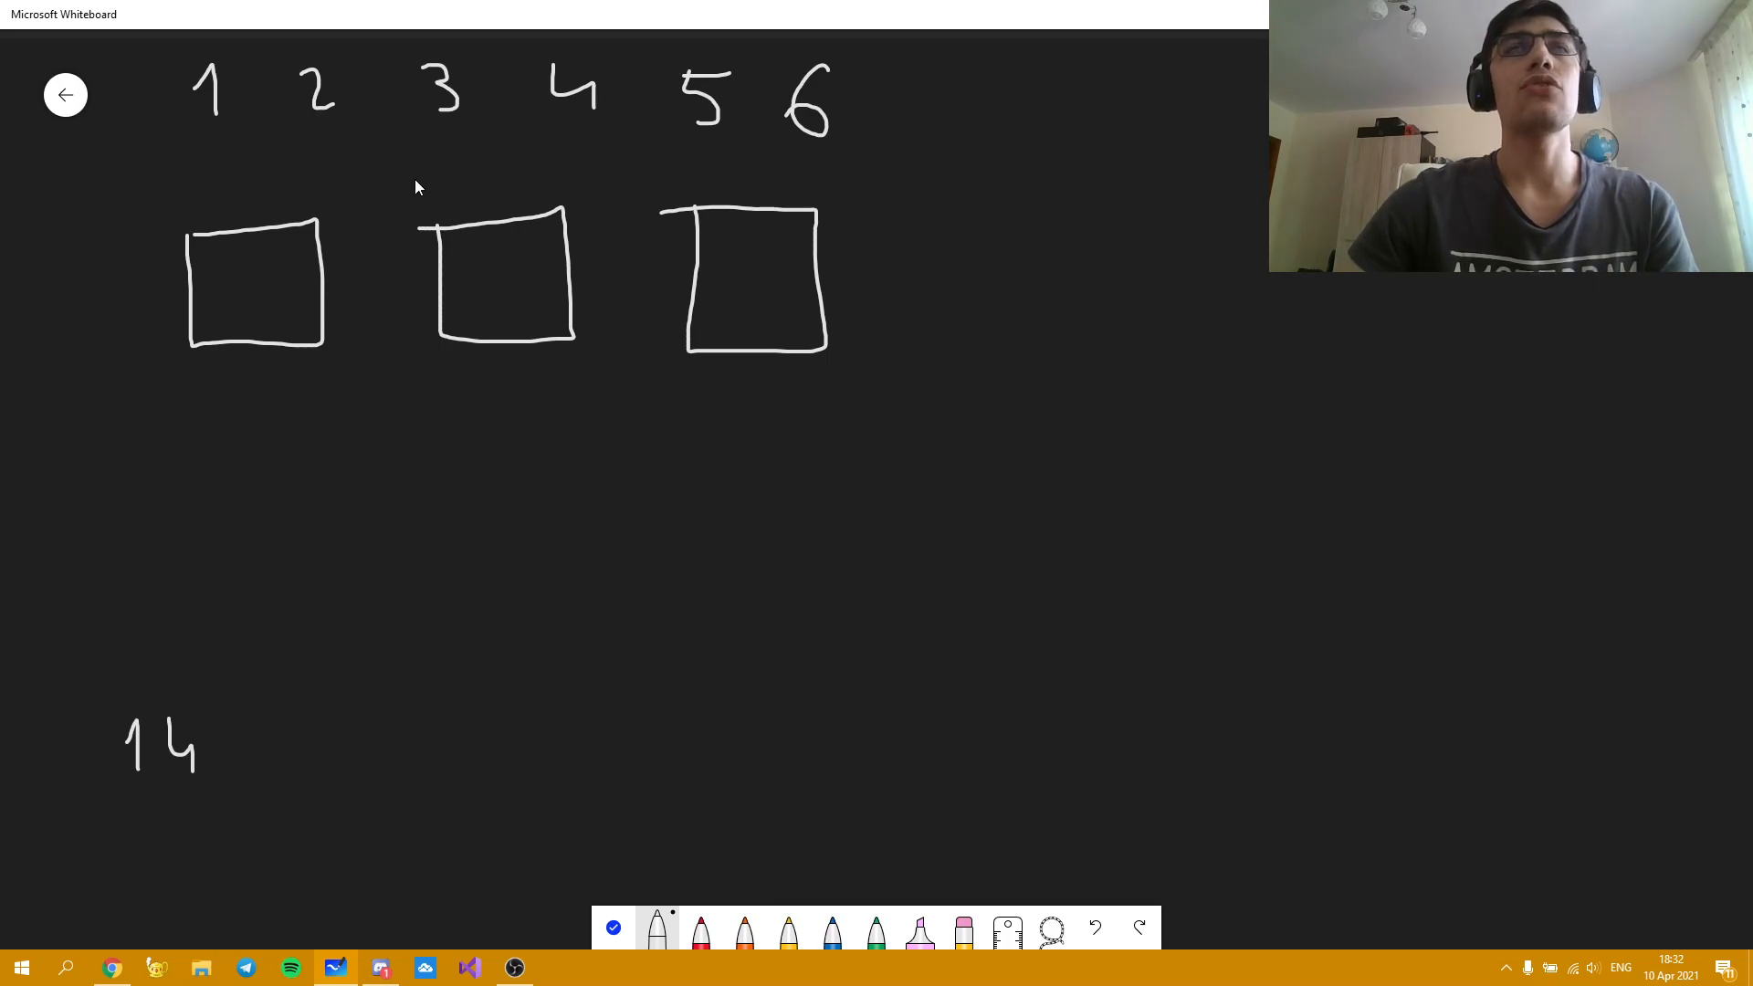
mouse_move(328, 166)
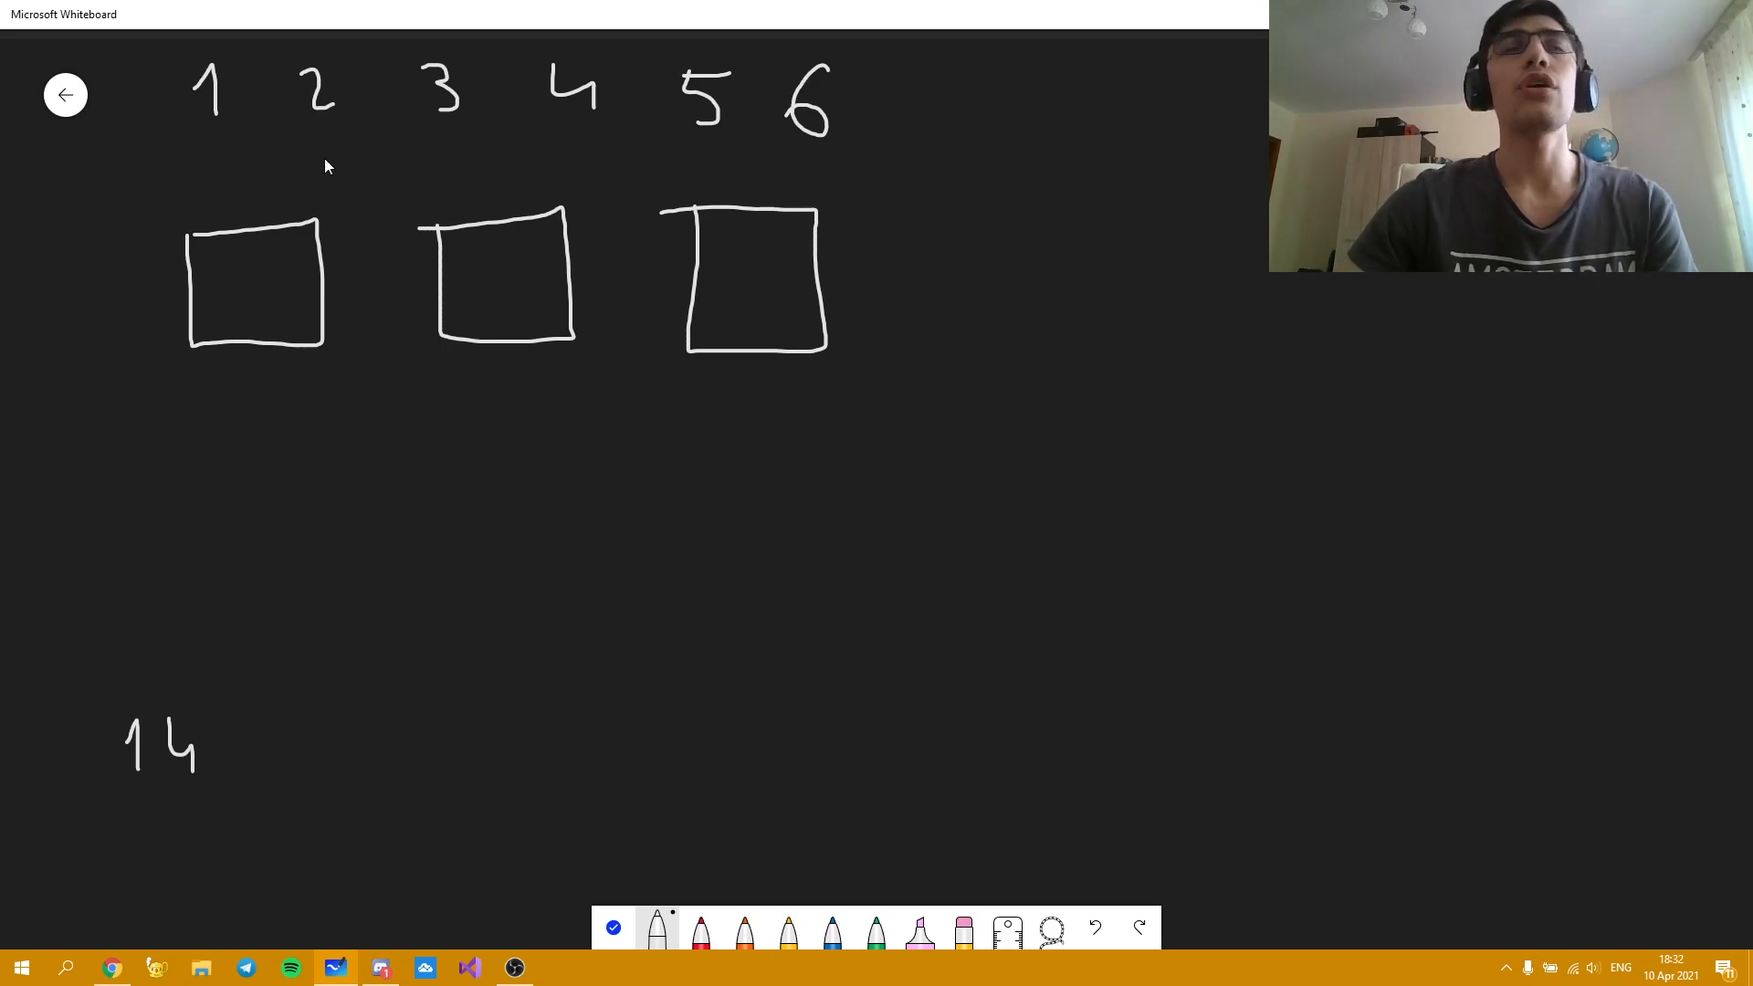
mouse_move(499, 143)
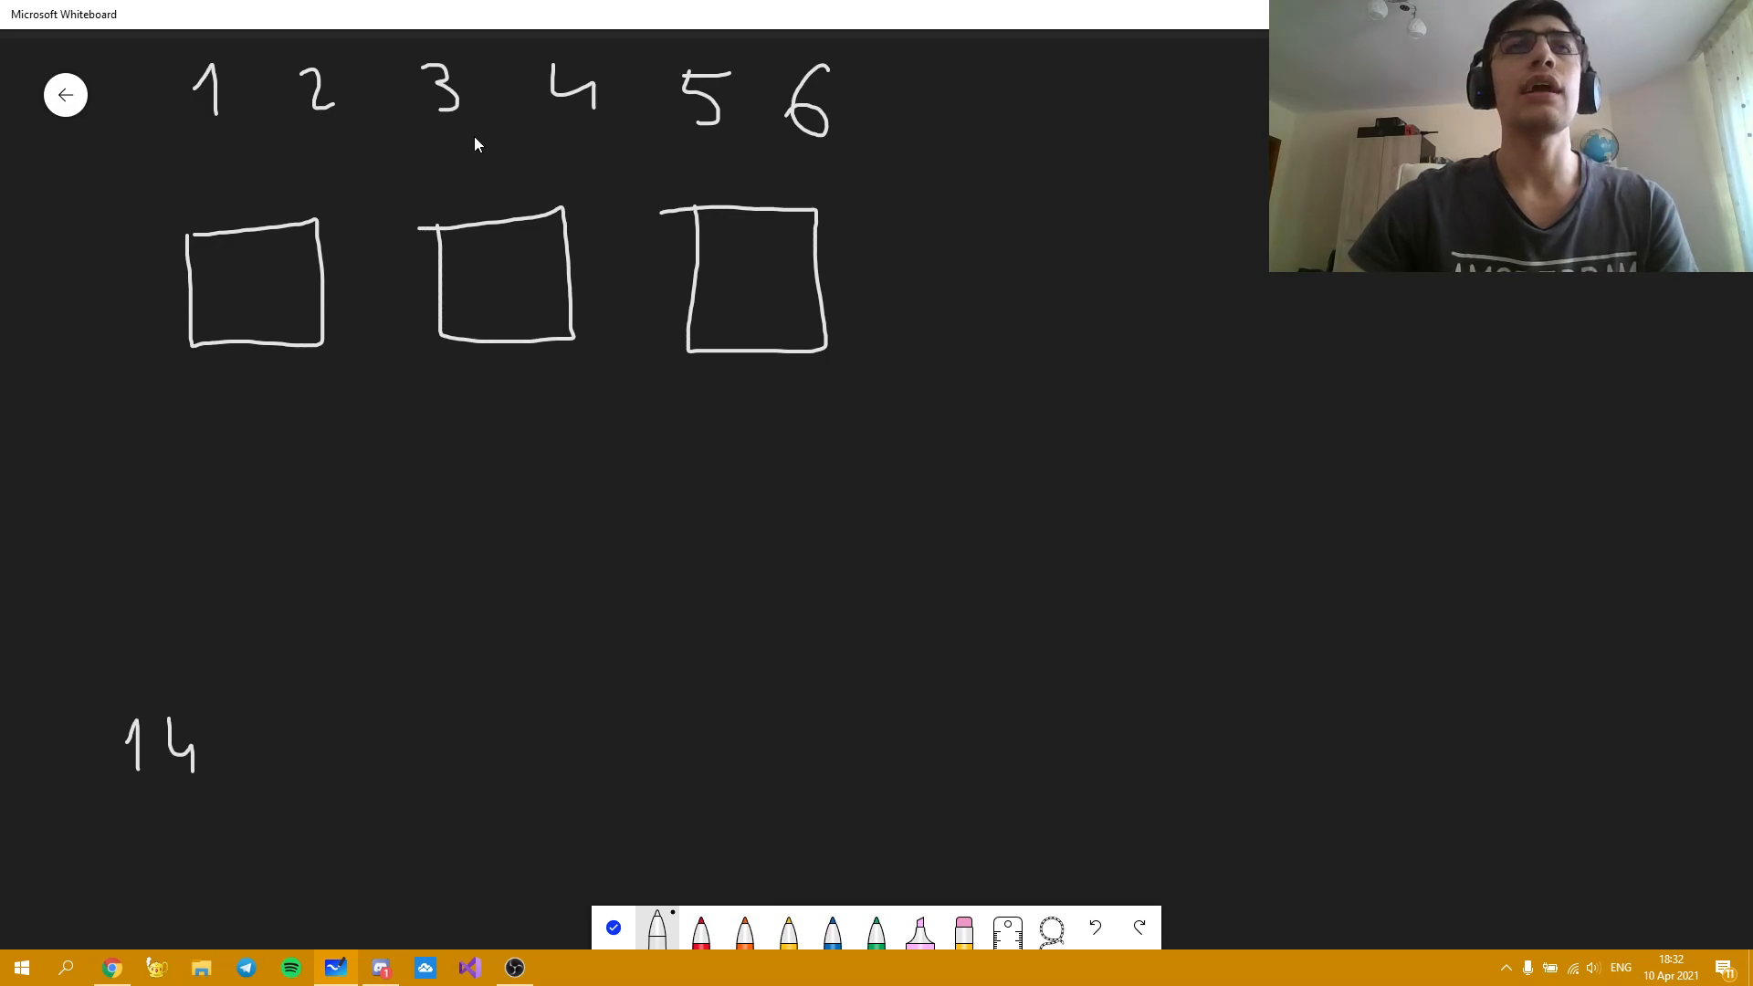
mouse_move(358, 159)
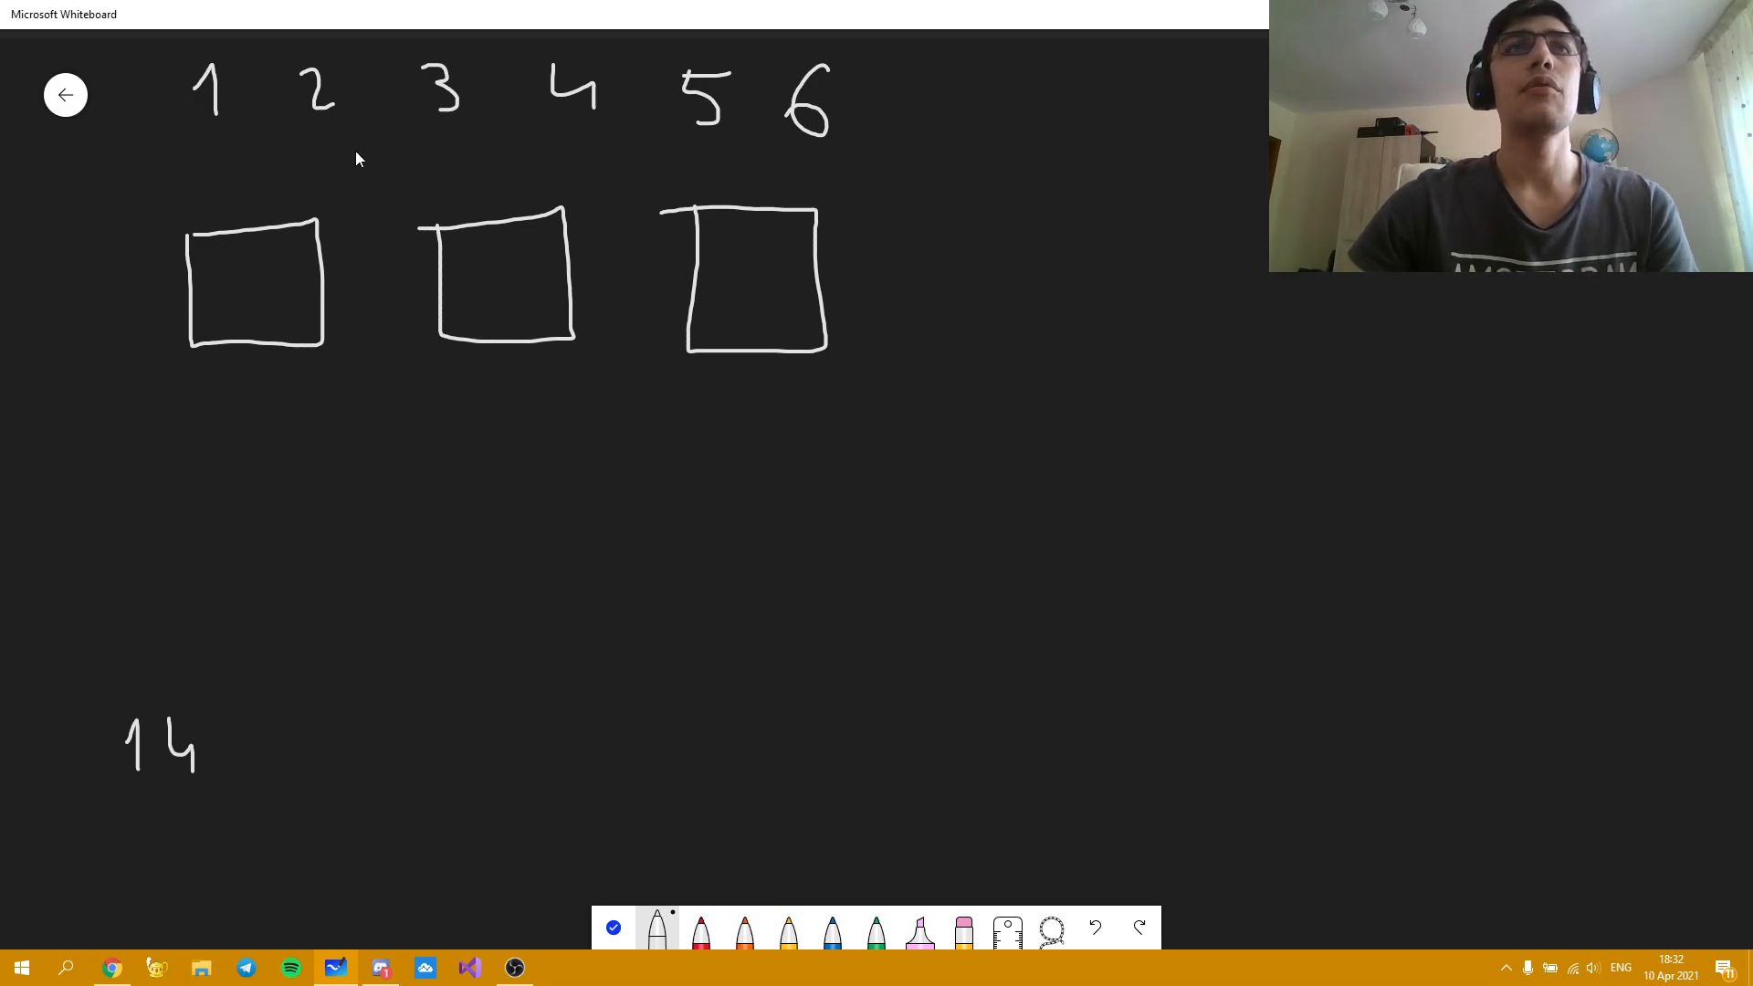
mouse_move(343, 168)
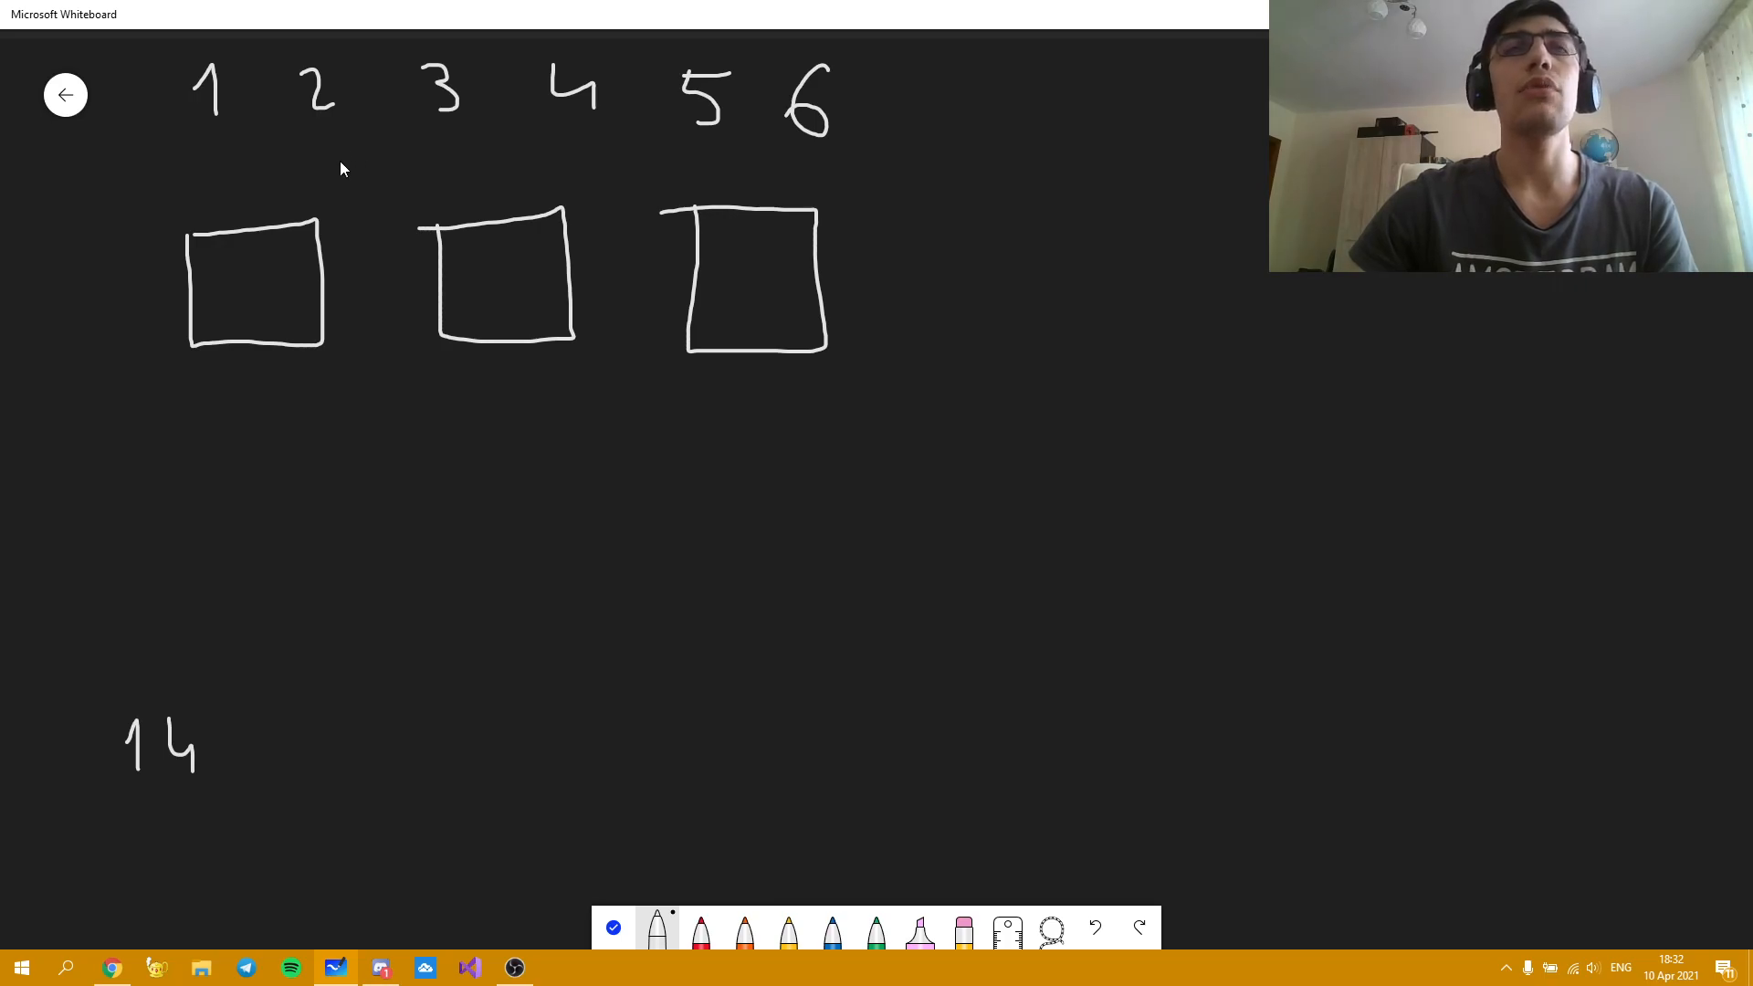
mouse_move(164, 760)
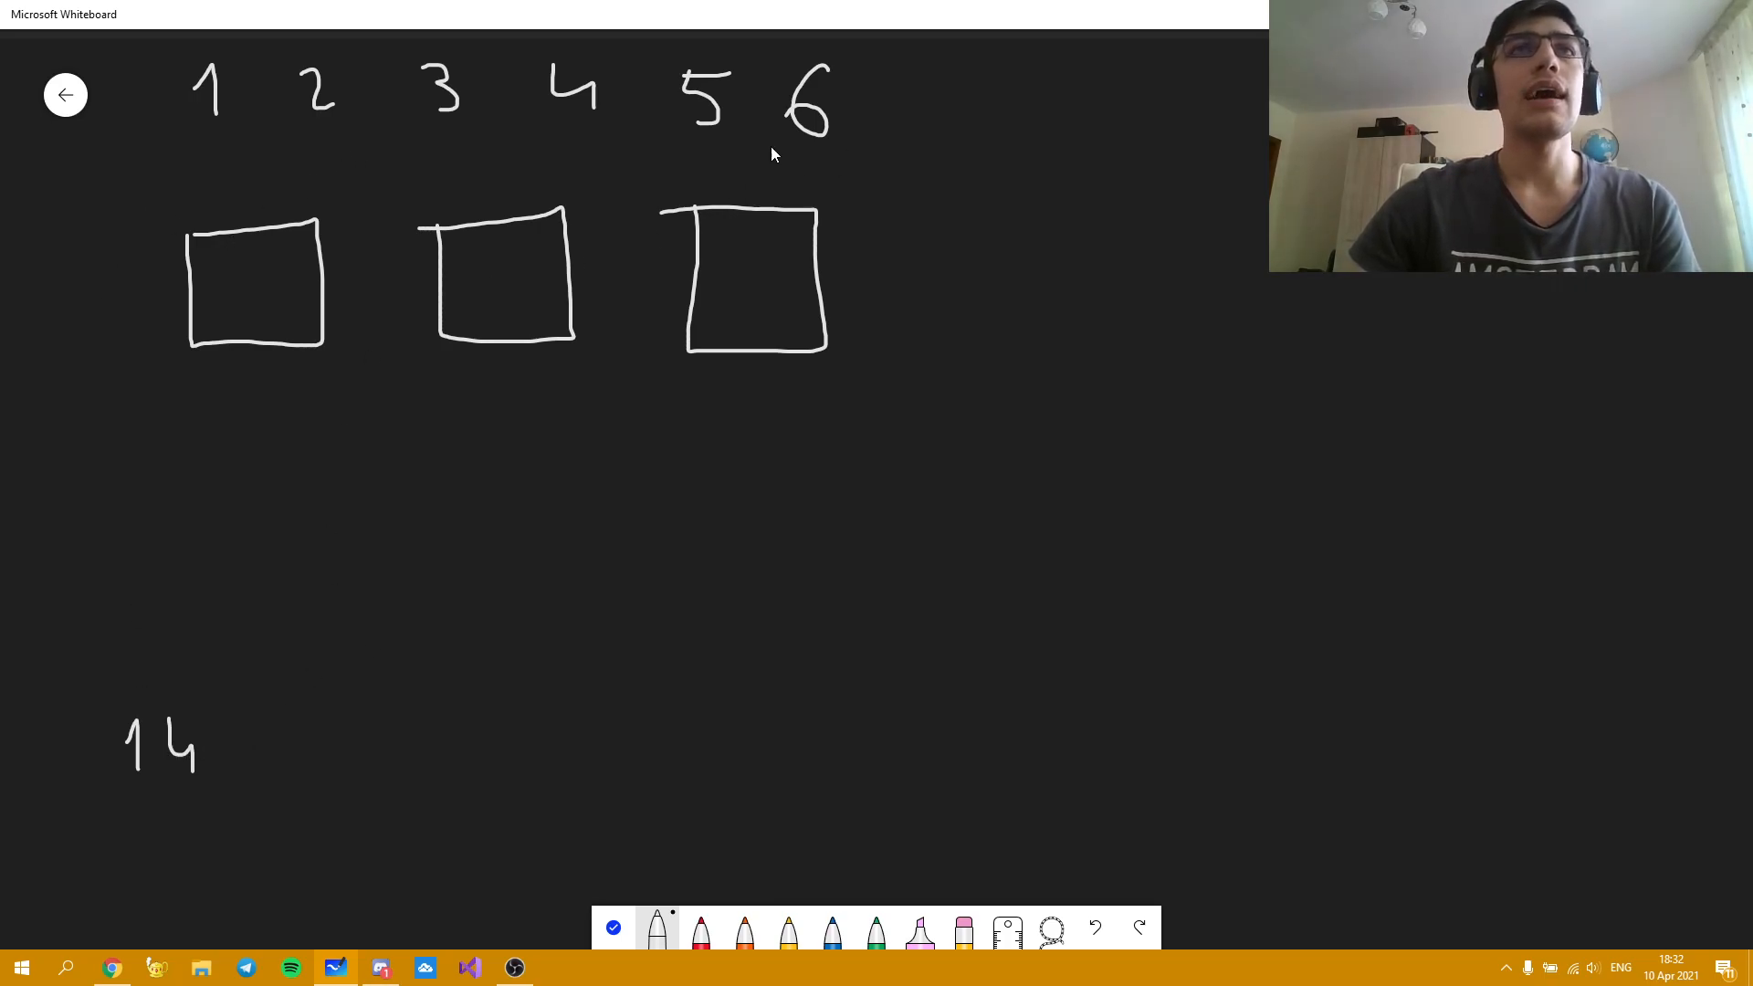
- Strike out the used number 6 and write the next remaining sum beside 8
left_click_drag(268, 257, 247, 312)
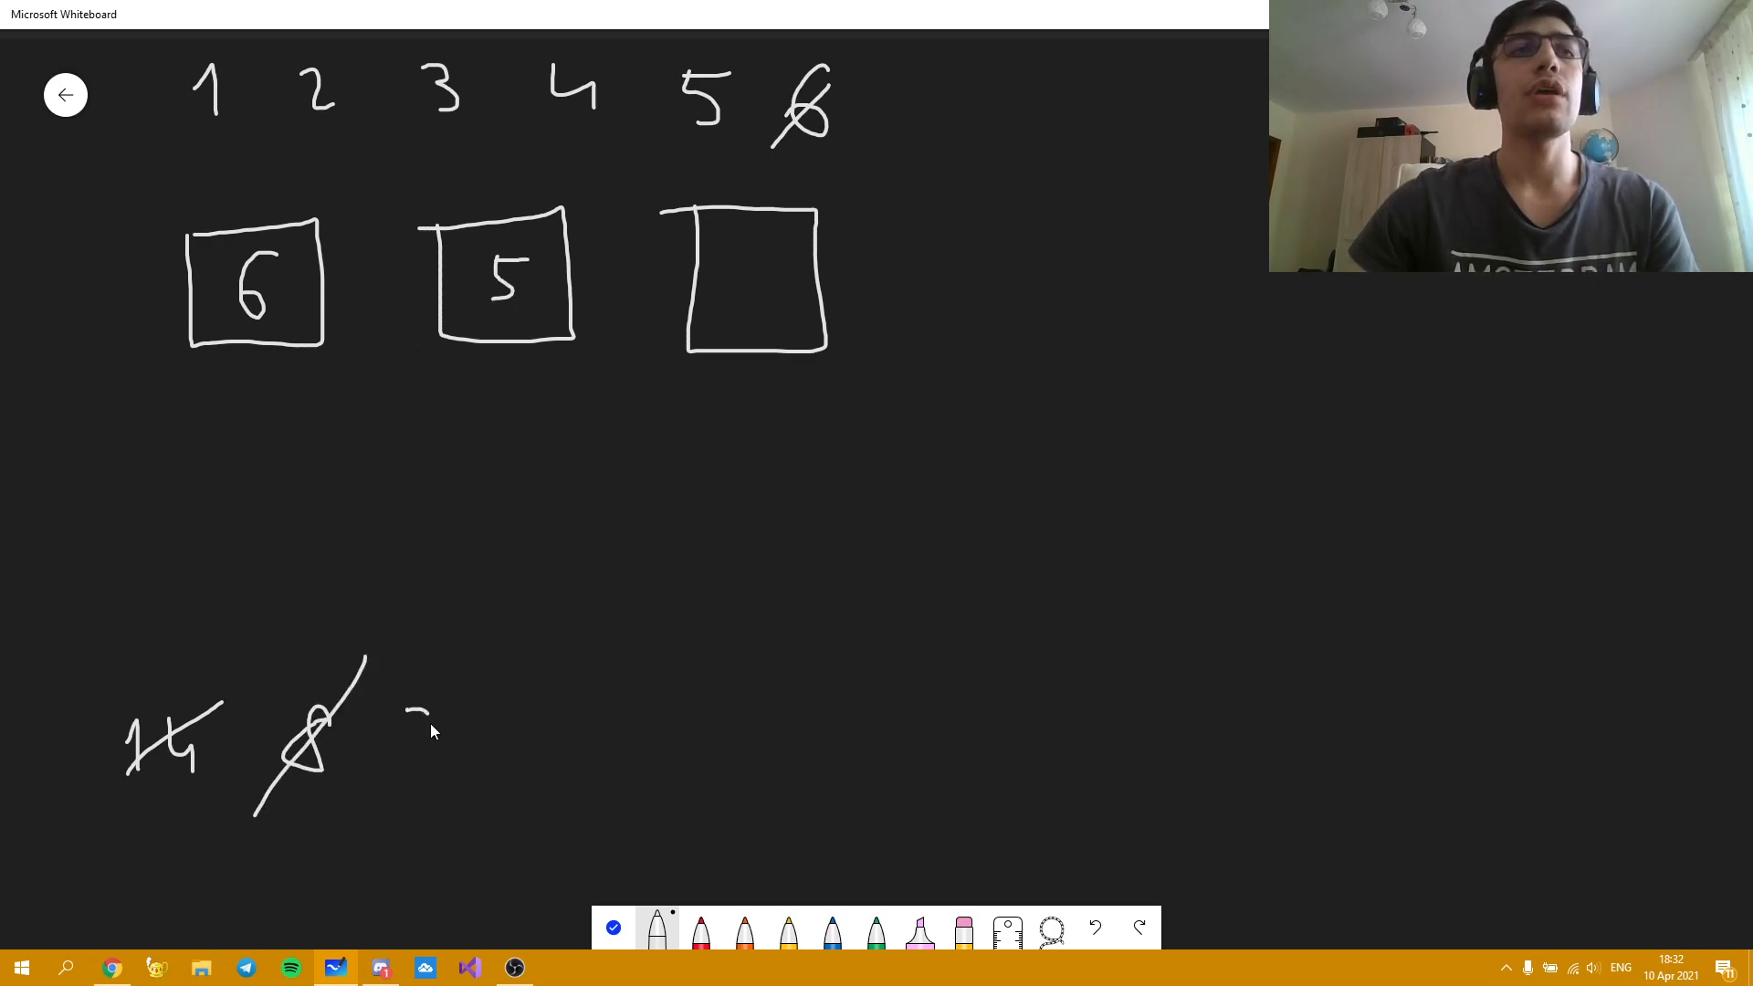
left_click_drag(414, 711, 420, 770)
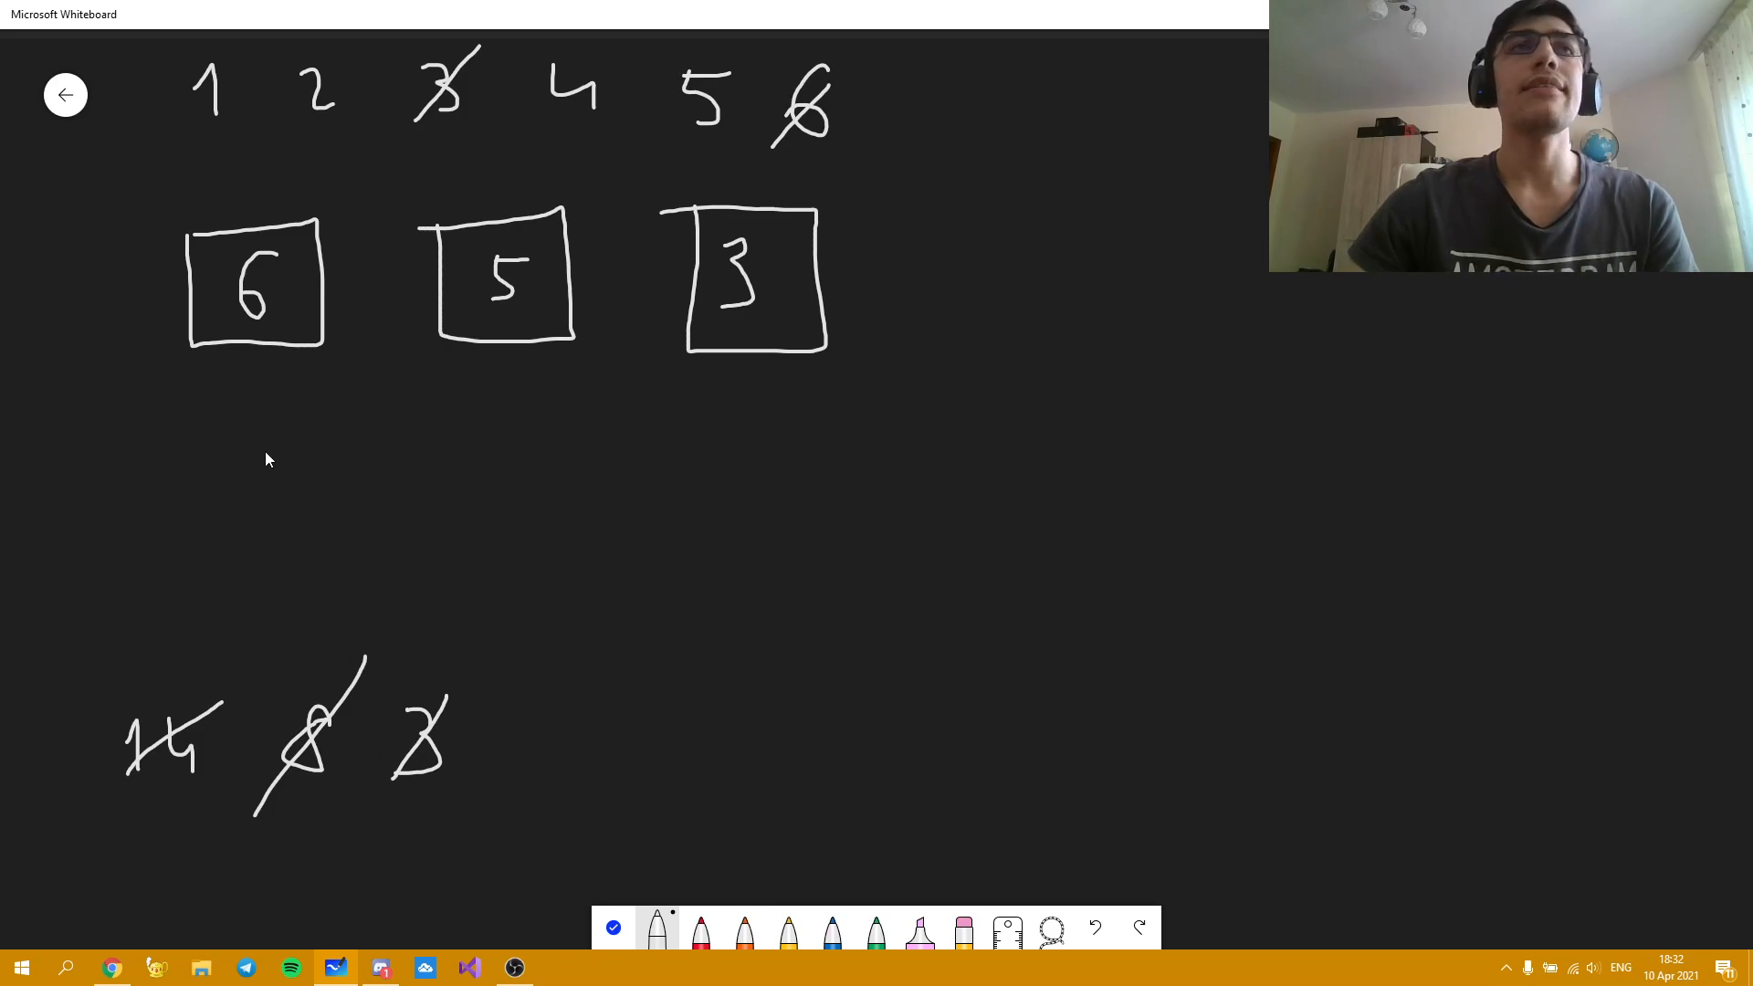
mouse_move(206, 455)
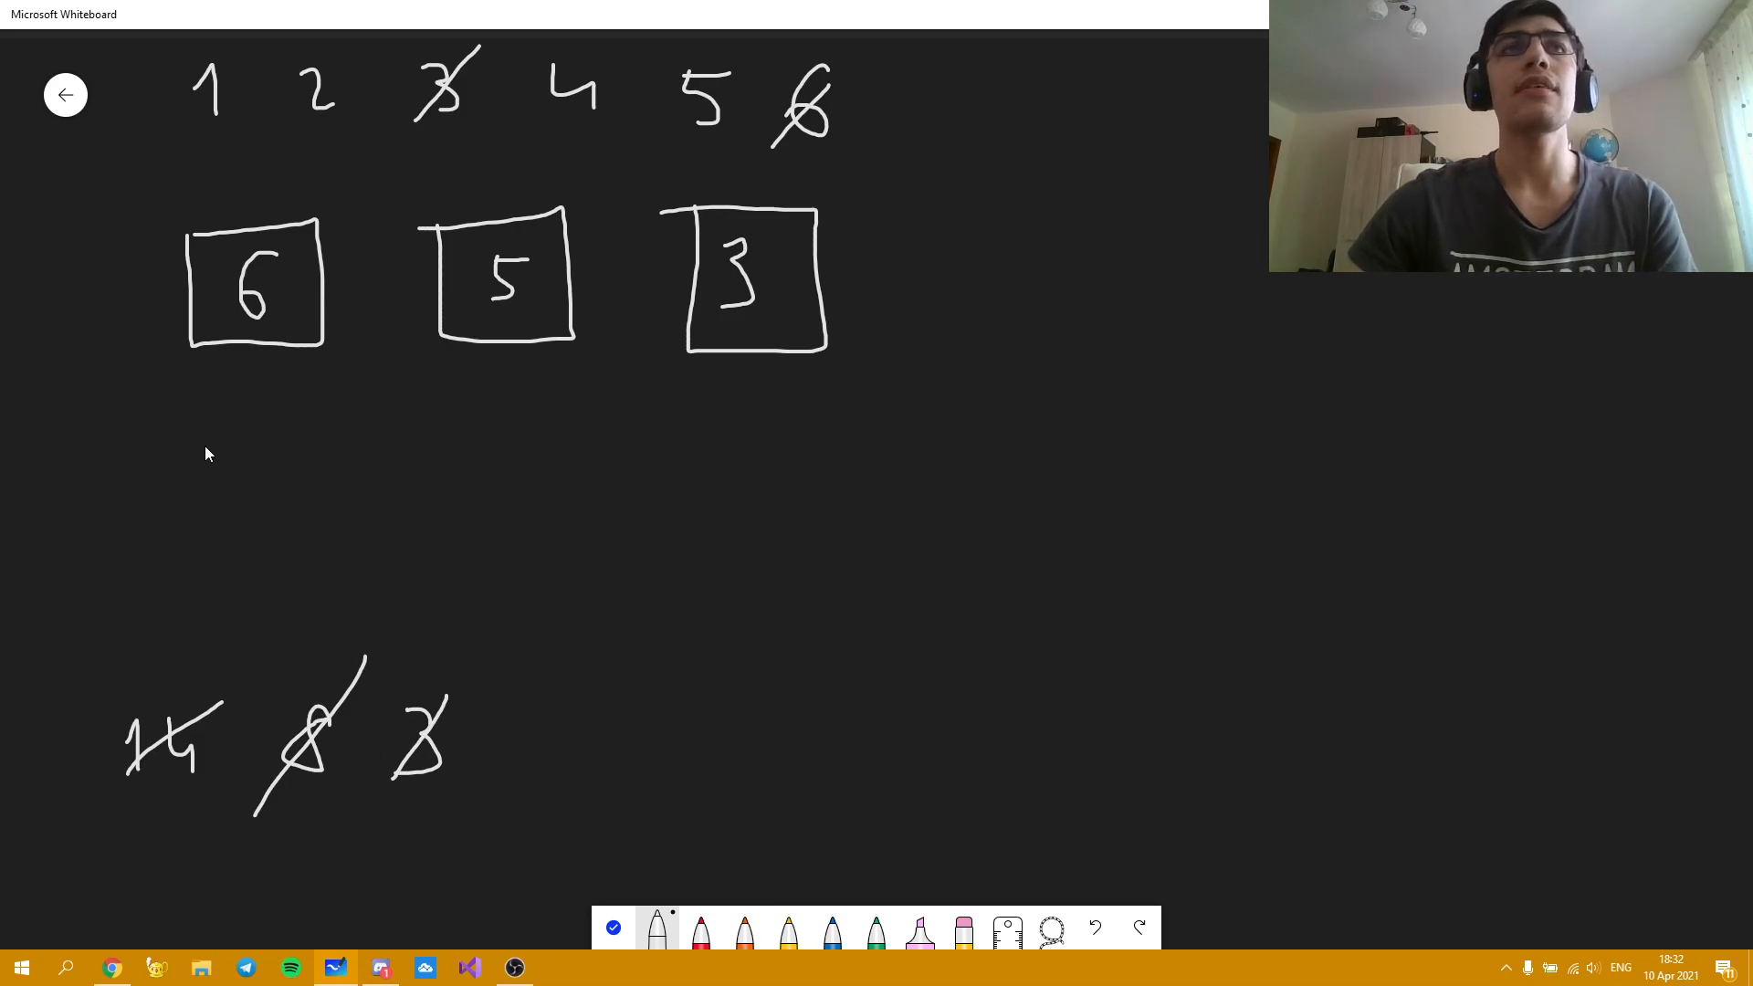
mouse_move(196, 429)
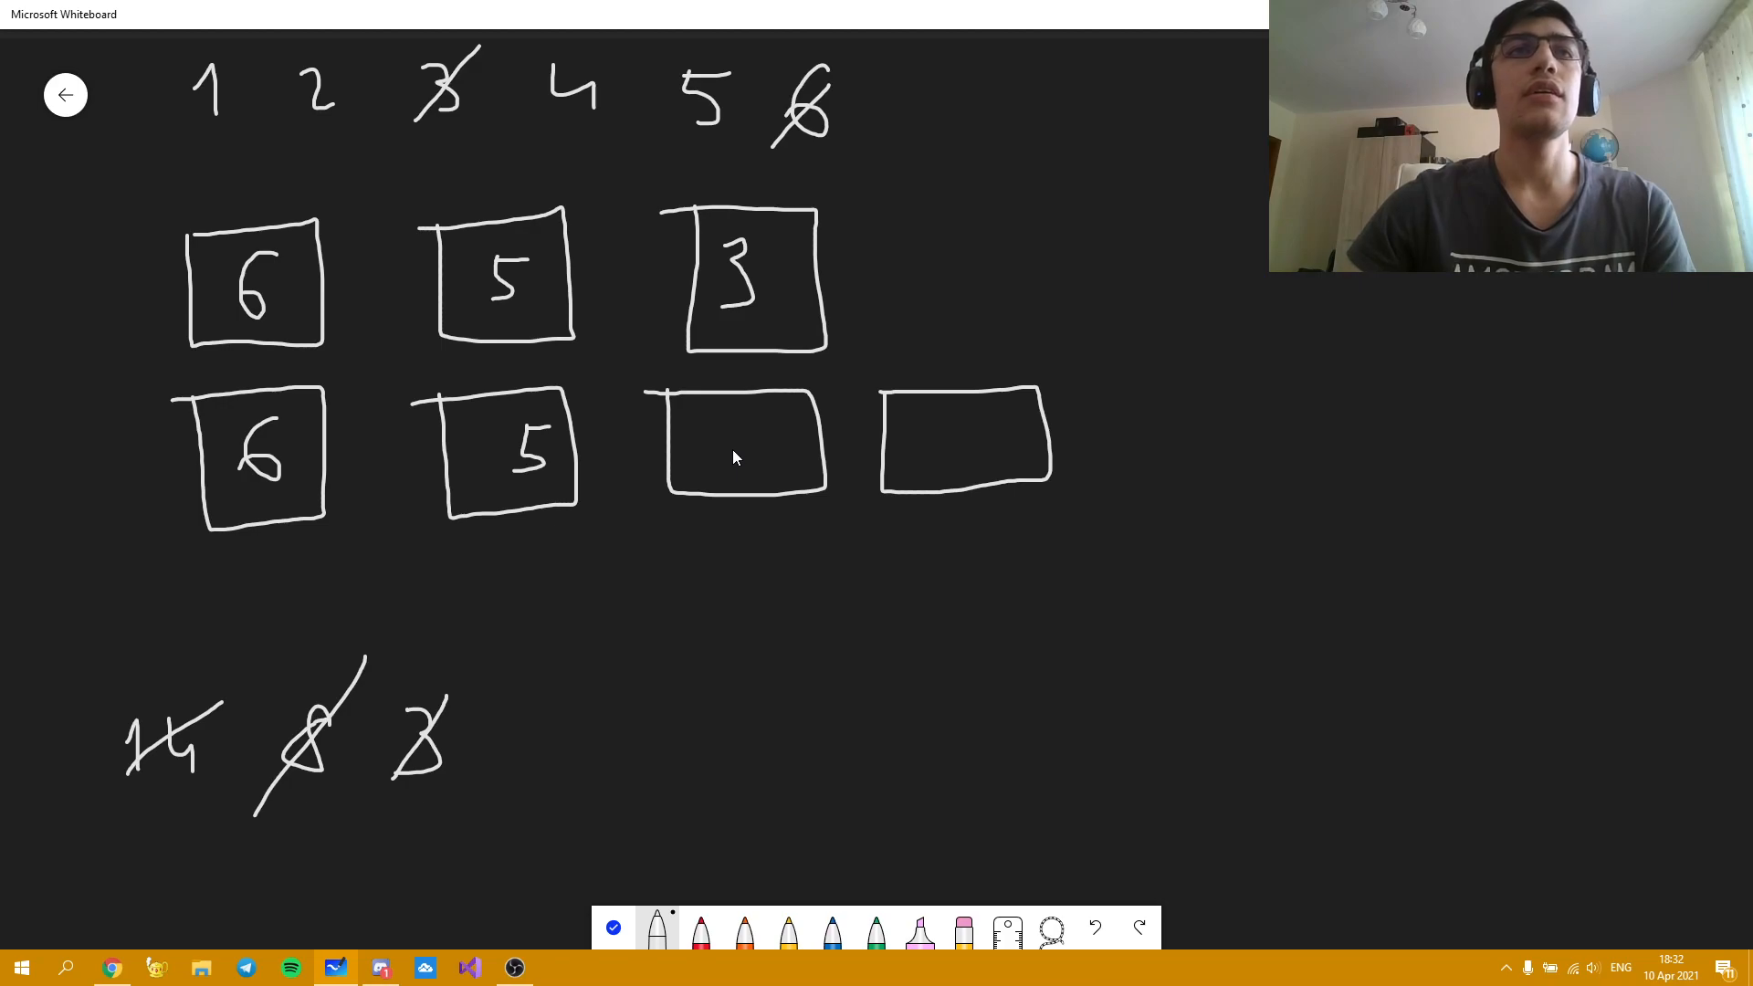
mouse_move(949, 435)
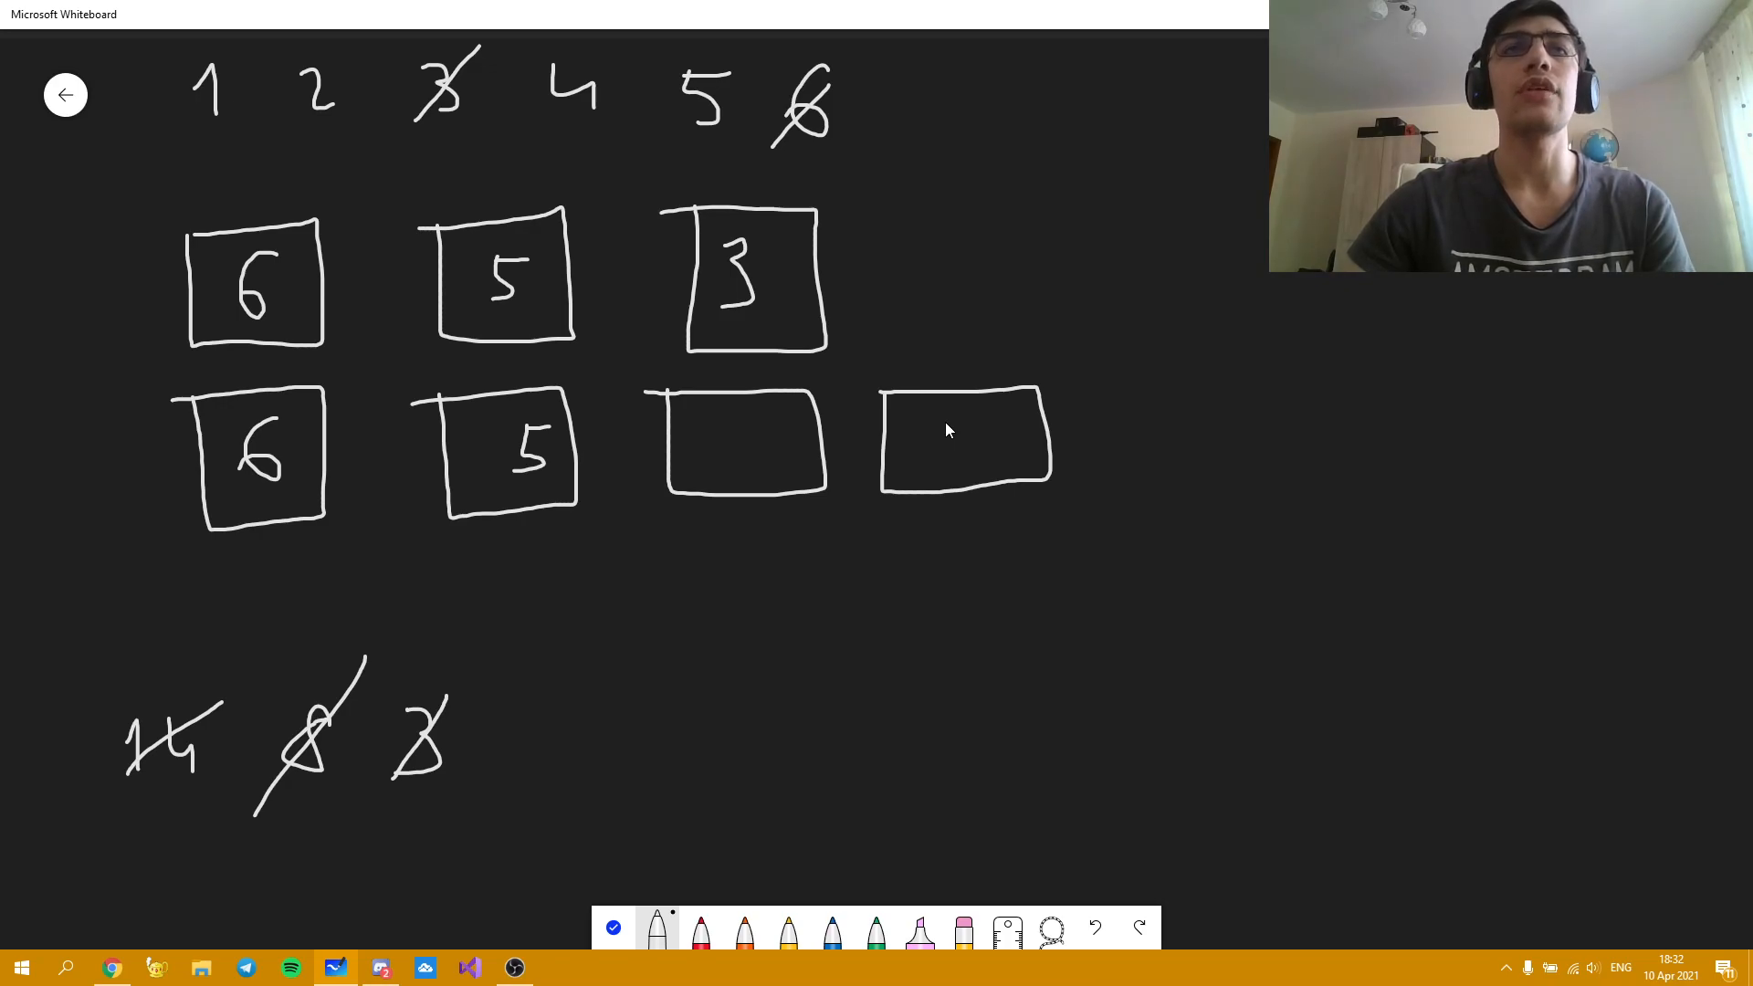
mouse_move(744, 428)
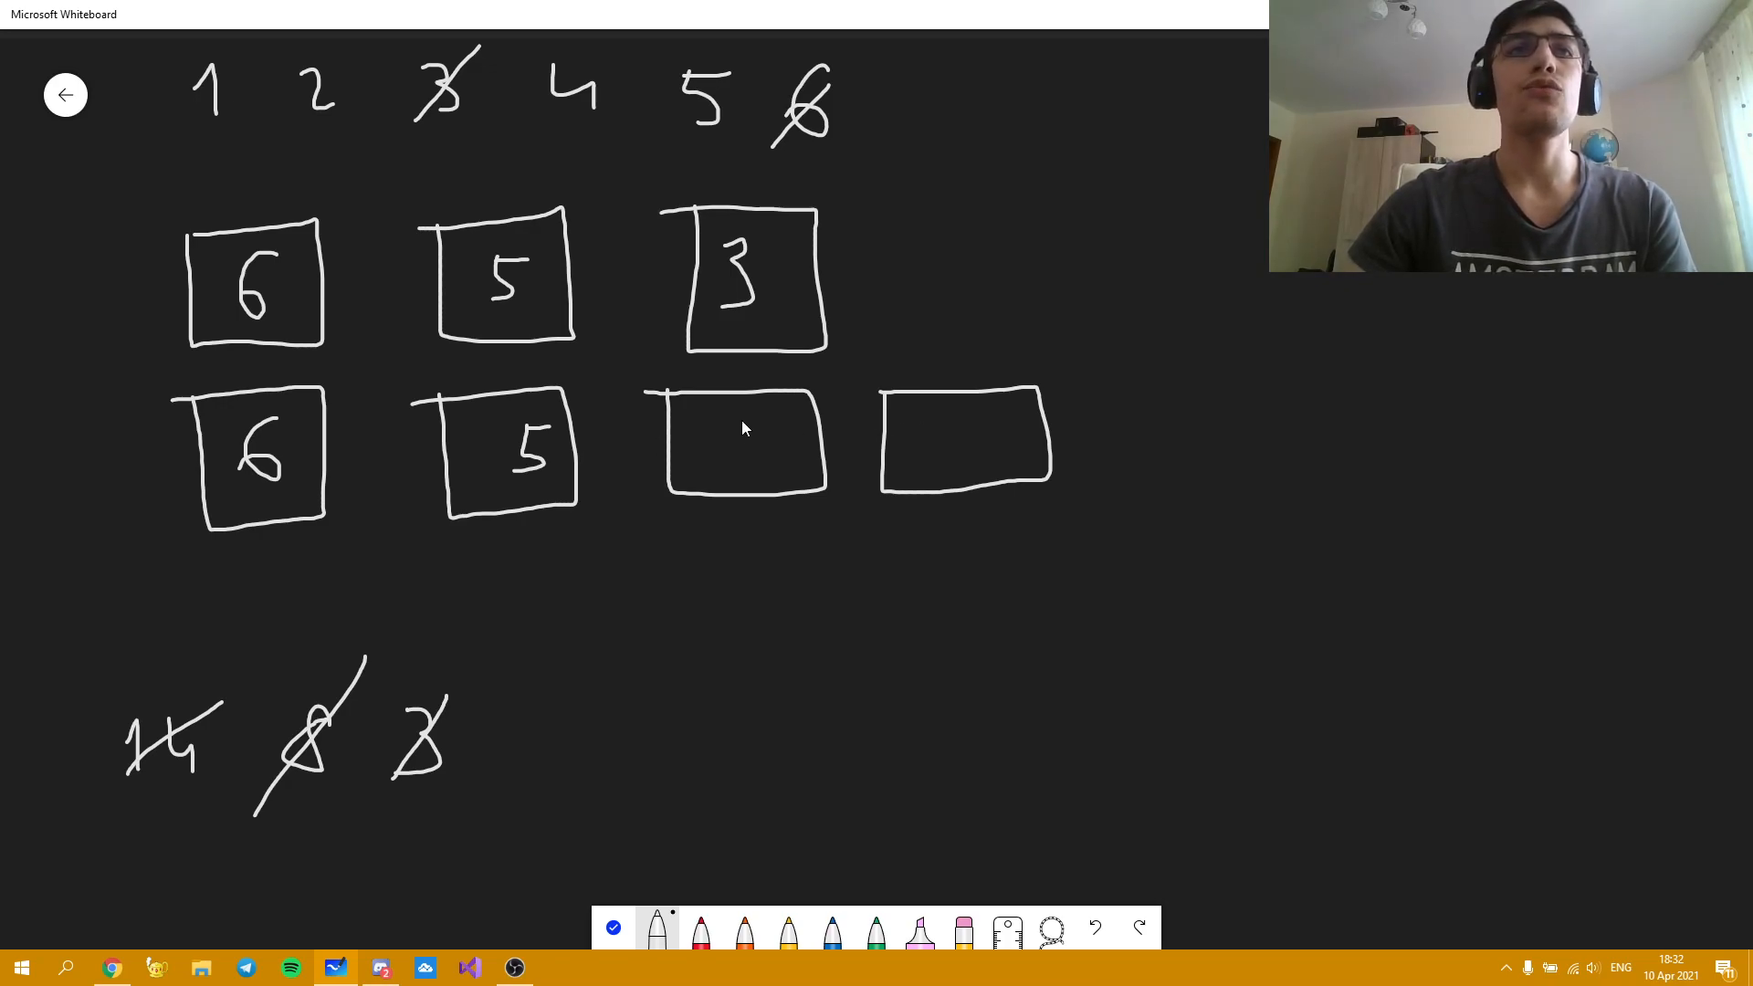
- Write 2 and 1 into the empty boxes of the second row, completing 6, 5, 2, 1
left_click_drag(733, 442, 743, 420)
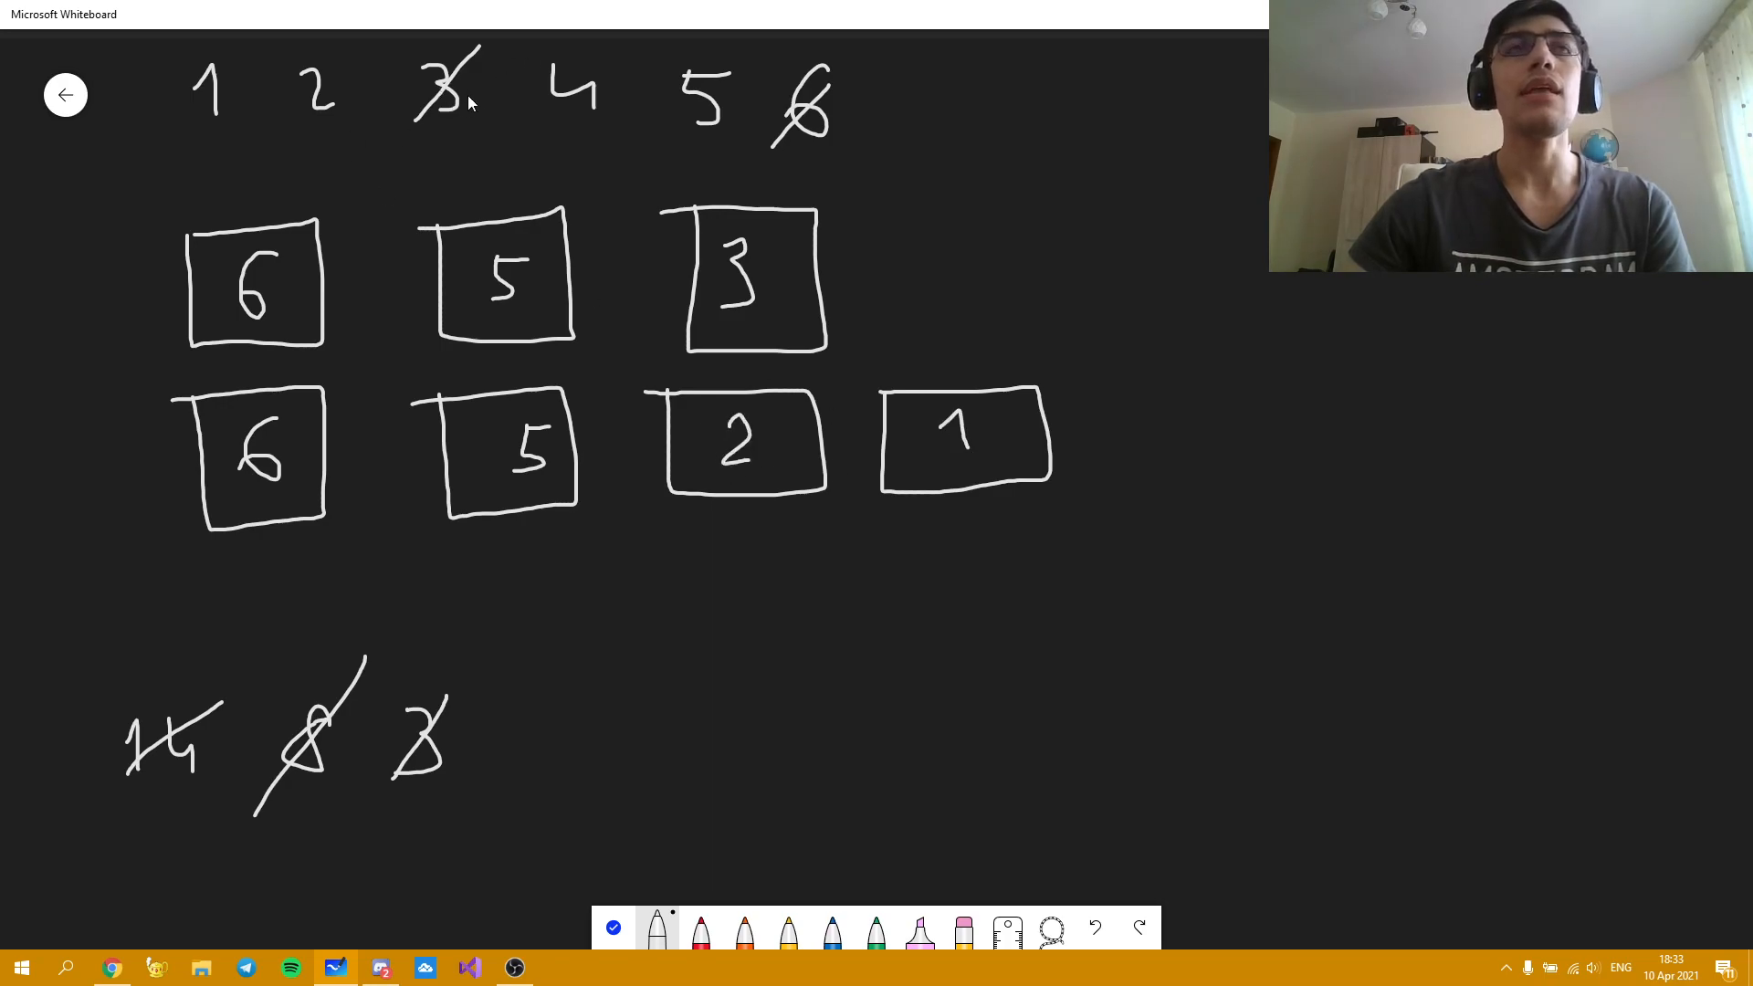
mouse_move(716, 526)
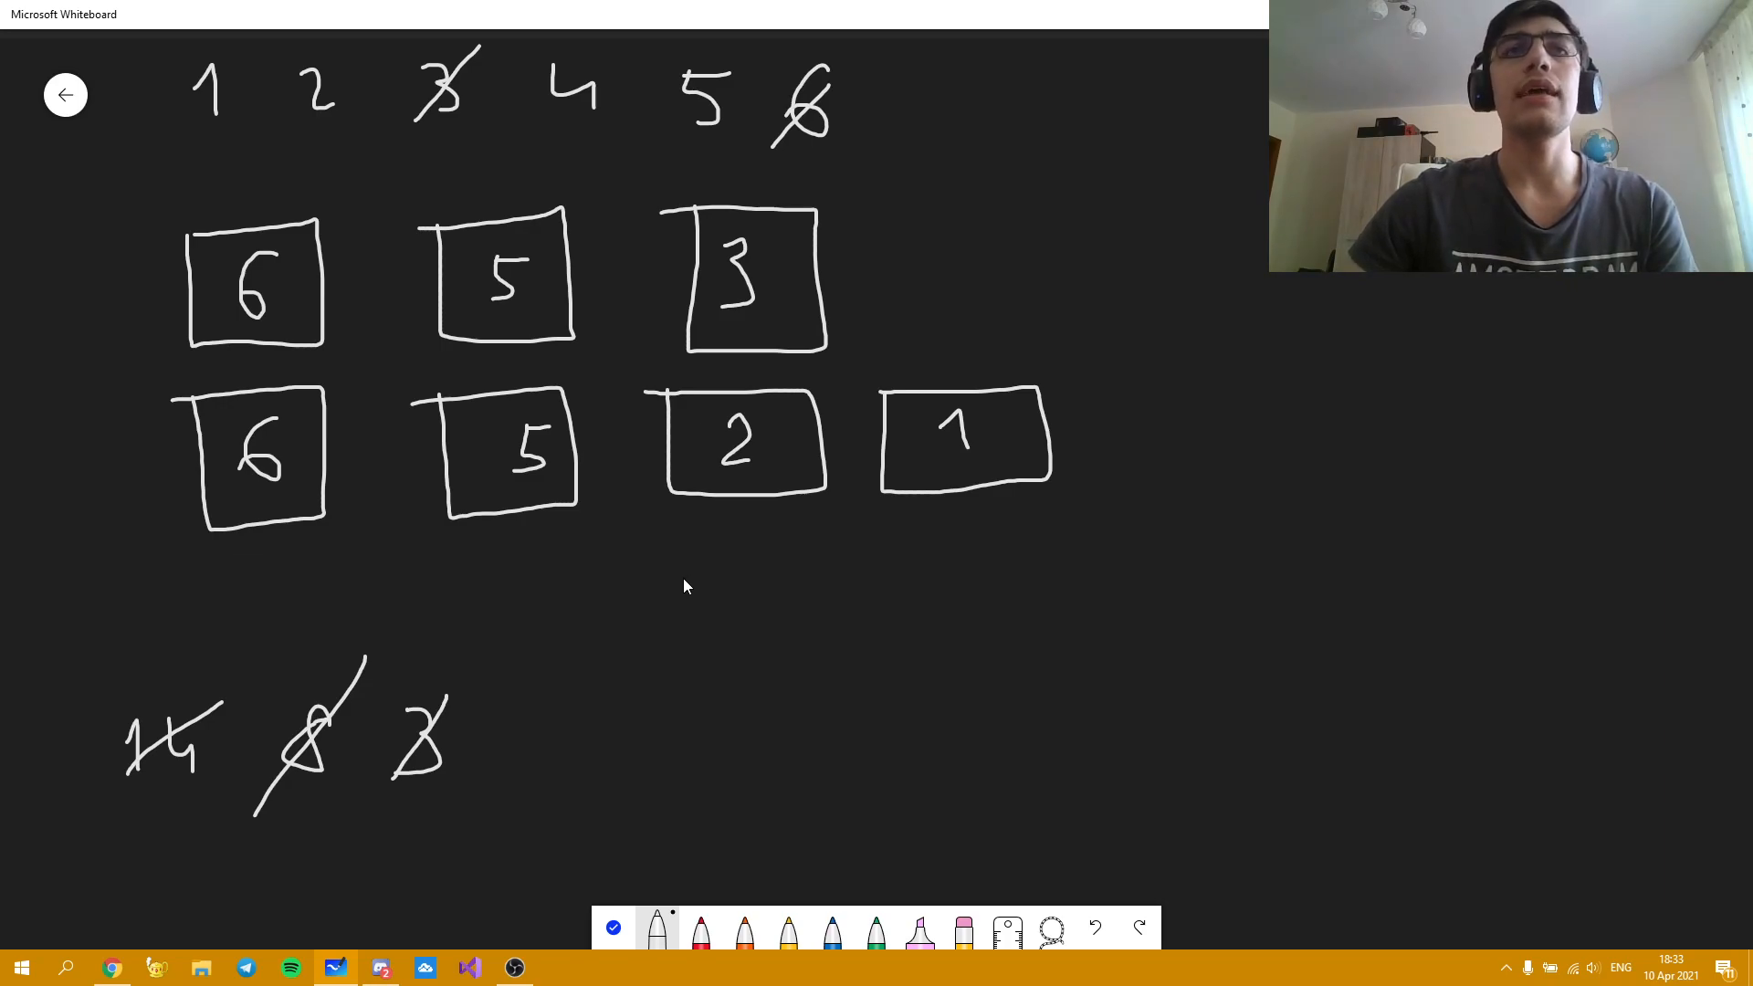
mouse_move(658, 654)
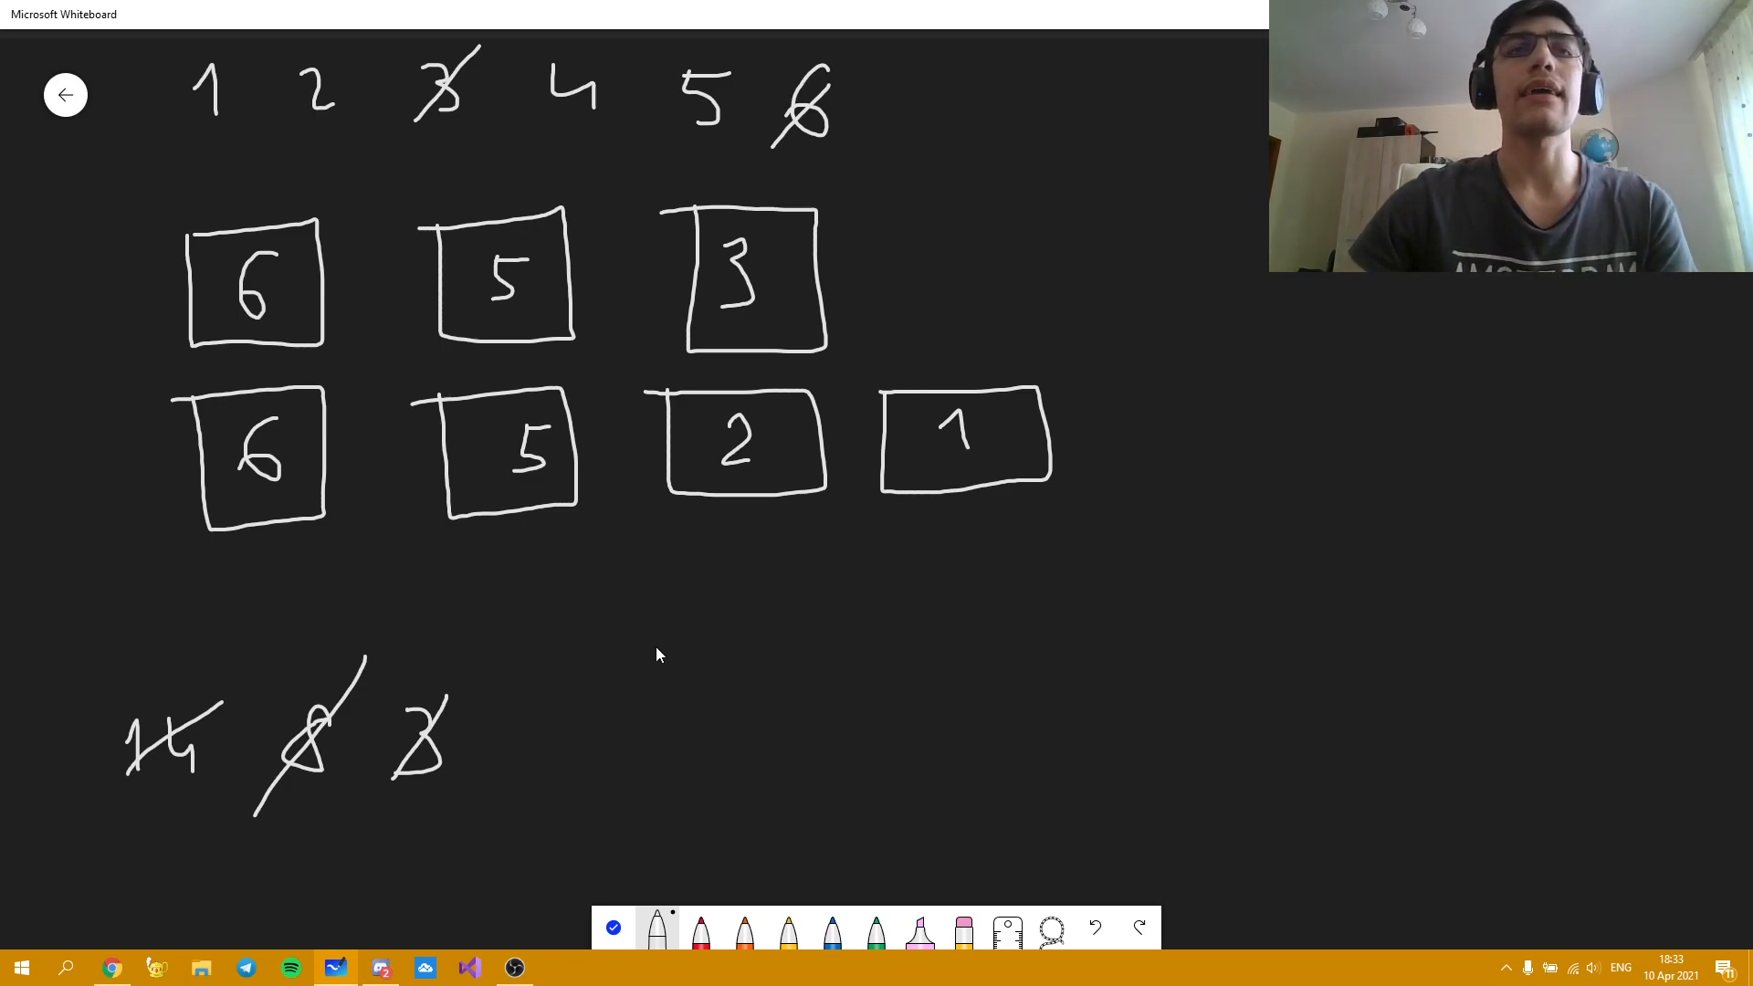
- Start the sum formula x·(x+1)/2 beneath the second row of boxes
left_click_drag(621, 626, 665, 670)
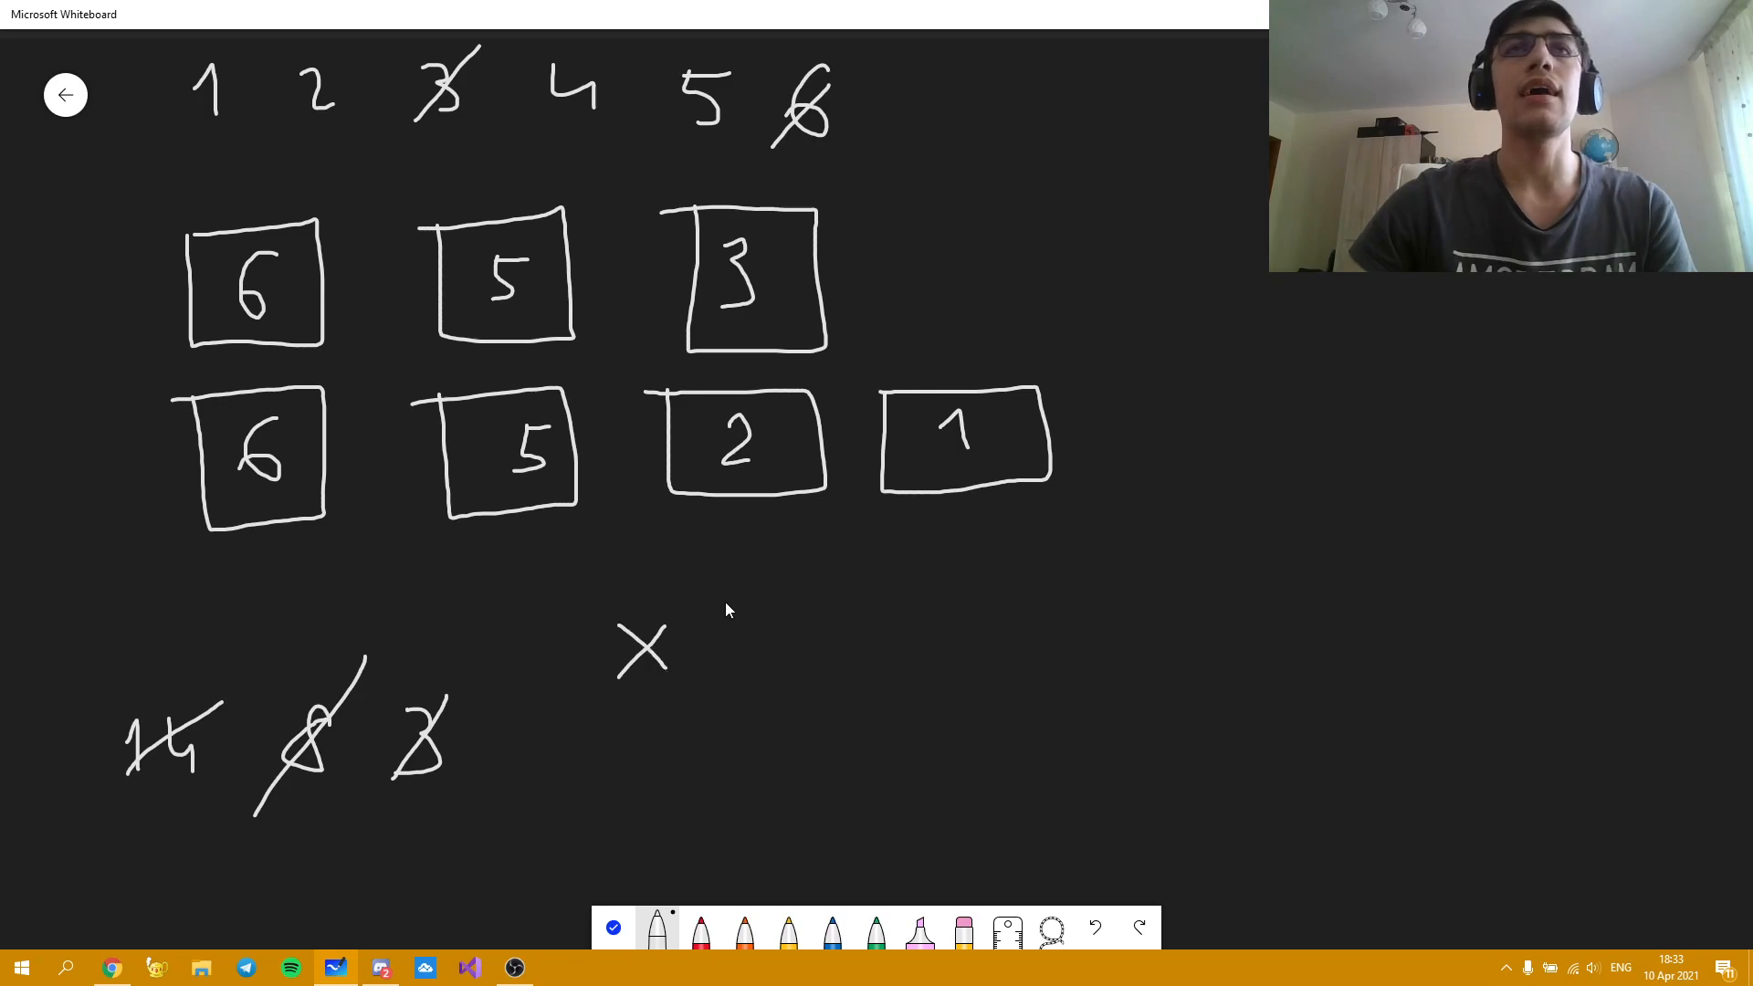
mouse_move(742, 665)
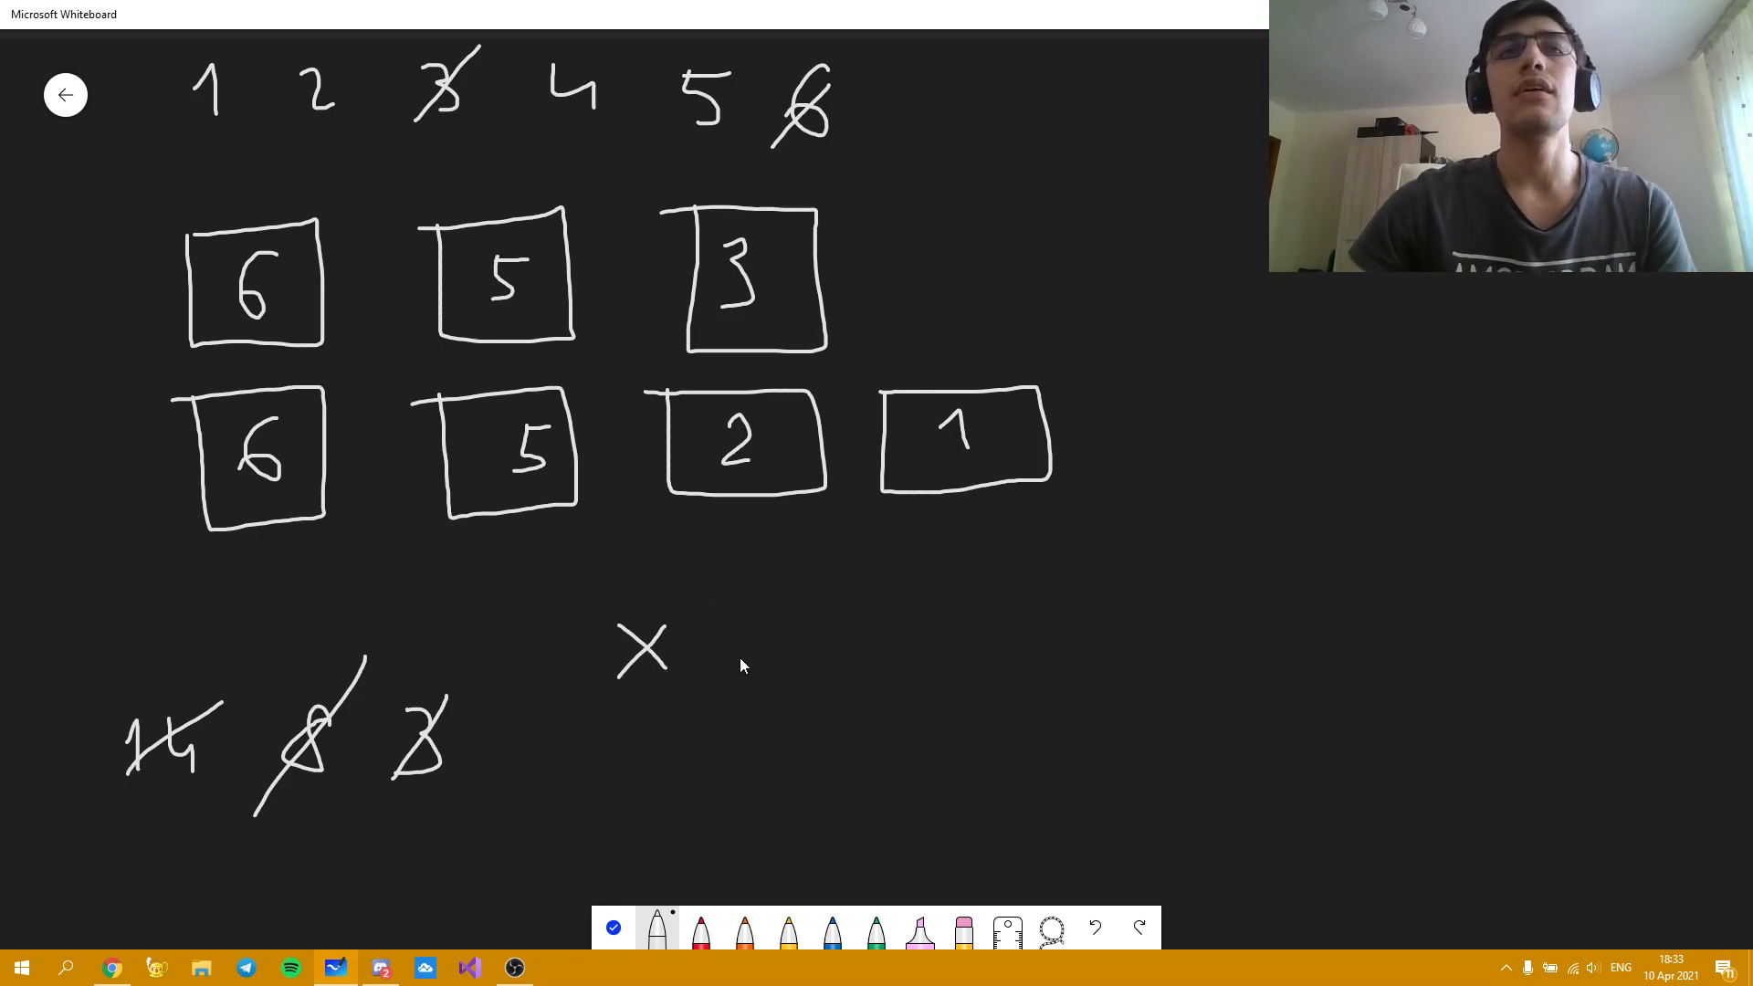
mouse_move(714, 650)
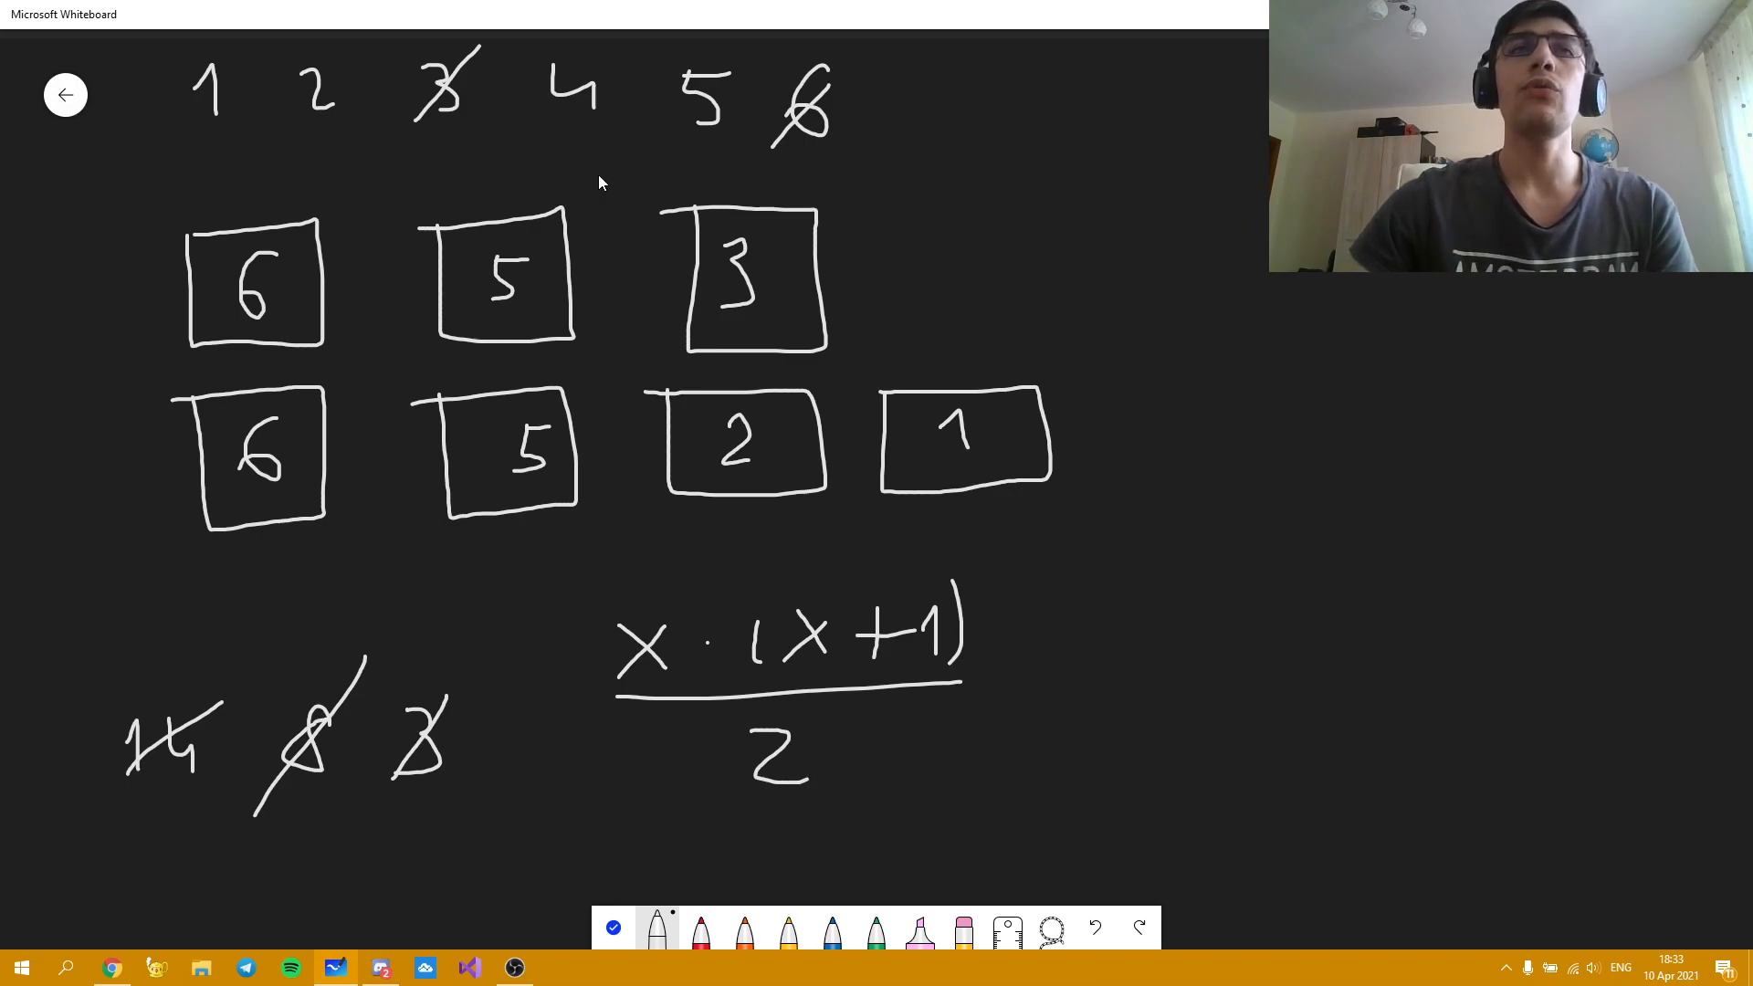
mouse_move(237, 183)
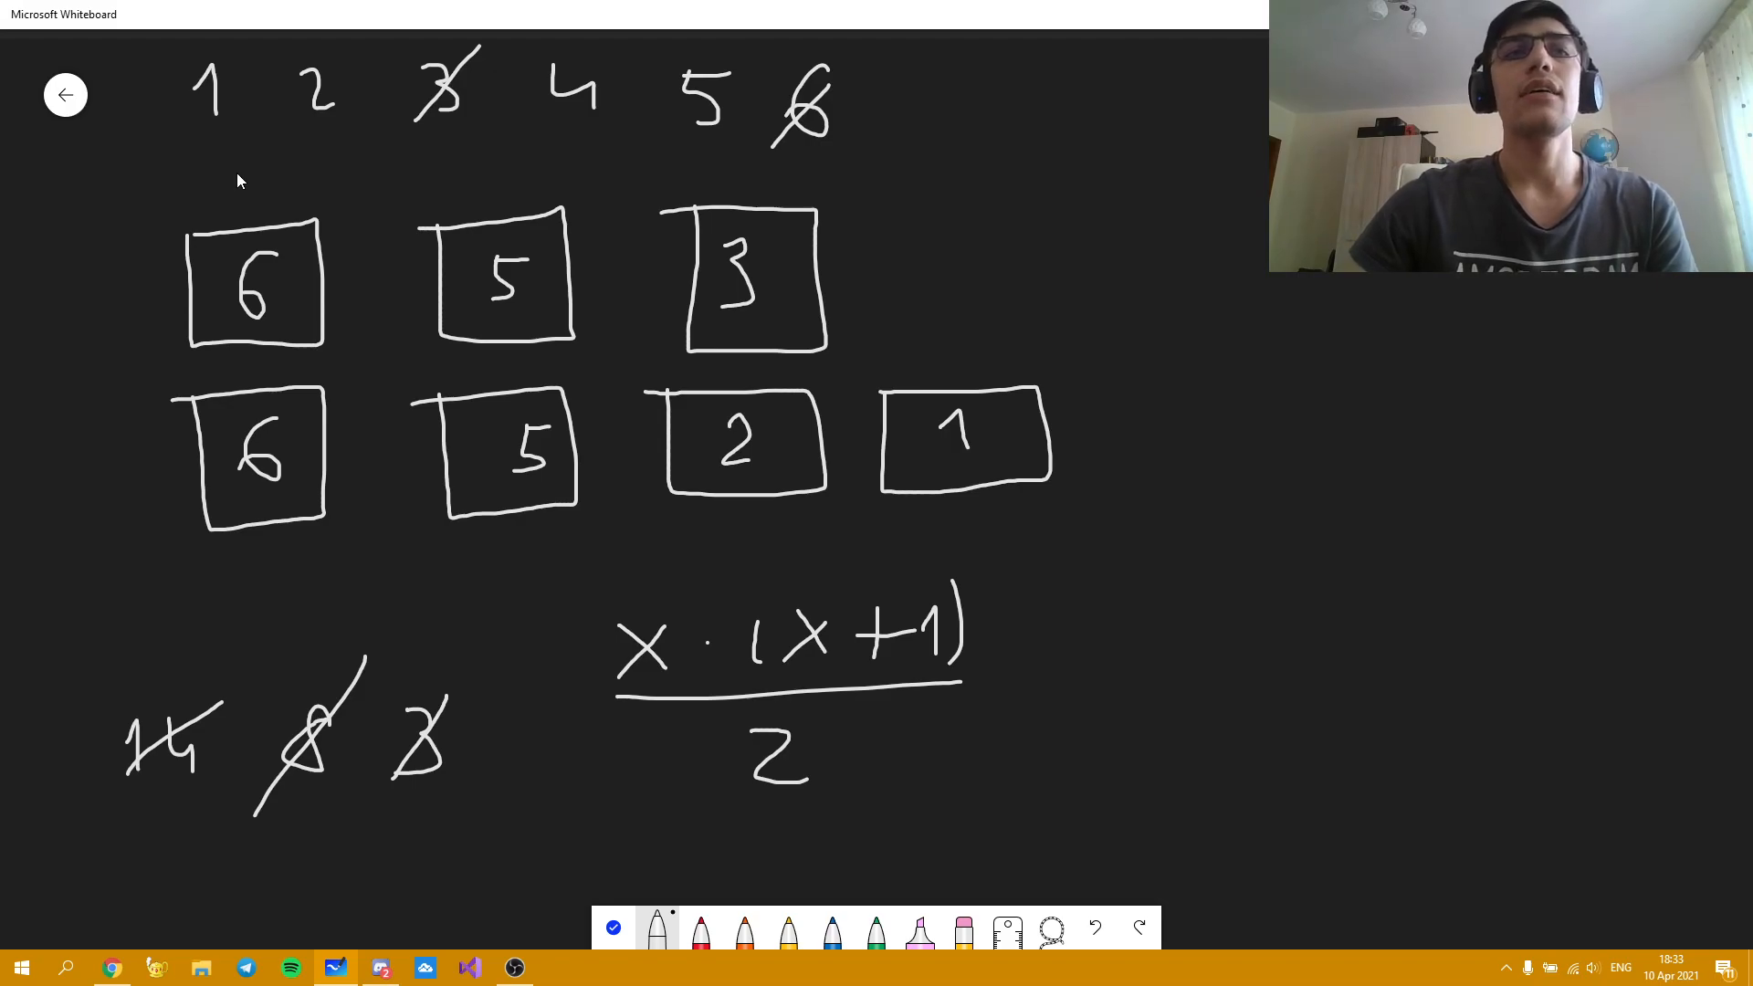
mouse_move(99, 760)
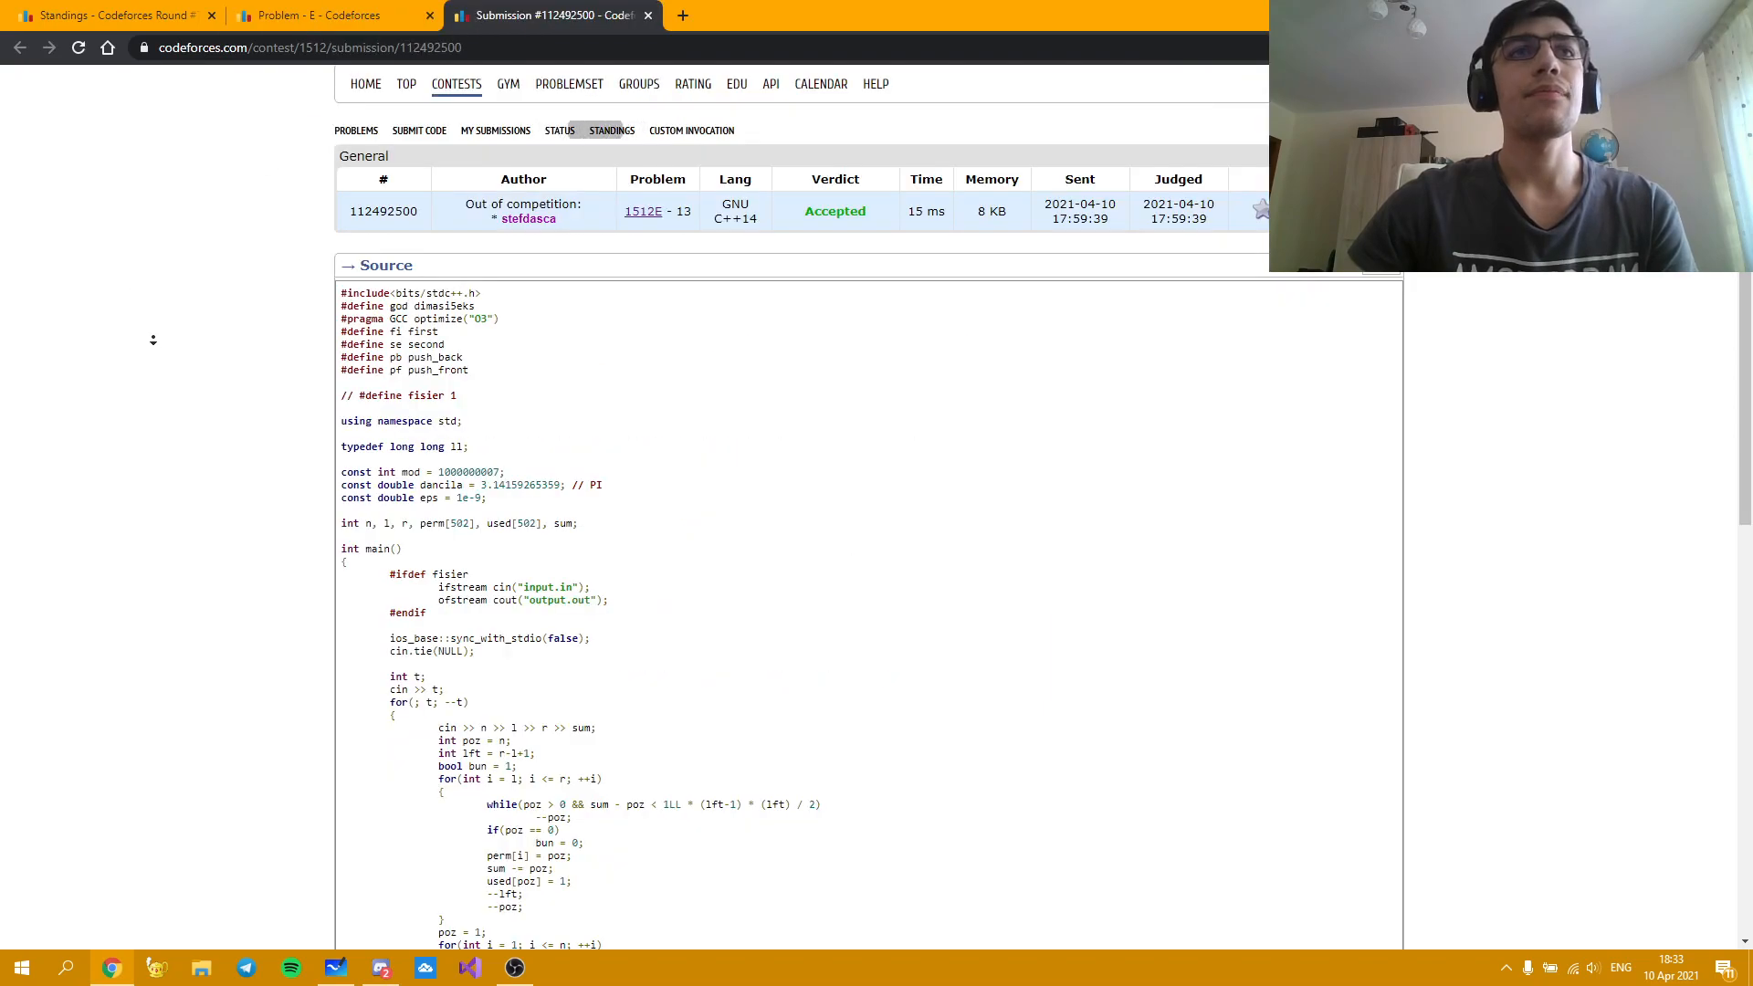
- Scroll through the accepted C++ submission source, then return to the problem E statement
scroll("down", 3)
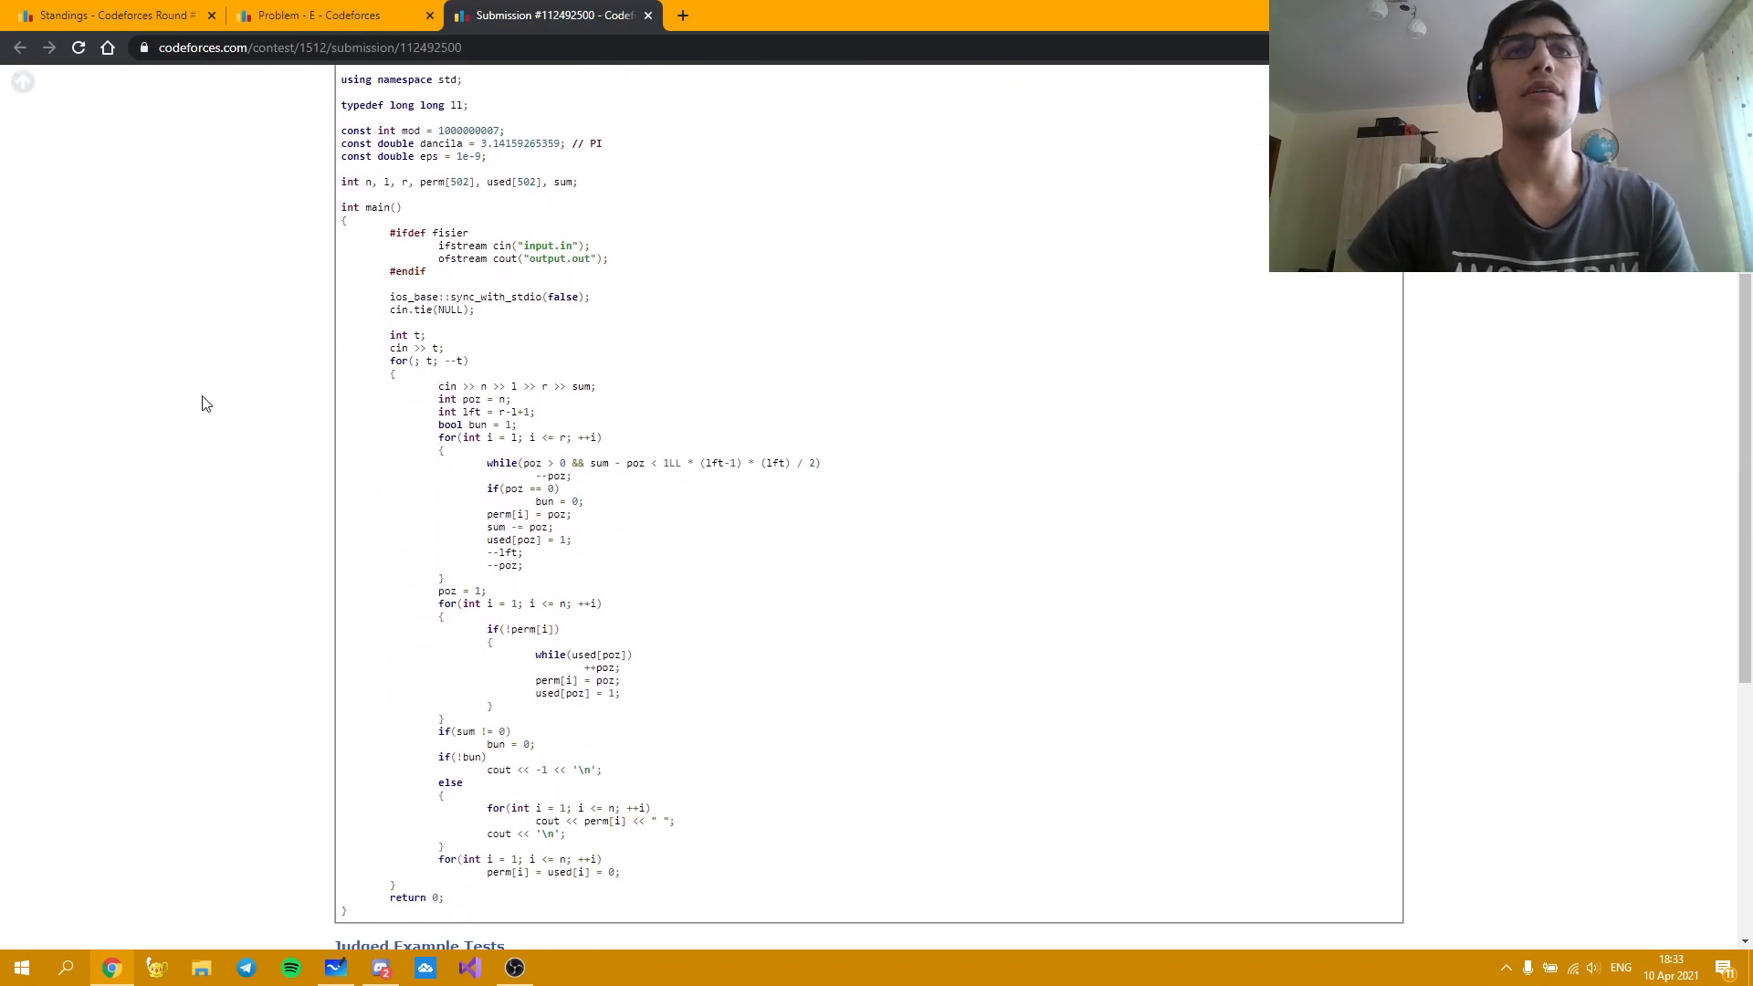
mouse_move(382, 428)
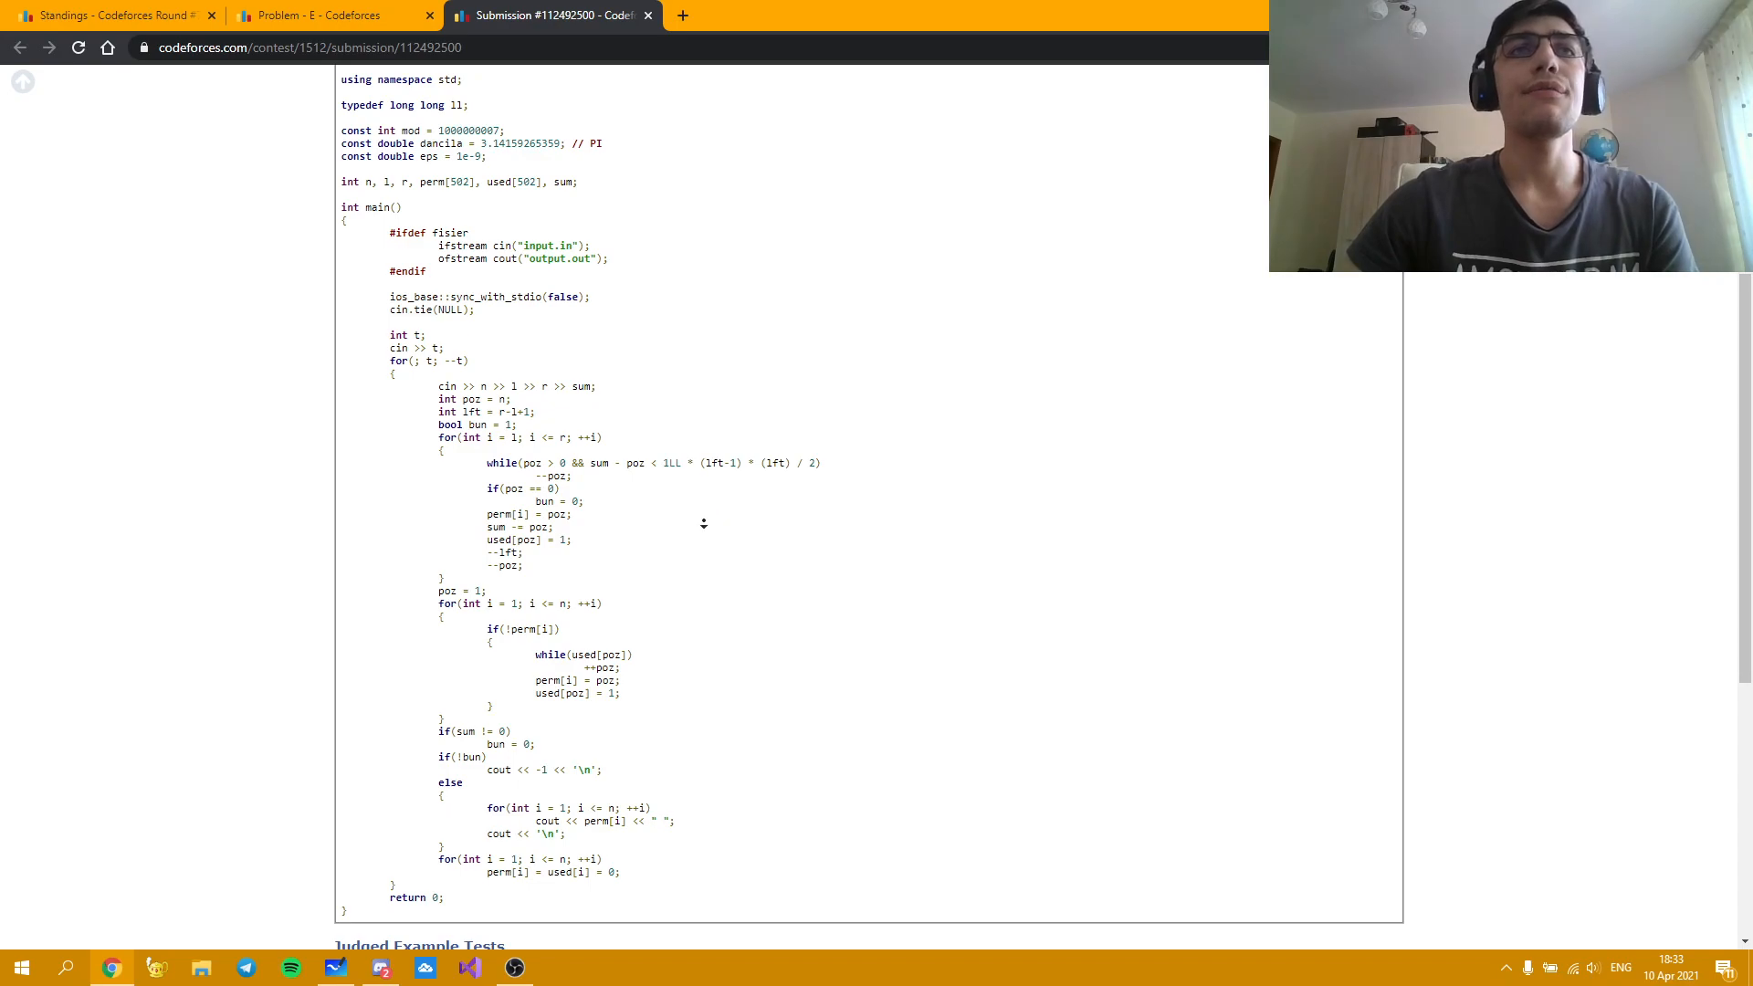
scroll("down", 3)
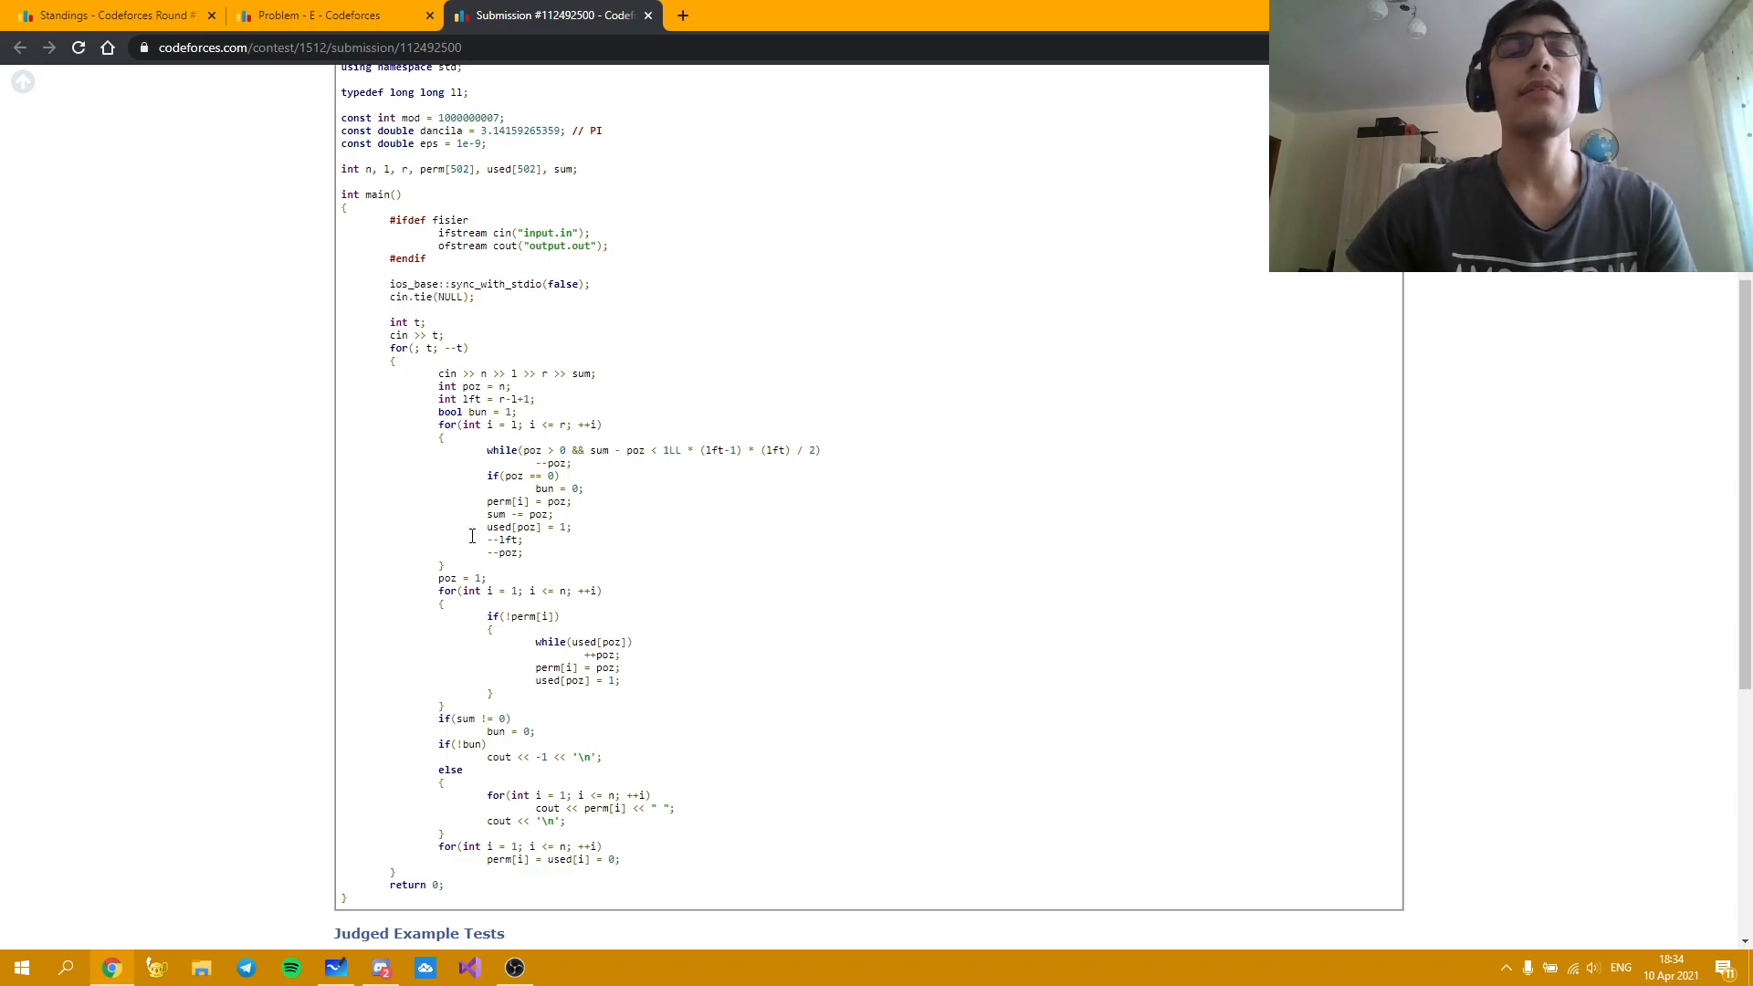
mouse_move(756, 548)
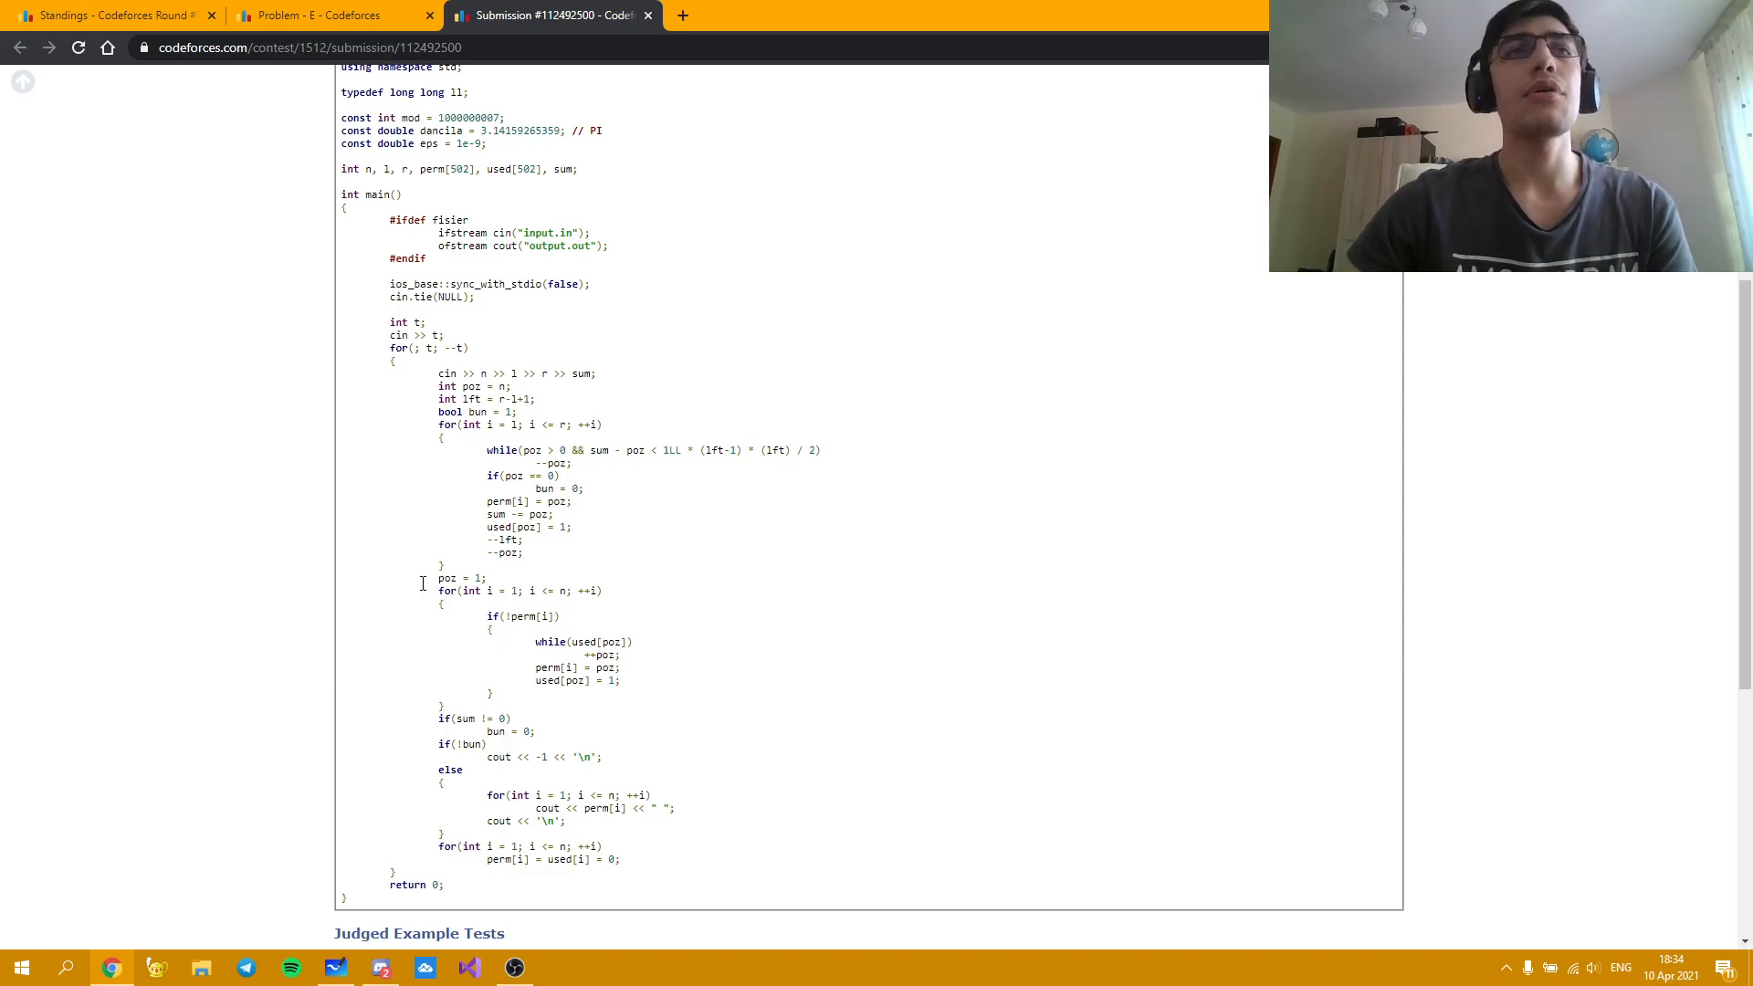
mouse_move(738, 584)
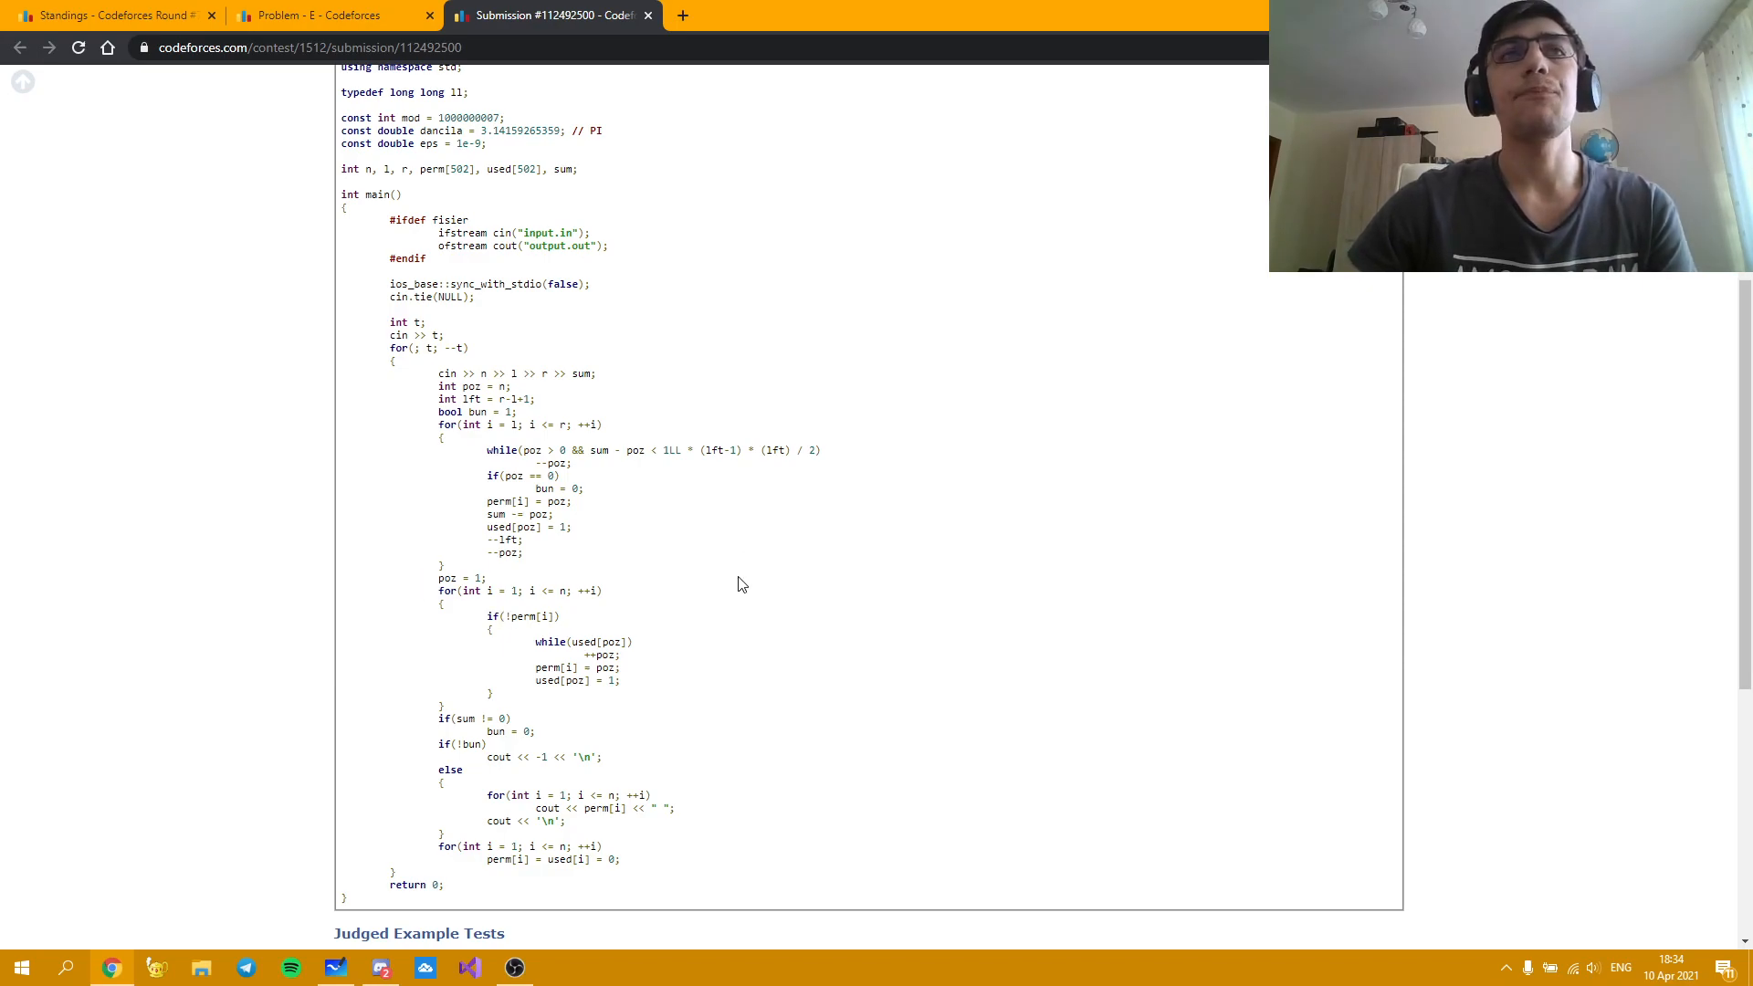
scroll("down", 3)
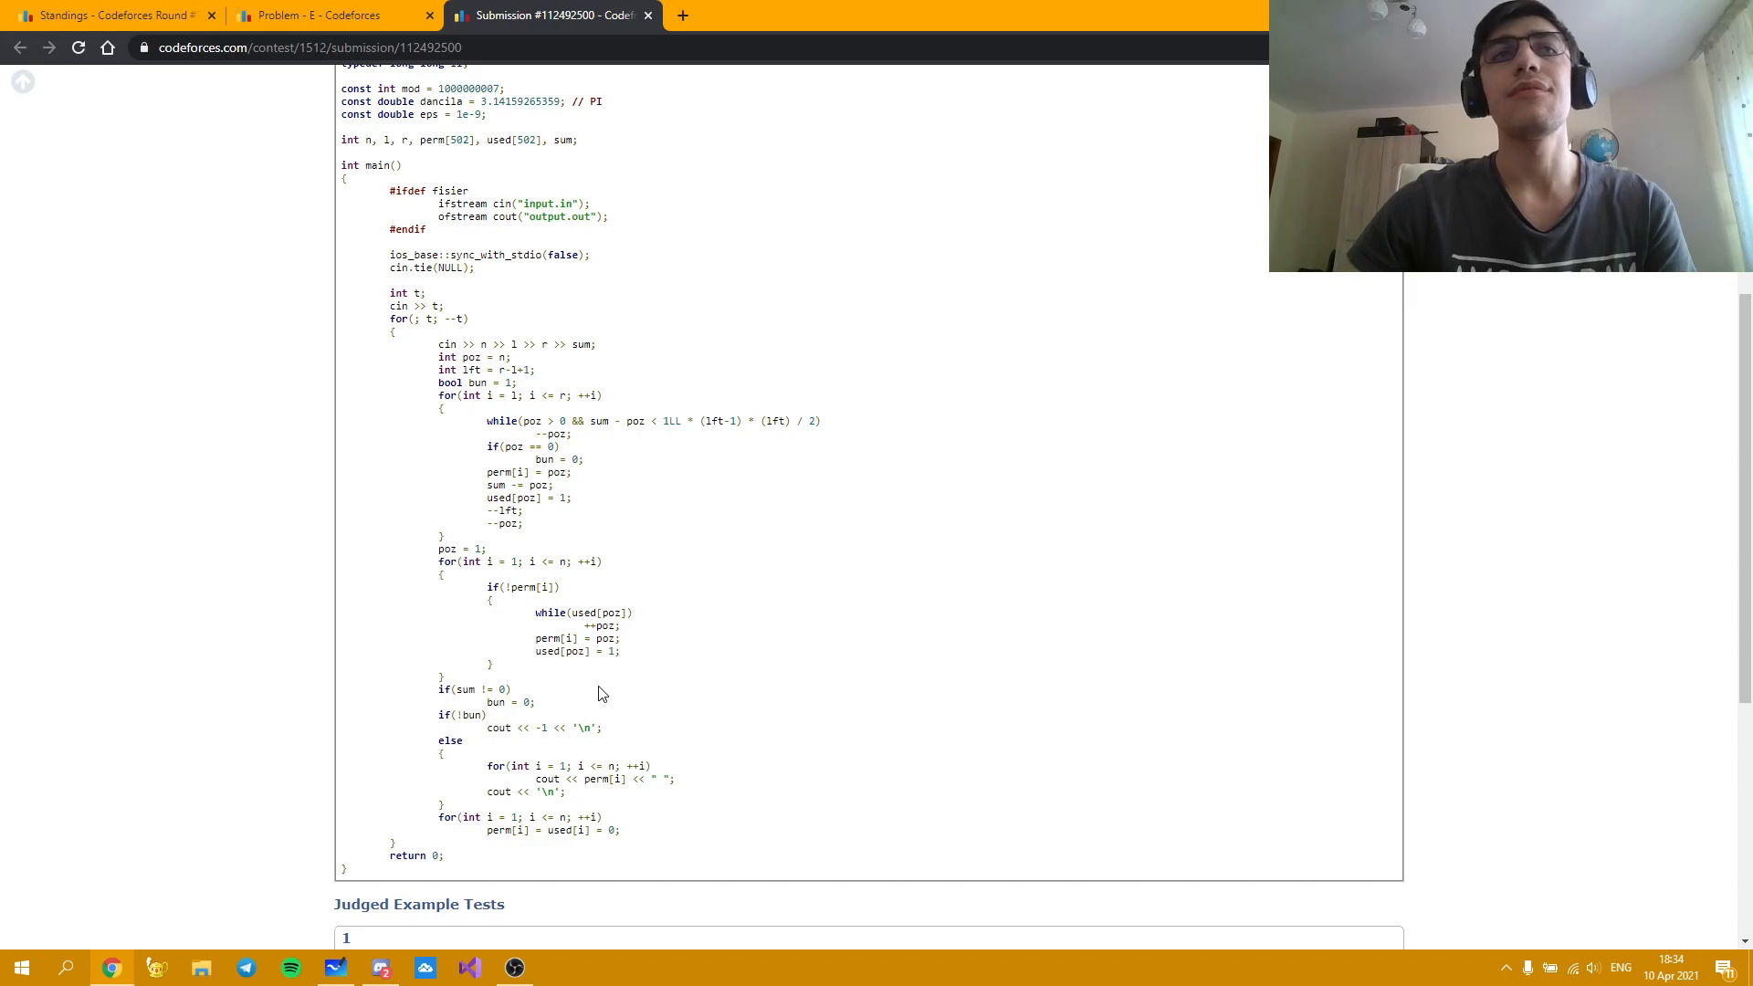
mouse_move(656, 710)
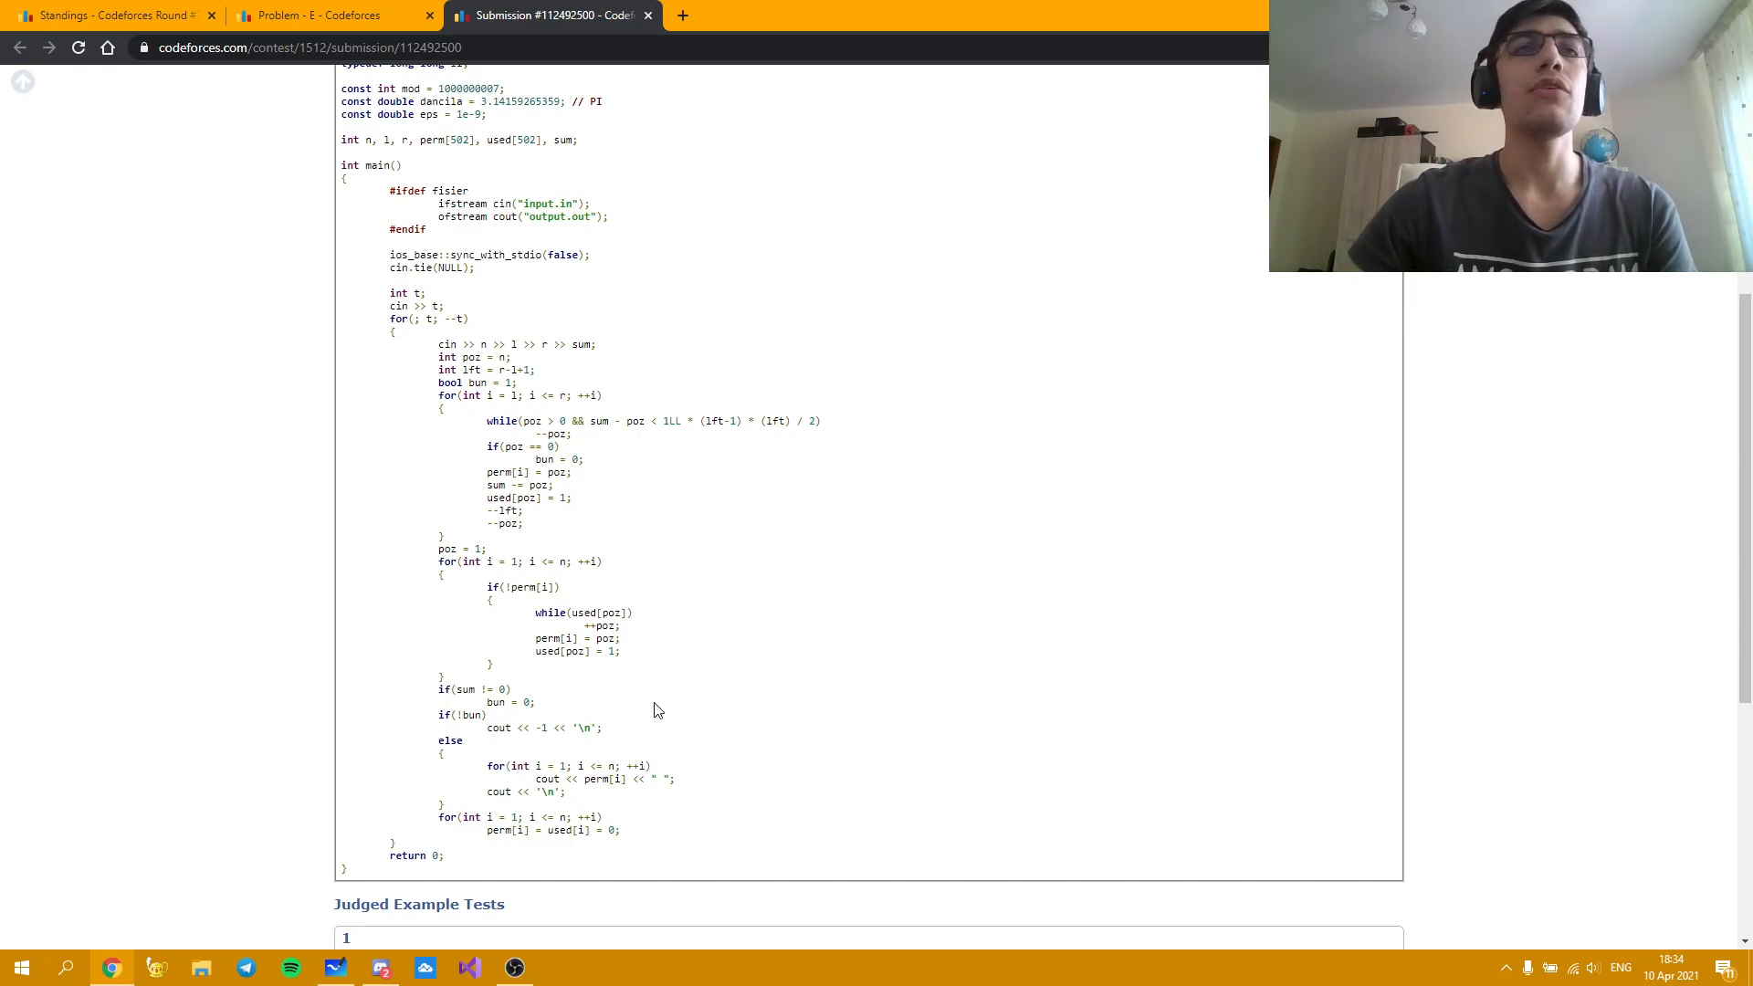
mouse_move(595, 806)
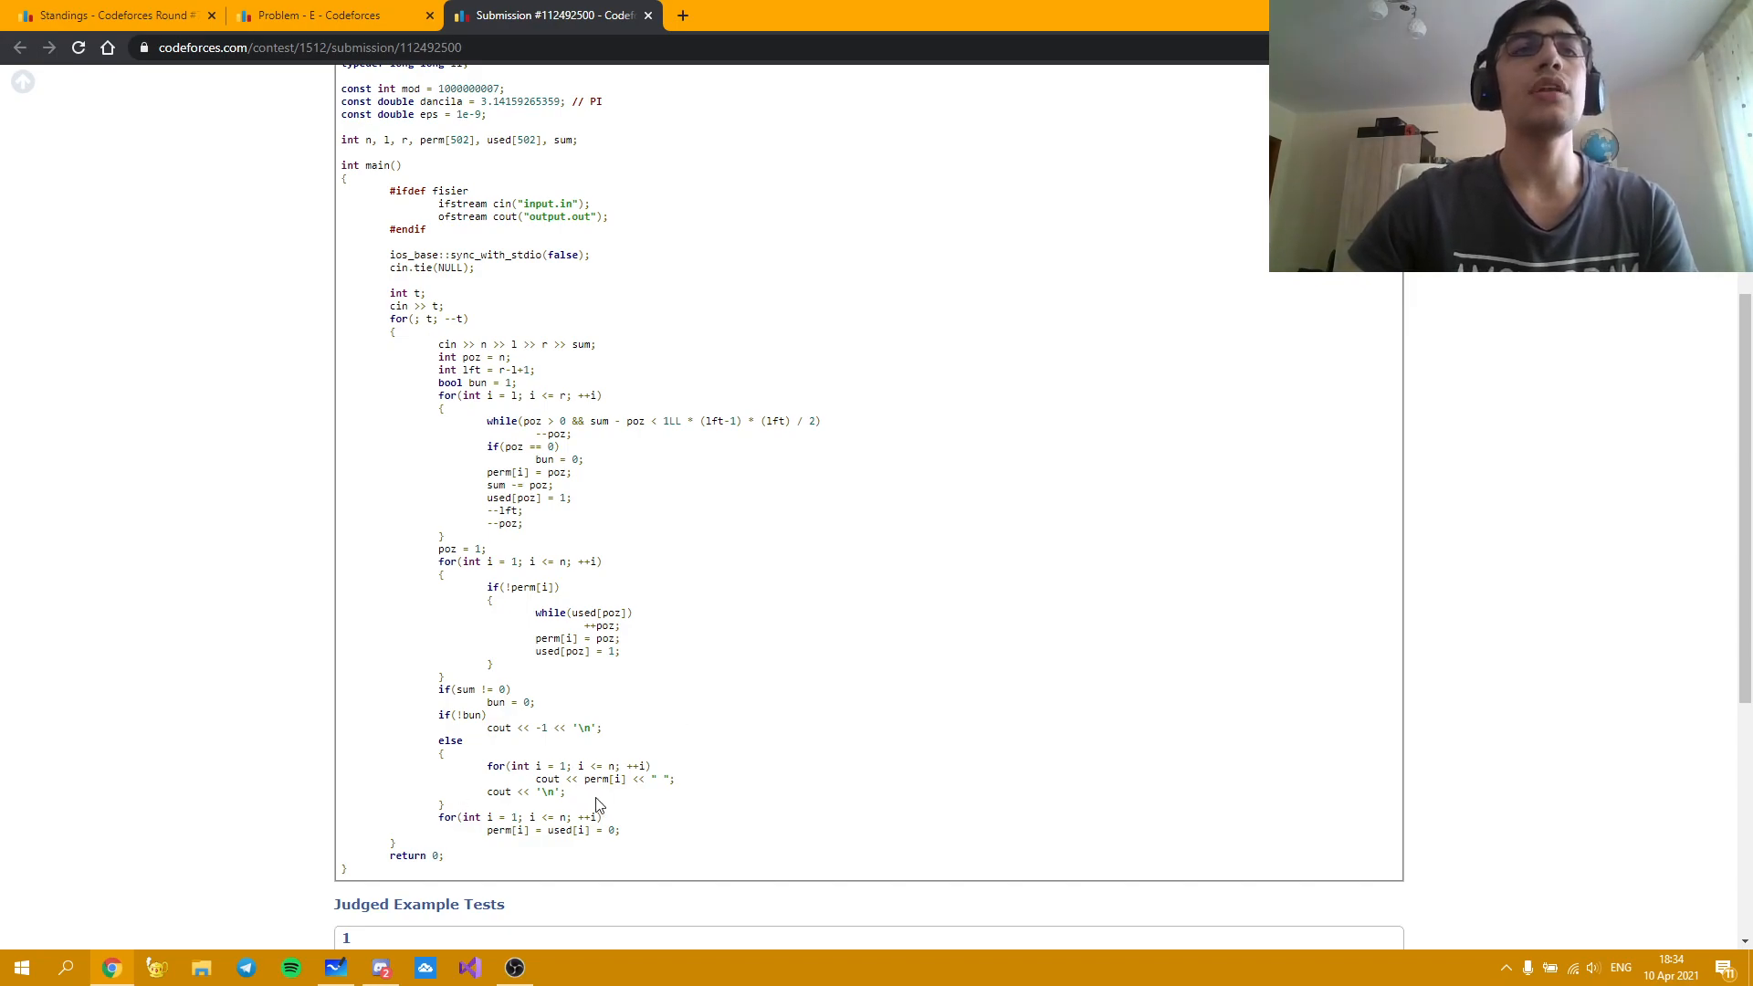
mouse_move(632, 722)
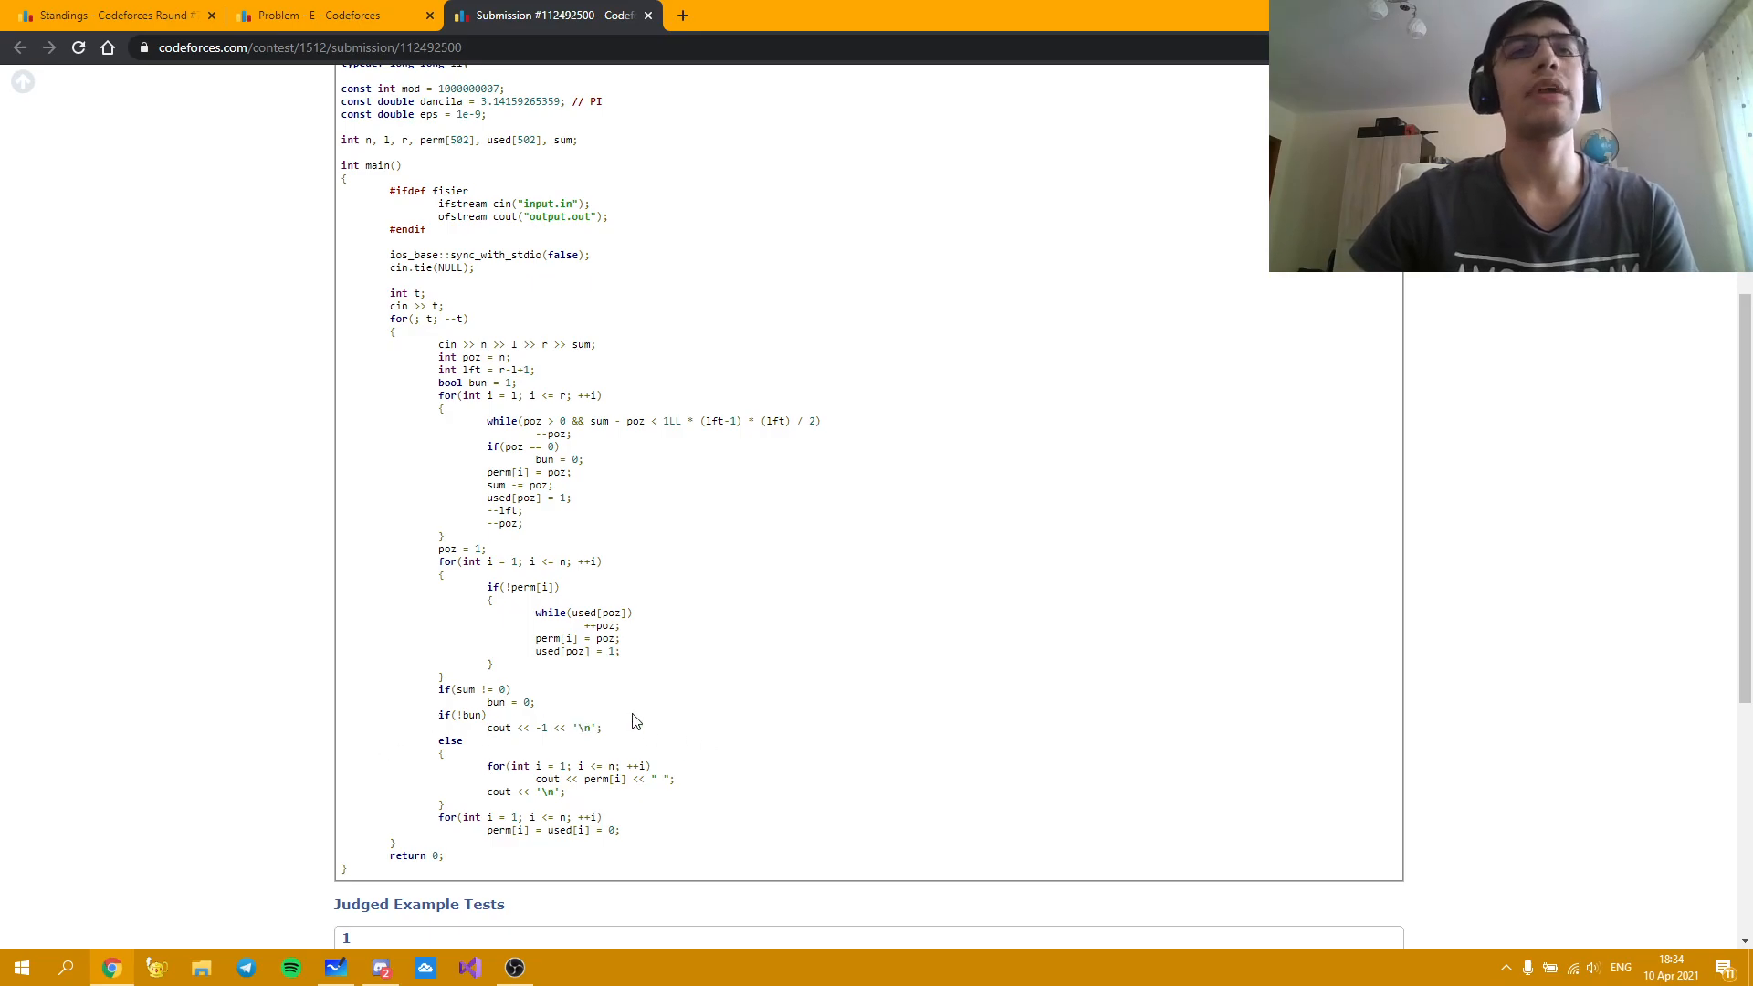
left_click(325, 14)
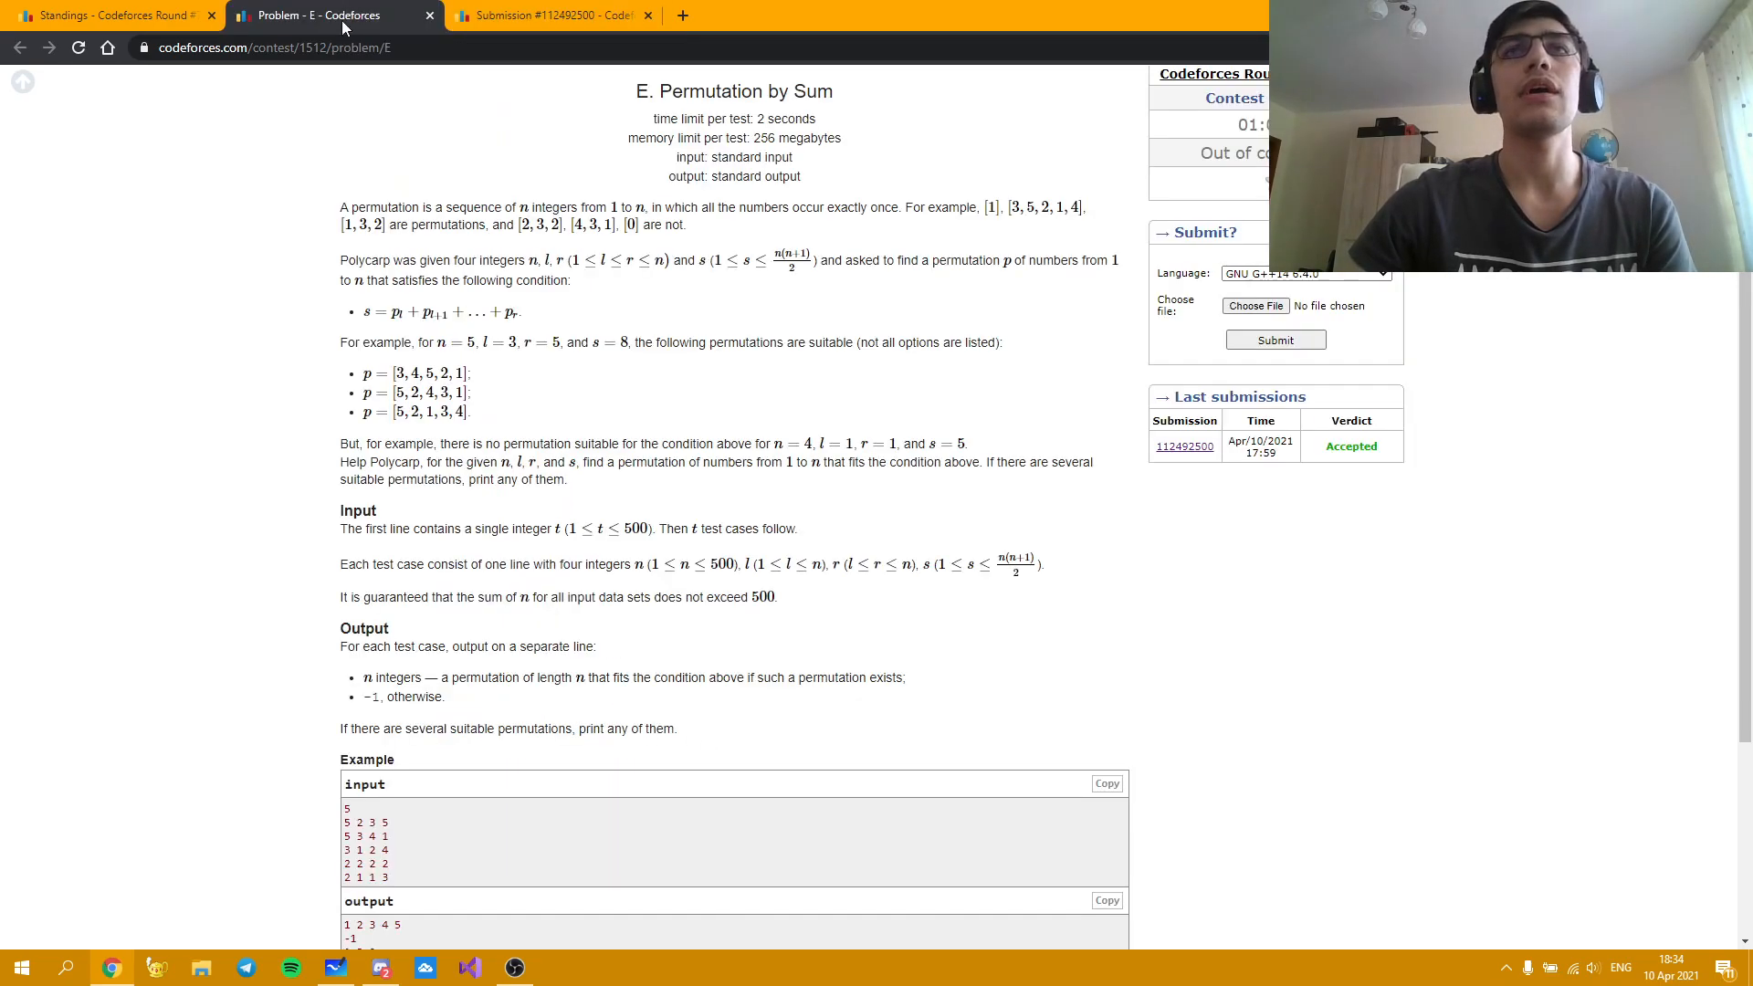